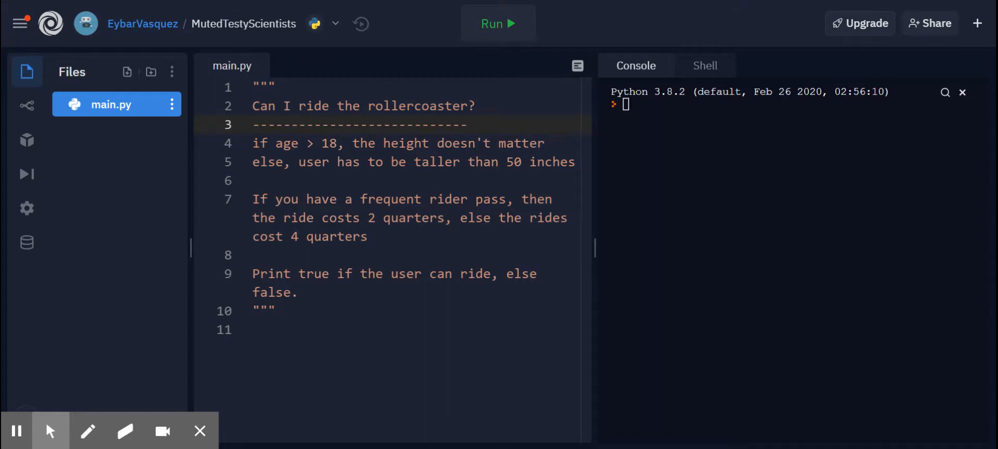
mouse_move(267, 14)
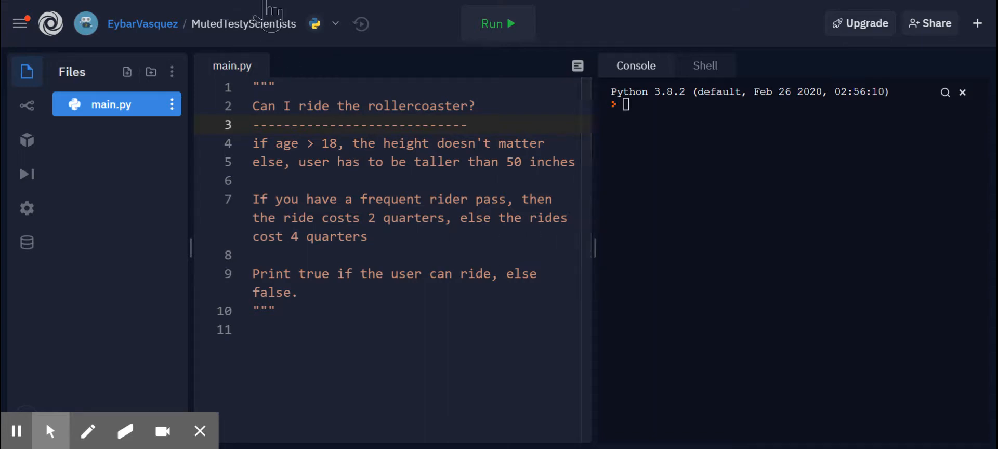
mouse_move(311, 337)
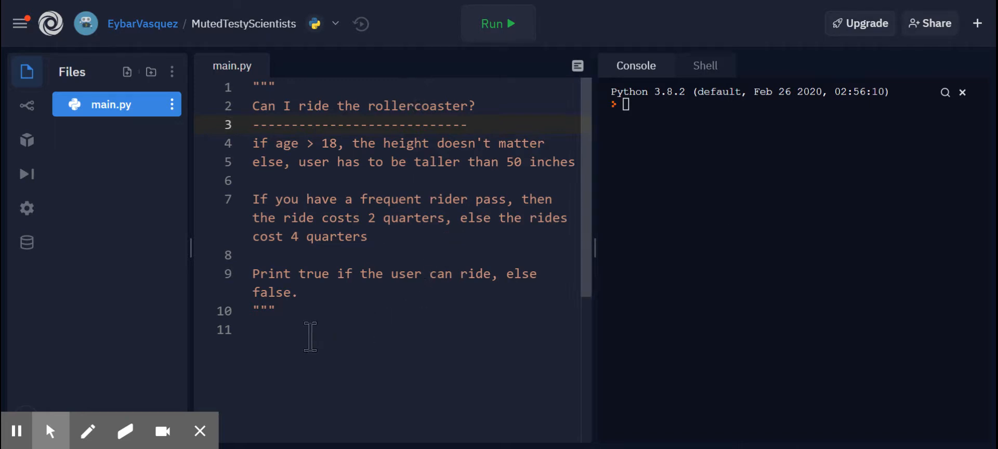
mouse_move(437, 335)
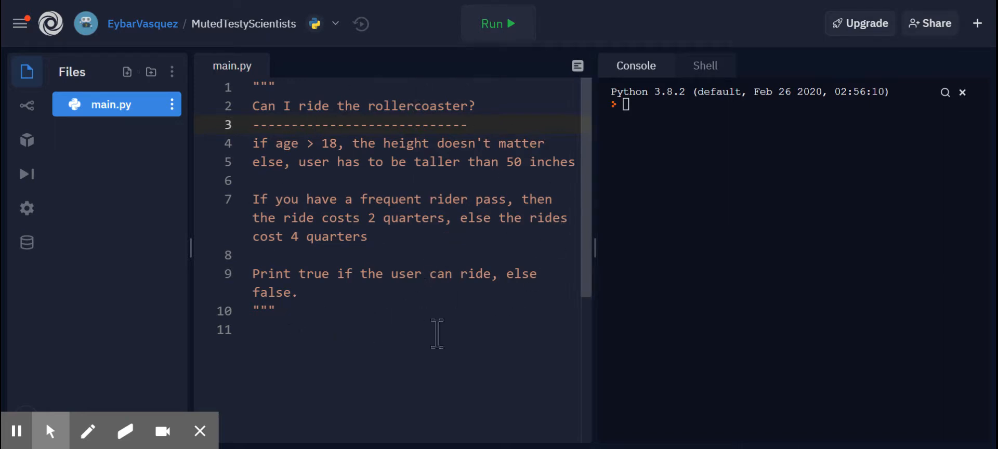
Add 'Operator takes in tips (optional).' before the closing docstring quotes and start a '#' comment below.
left_click(270, 87)
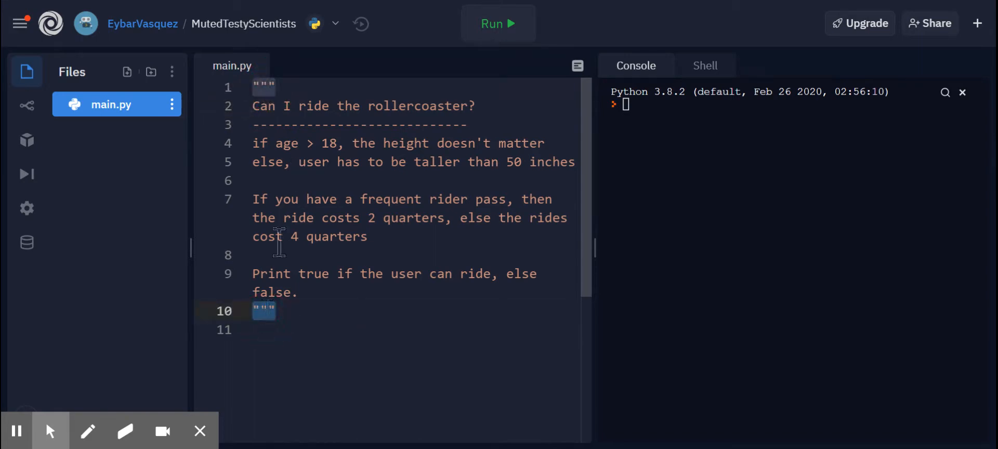
mouse_move(274, 200)
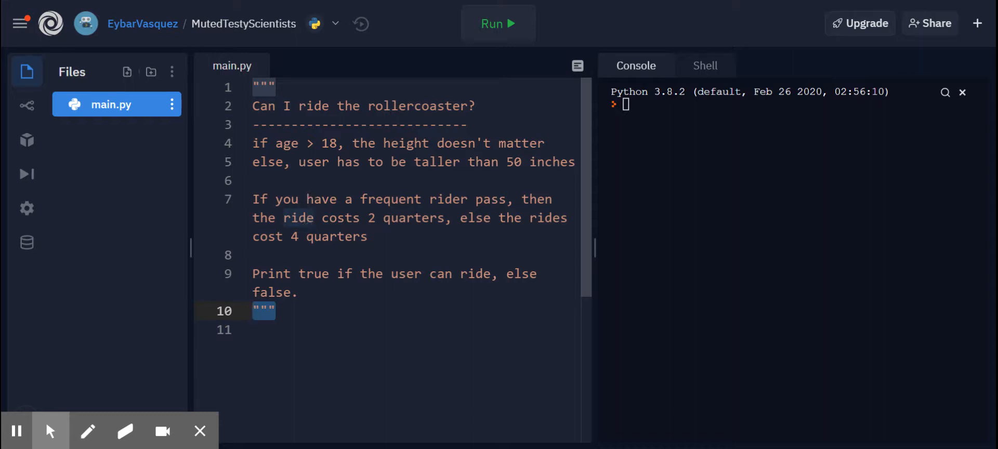
left_click(326, 144)
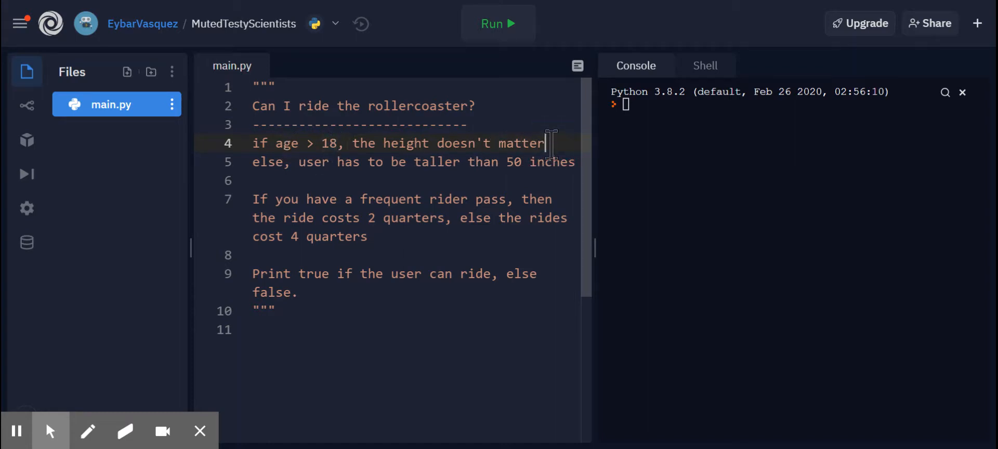
double_click(269, 161)
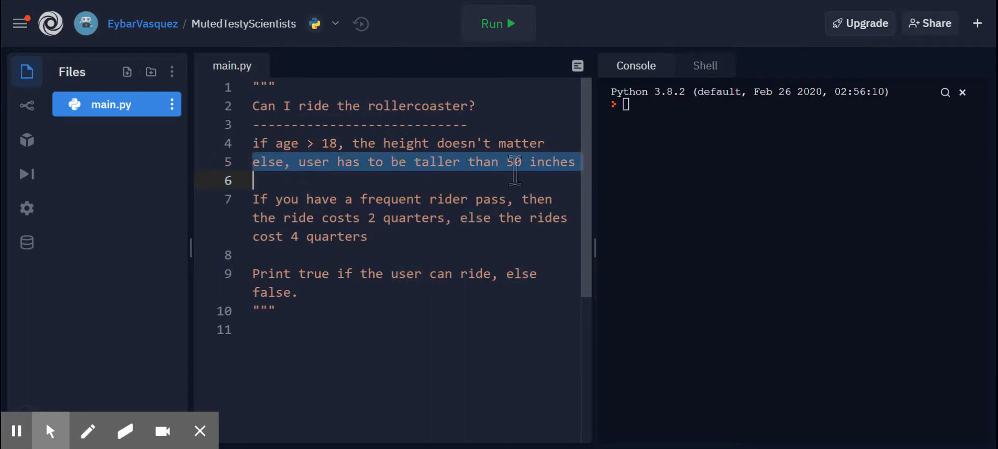
mouse_move(594, 184)
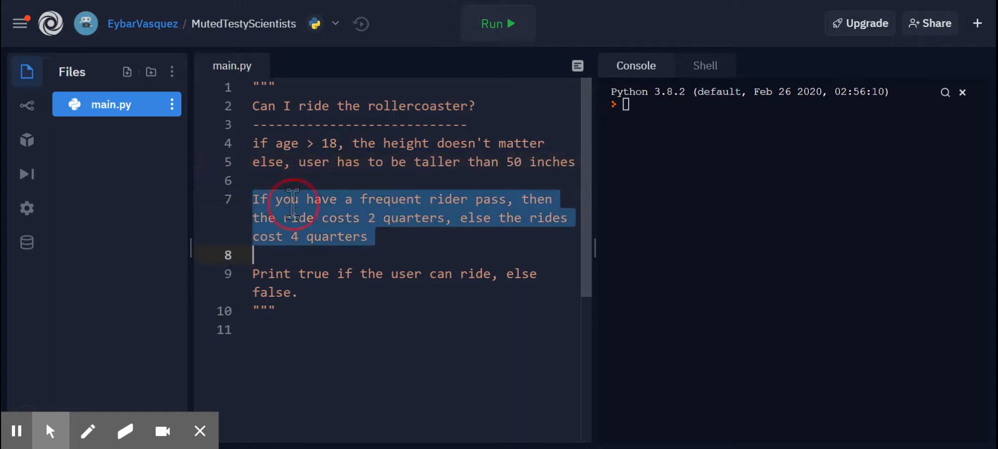
mouse_move(559, 161)
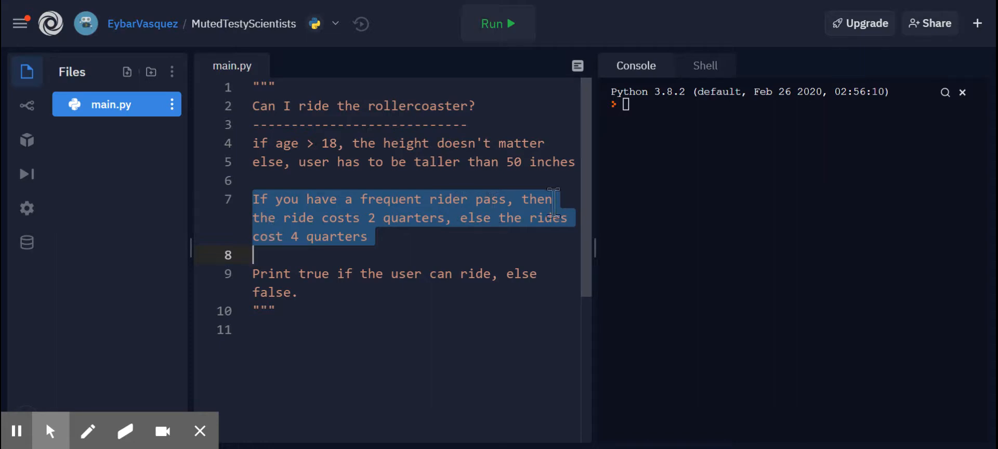
mouse_move(414, 219)
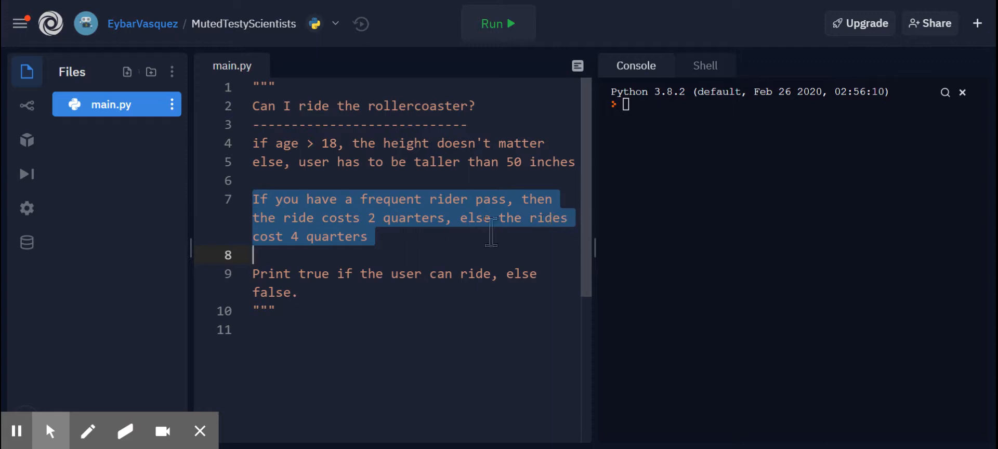
scroll("down", 3)
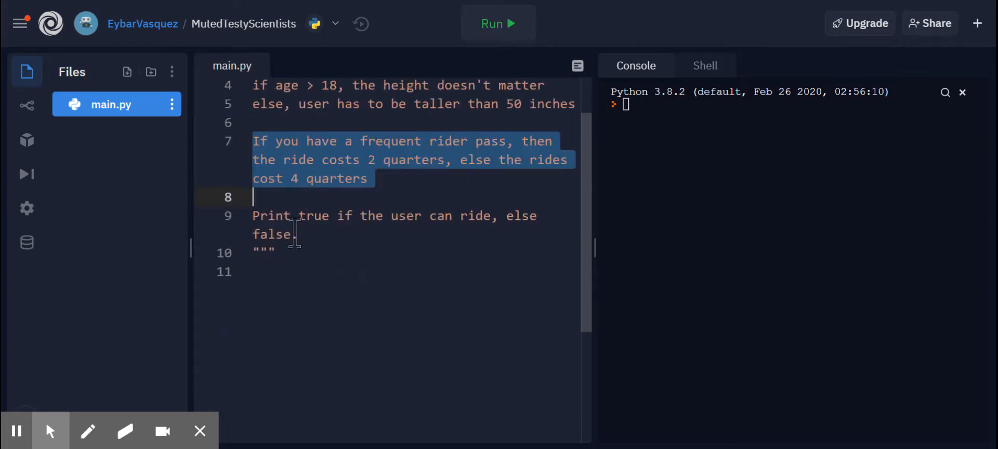
left_click(287, 215)
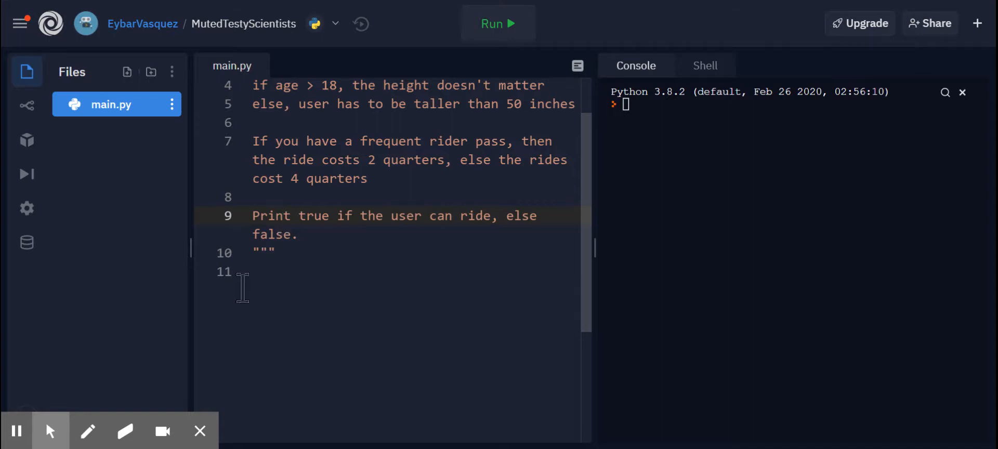
left_click(297, 234)
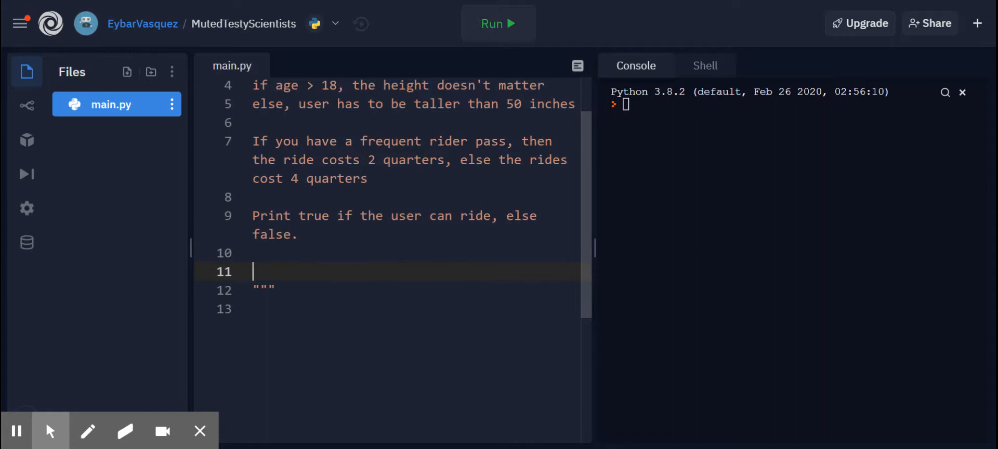
type("Operator t")
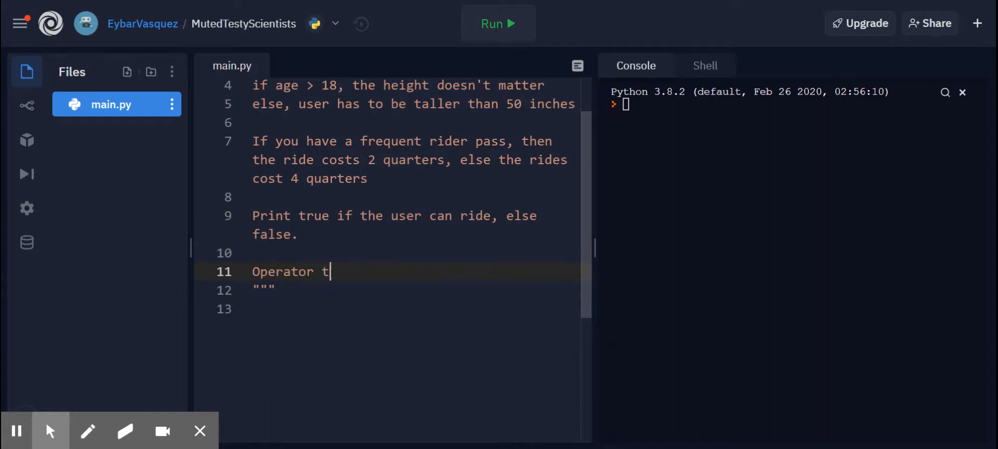
type("akes in tips")
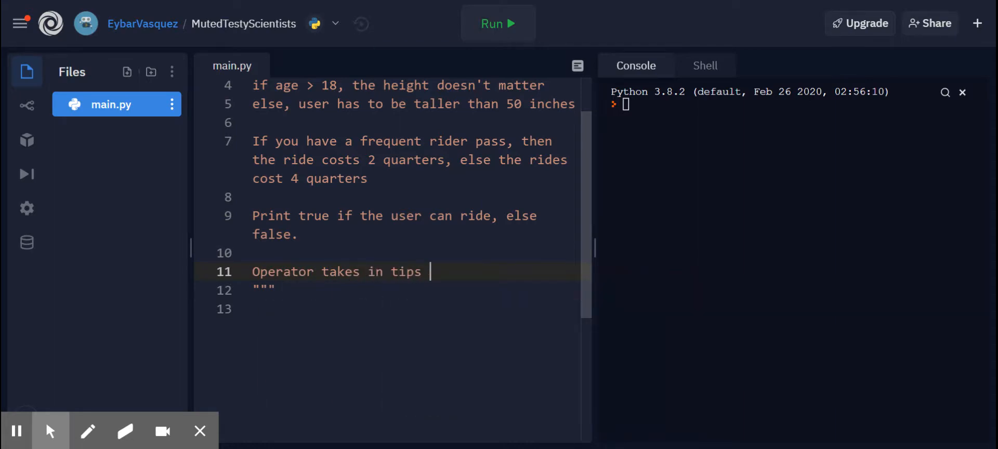
type("(optional)")
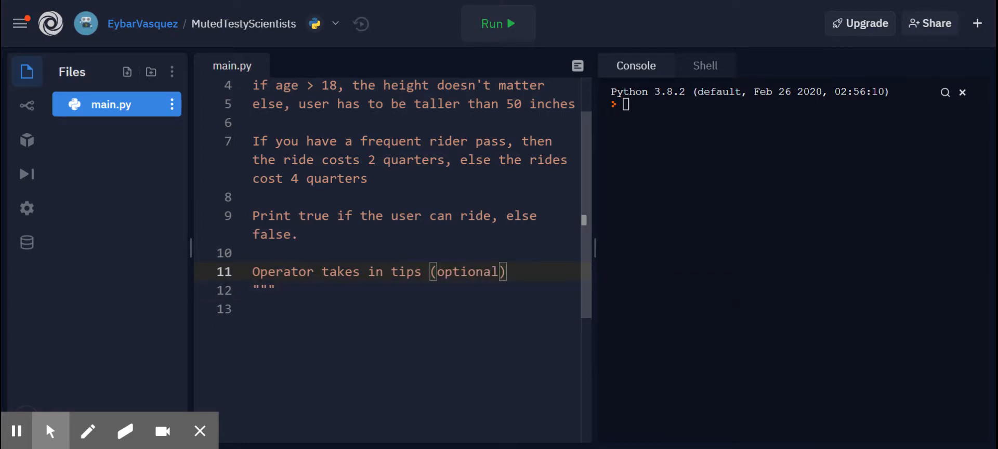
type(".")
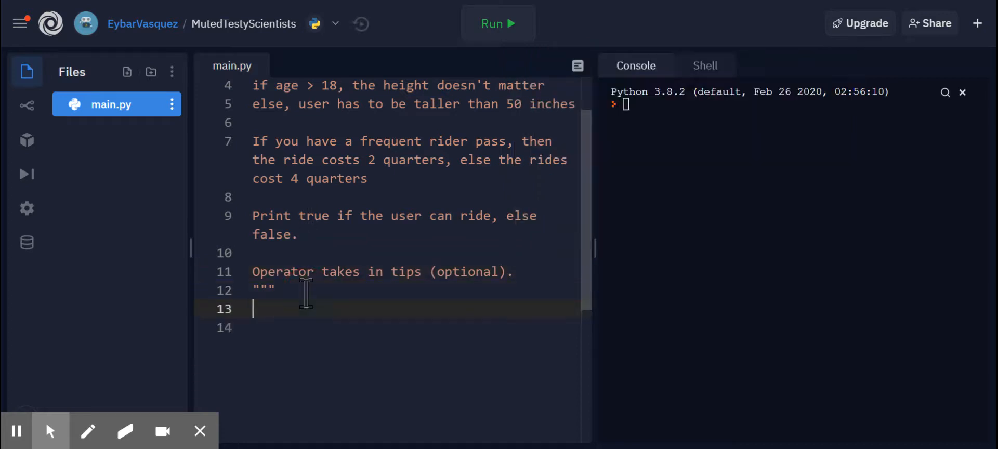
type("#")
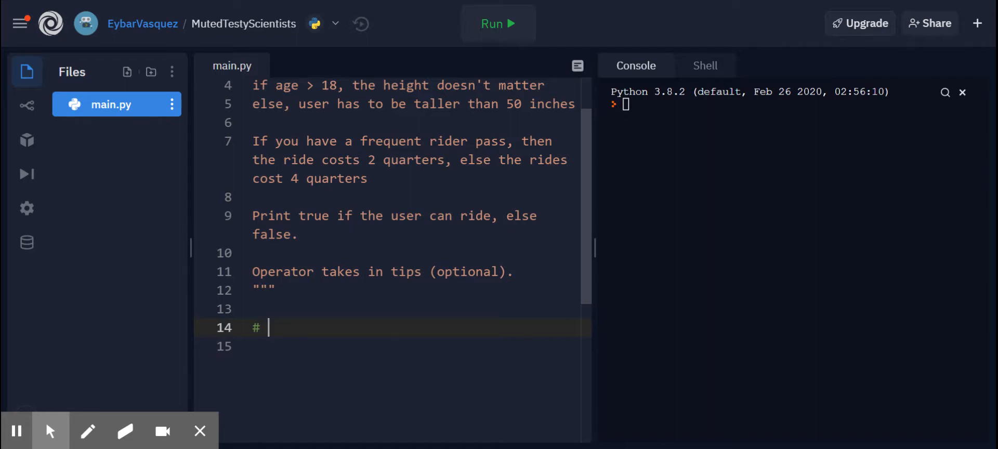
Write the '# Requesting user input' and '# Testing for whether the user can ride or not' outline comments.
type("Reques")
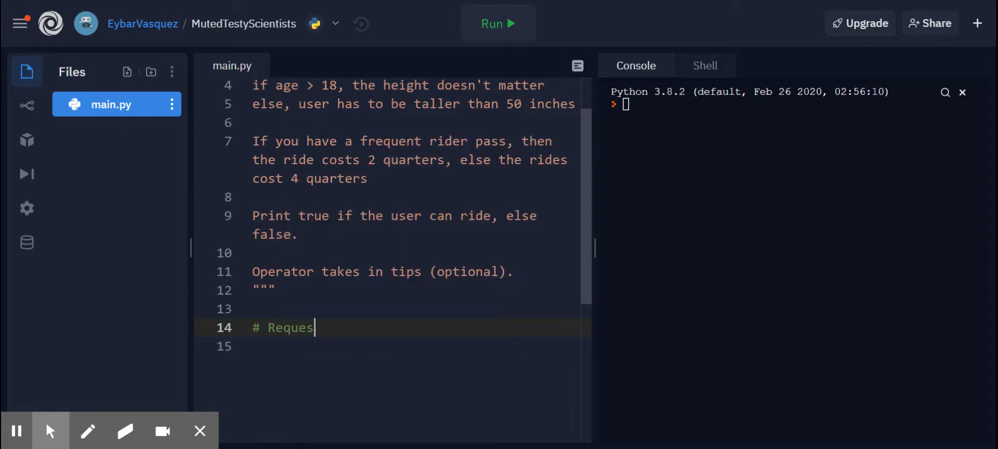
type("ting user input")
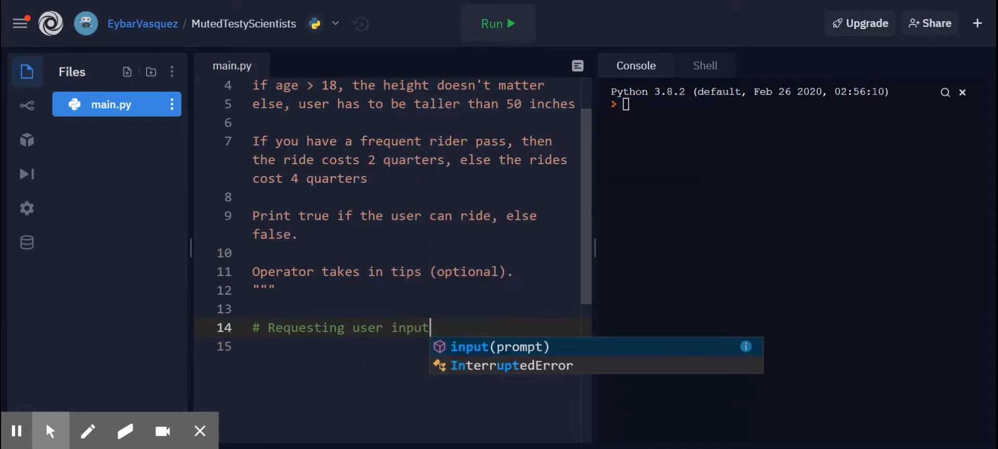
key("Escape")
type("#")
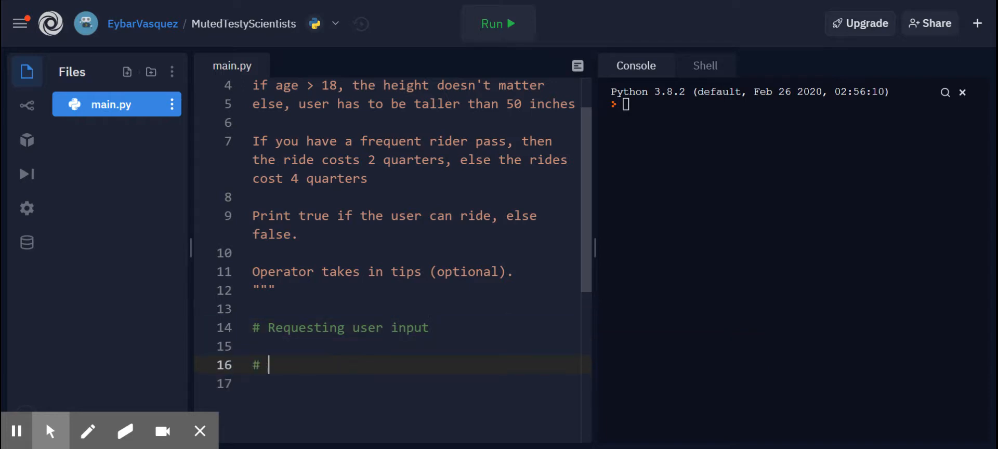
type("Testing for whether the user can ride or not")
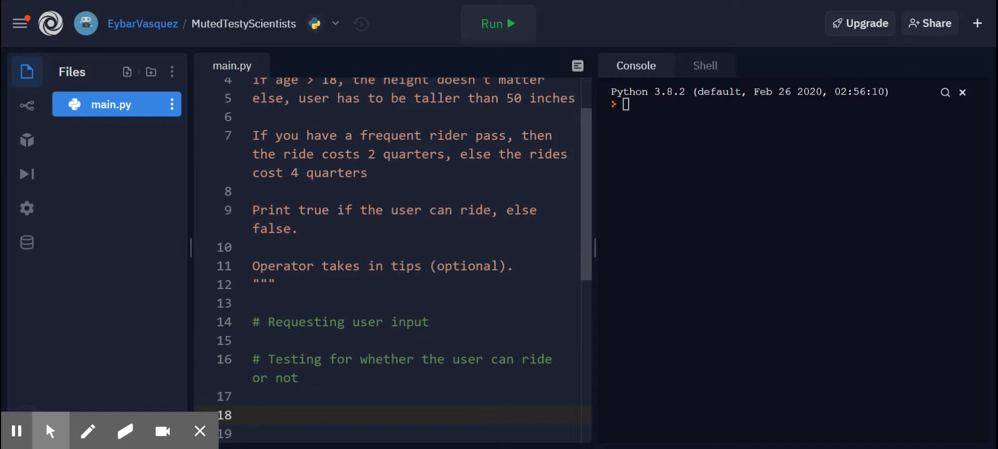
Write the '# Print how much did I spend on the write' outline comment.
type("#")
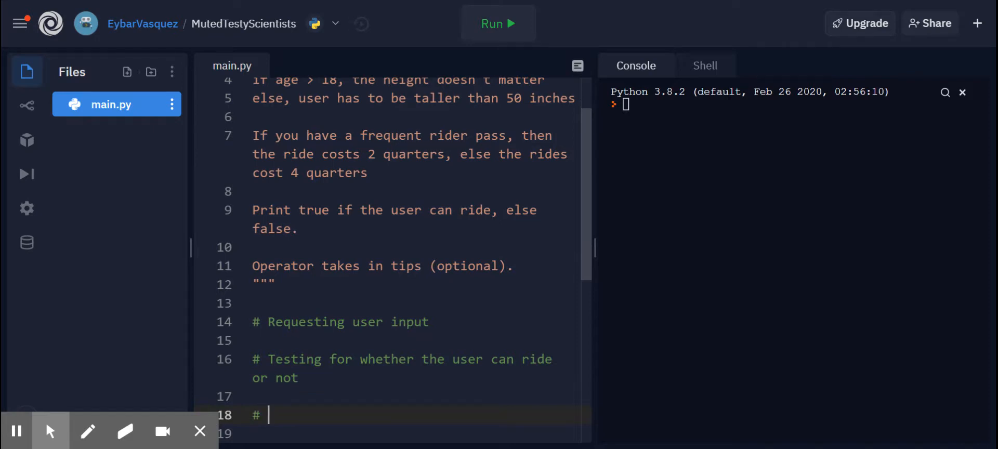
type("How")
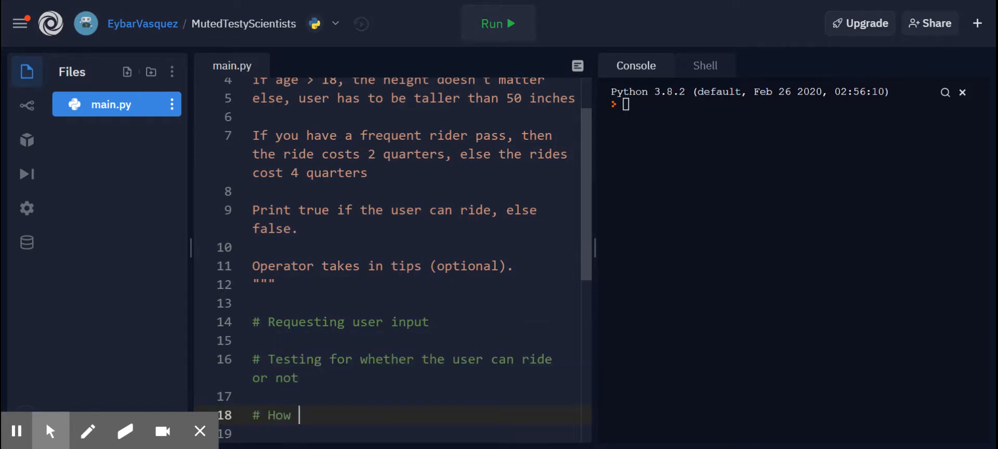
type("much did I")
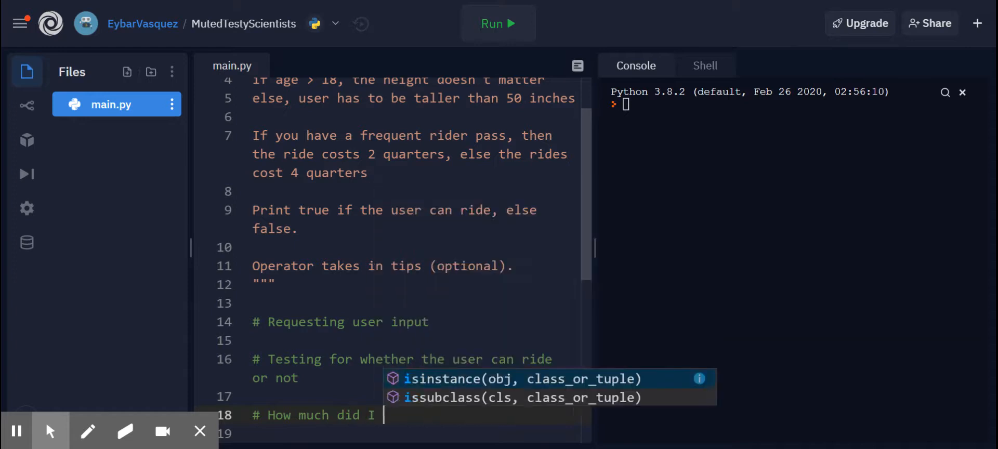
type("spend on the write")
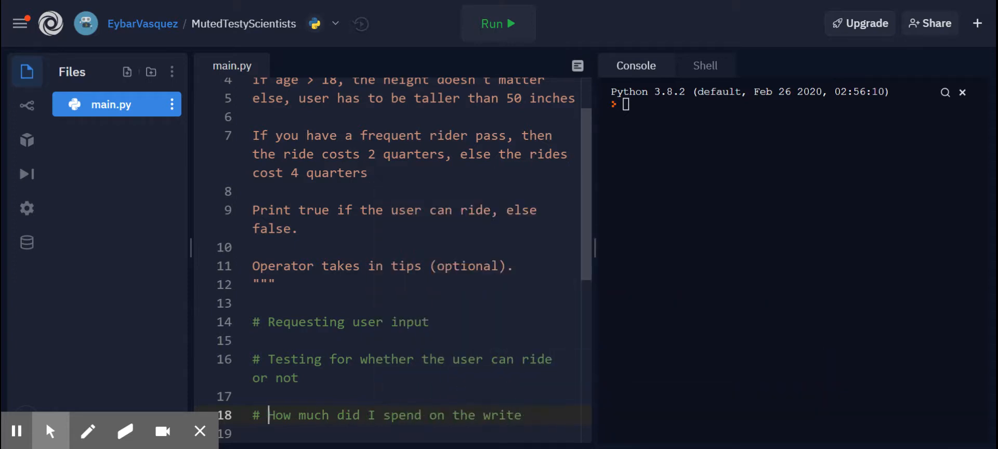
type("Print h")
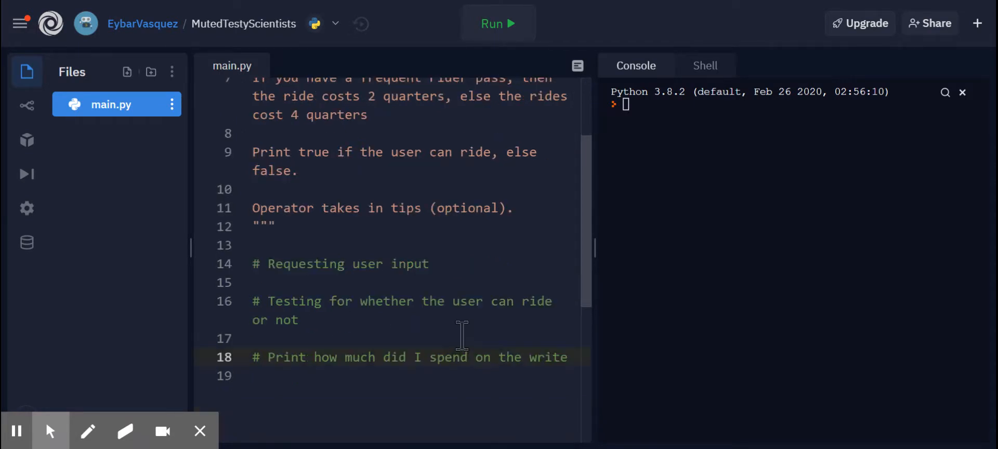
mouse_move(540, 285)
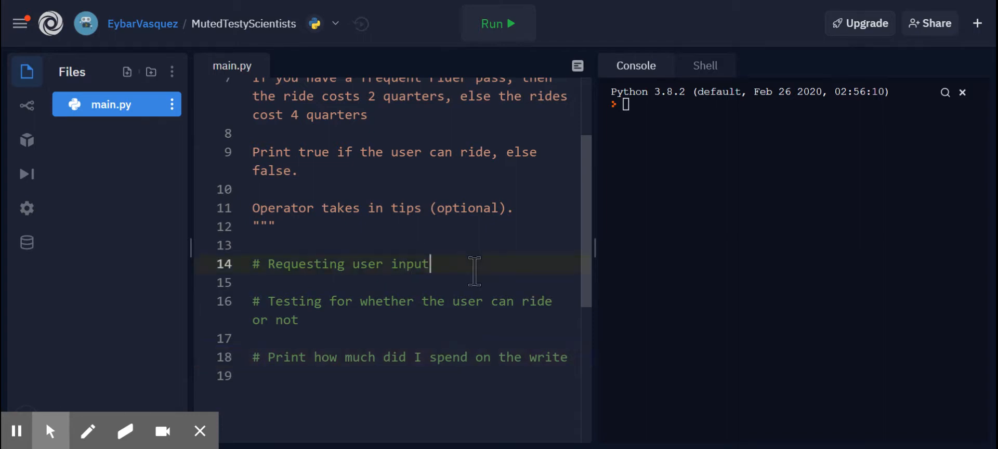
Add age = int(input("What is your age?\n")) under the input comment.
key("Return")
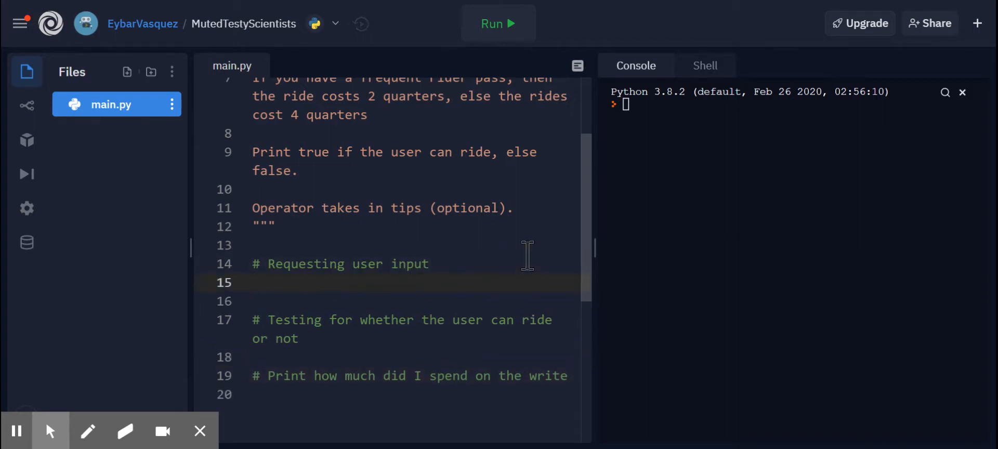
type("age =")
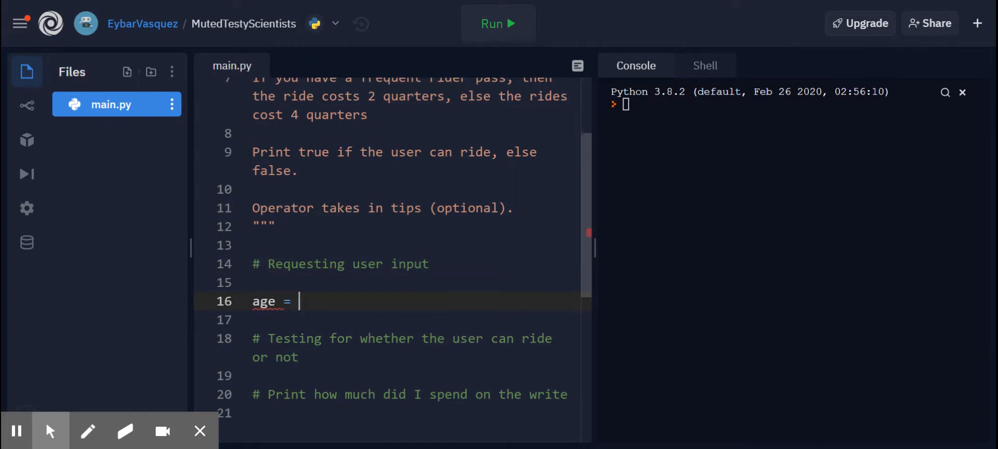
type("i")
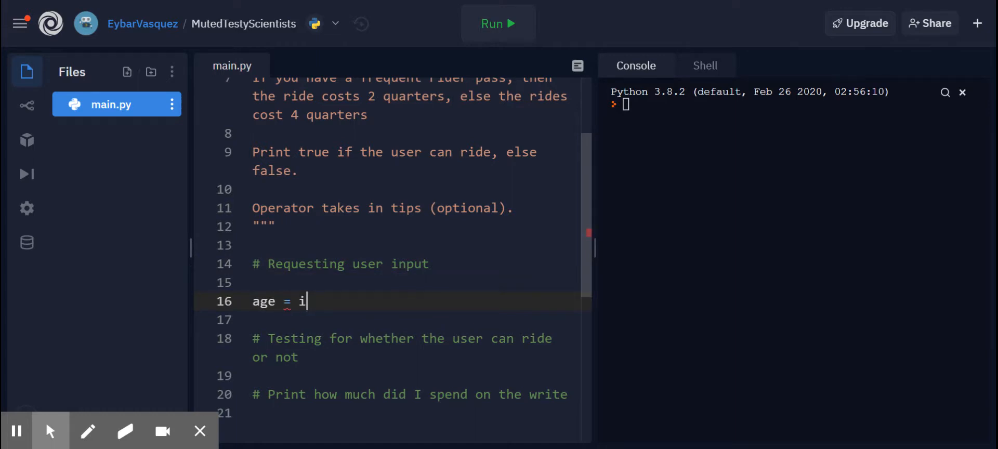
type("nt((i")
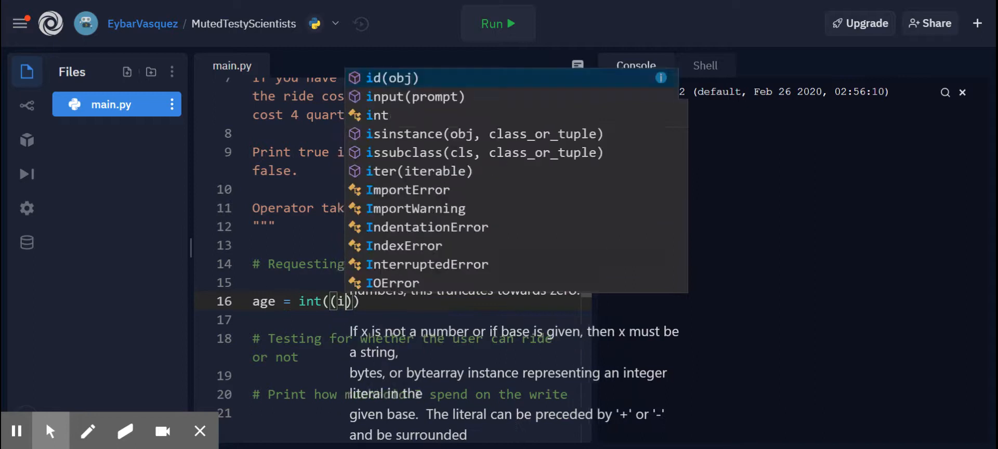
type("nput")
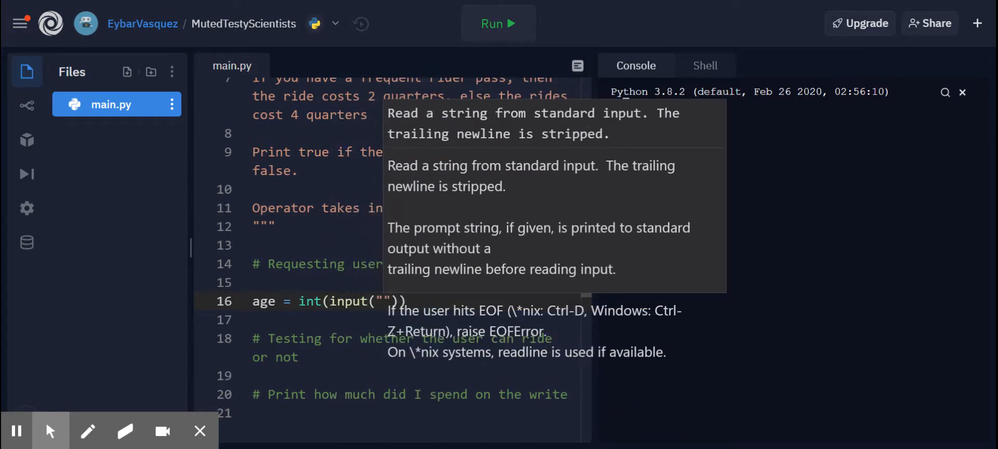
type("What is your")
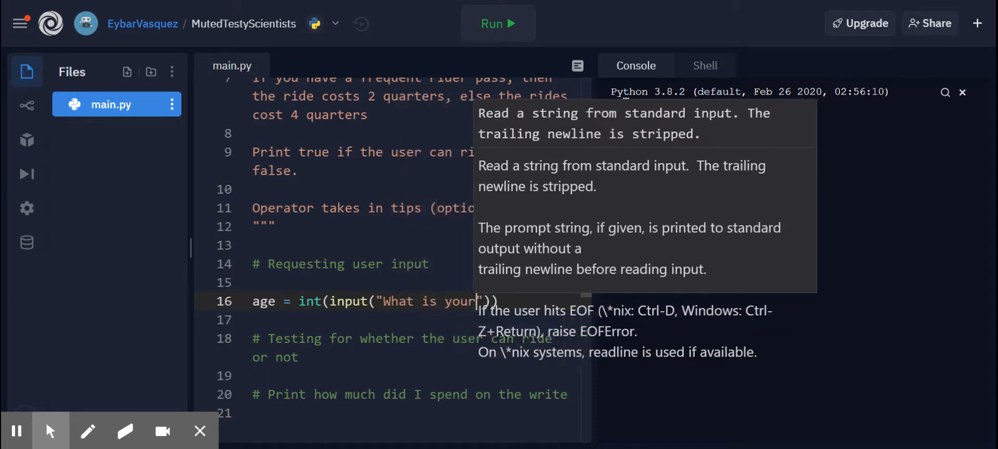
type("age?\\n")
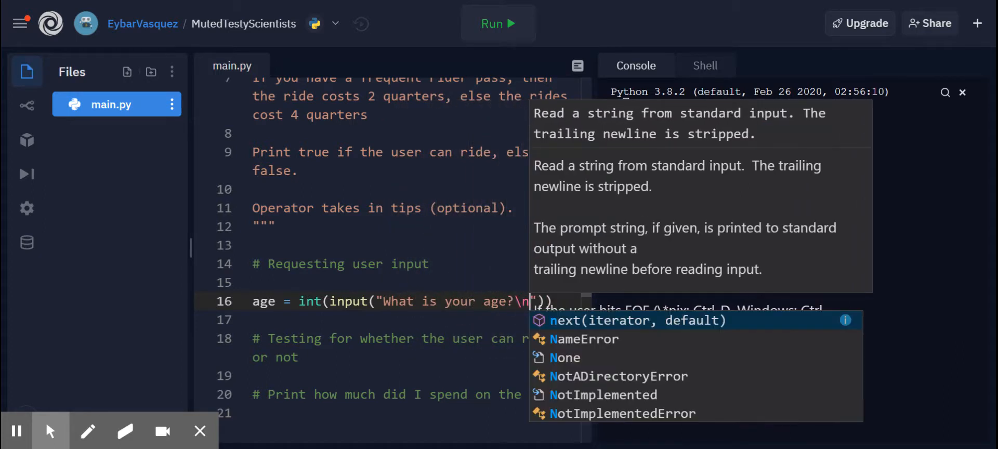
key("Escape")
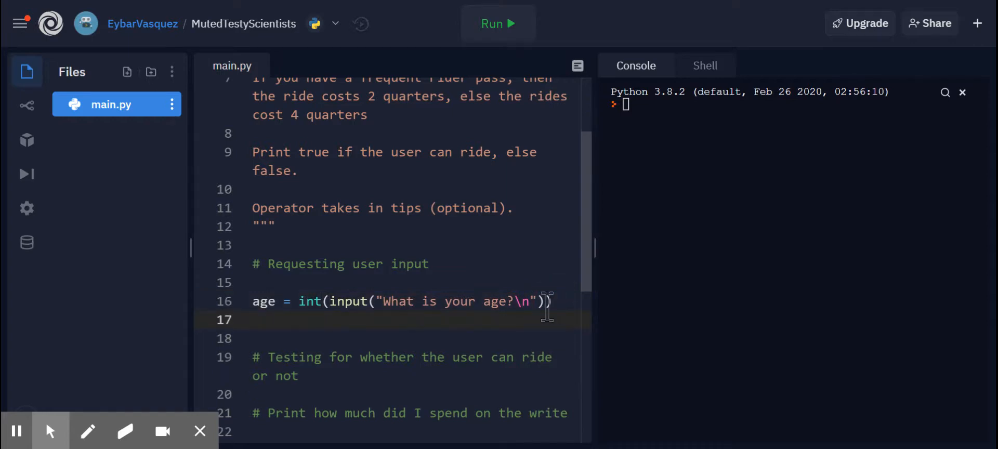
scroll("up", 3)
type("height =")
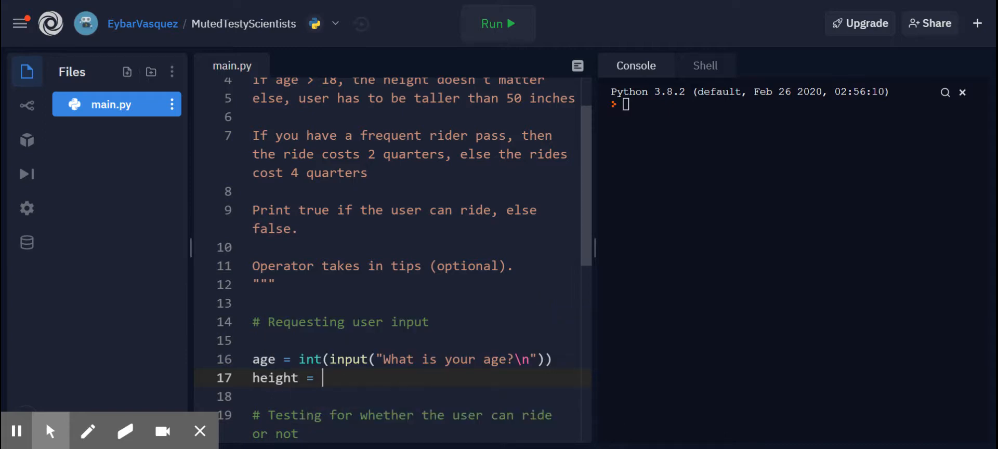
Add height = int(input("What is your height in inches?\n")) on the next line.
type("int(")
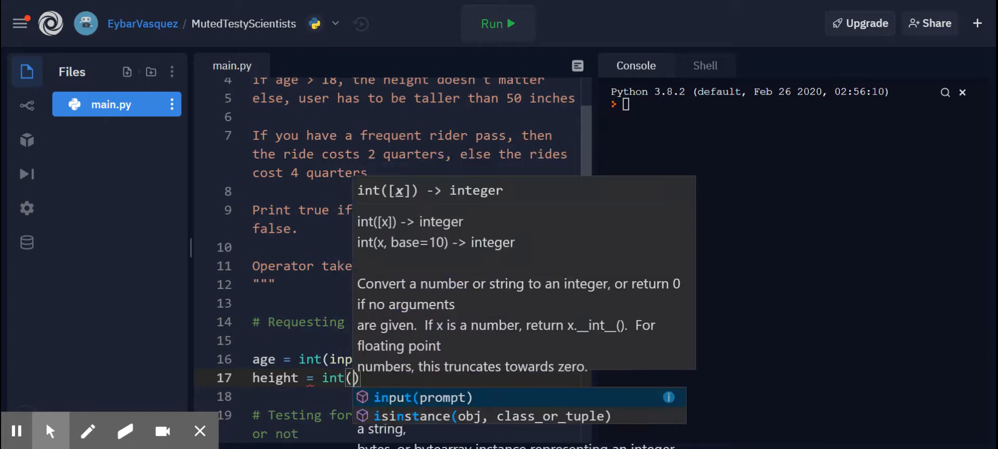
type("input(")
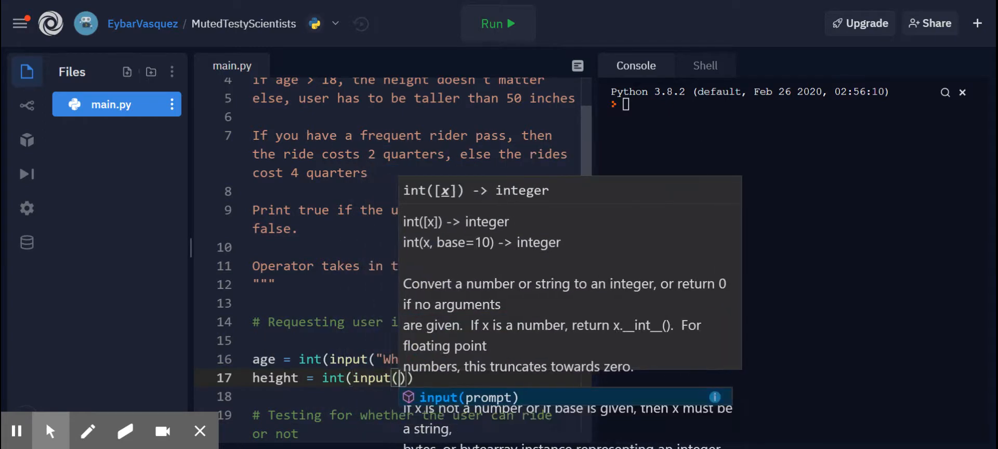
type("What")
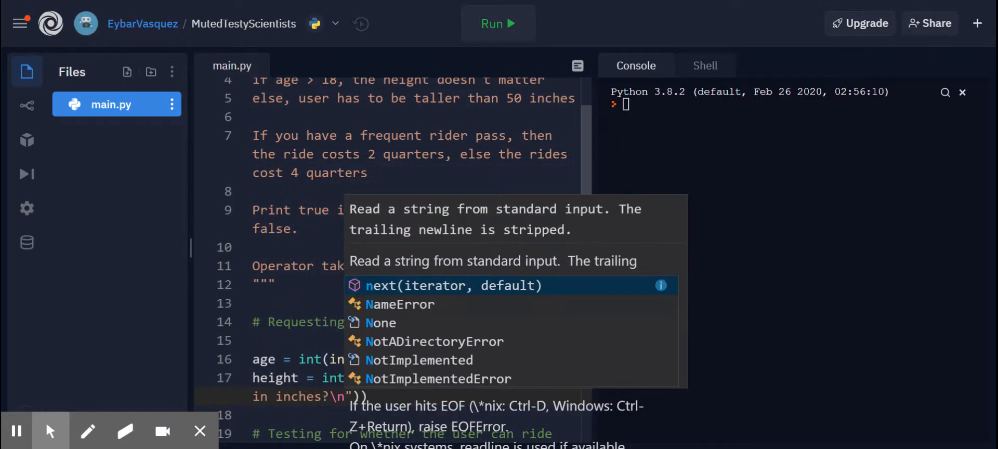
key("Escape")
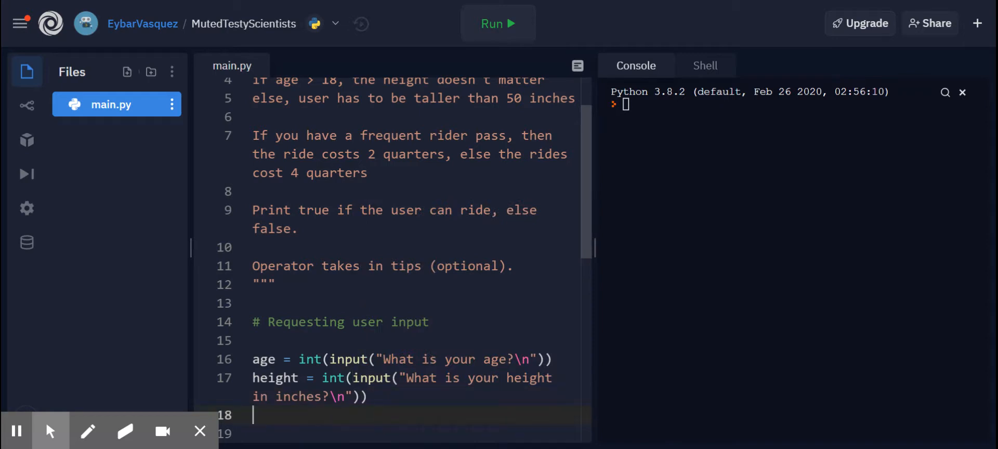
scroll("up", 3)
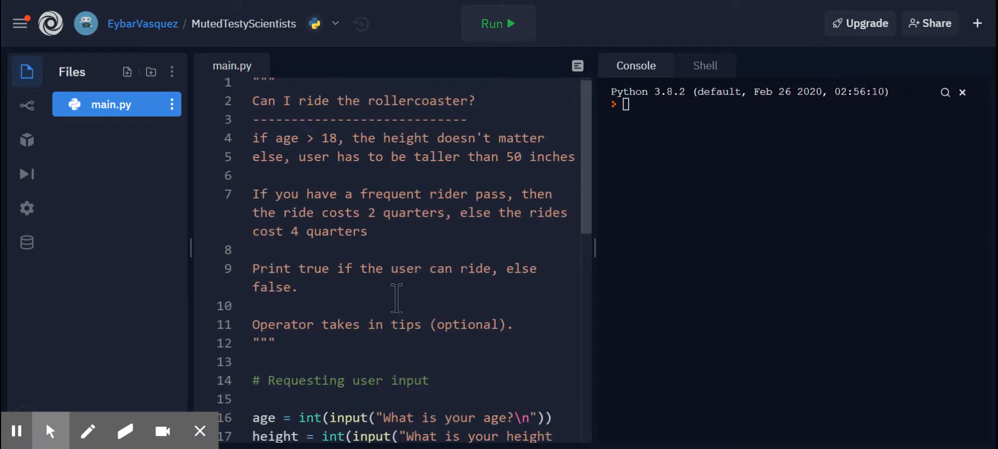
scroll("down", 3)
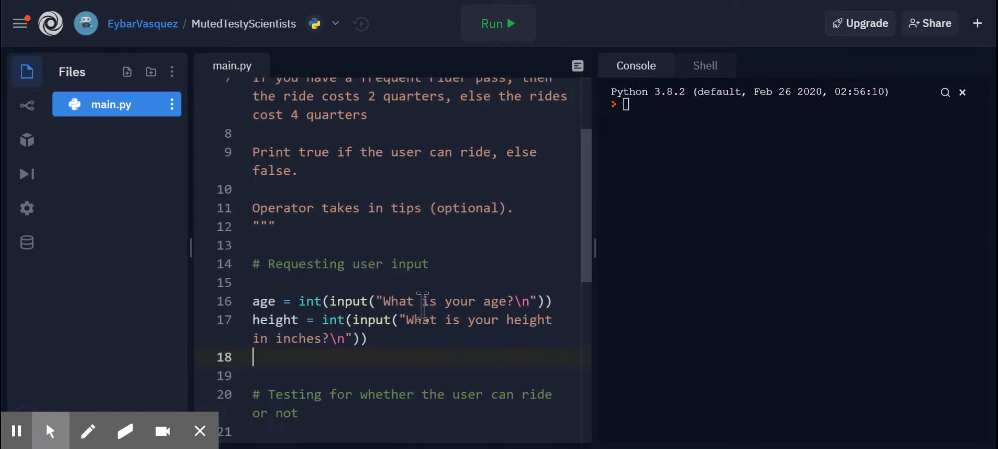
type("pa")
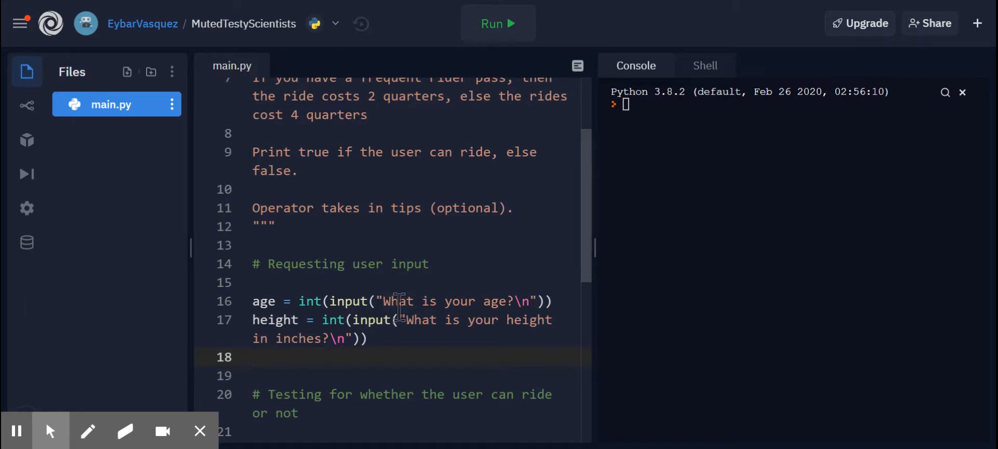
Add ridePass = input("Do you have a frequent rider pass?\n") storing the raw answer.
type("f")
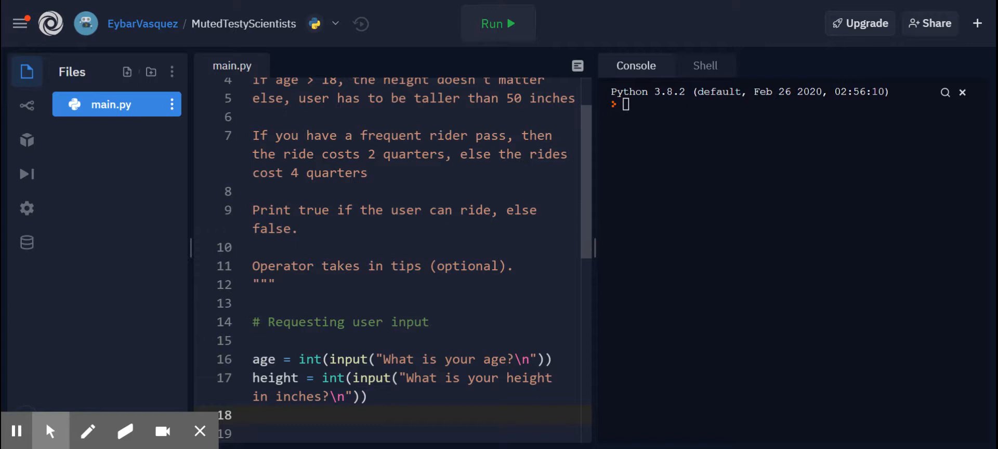
type("ridePass =")
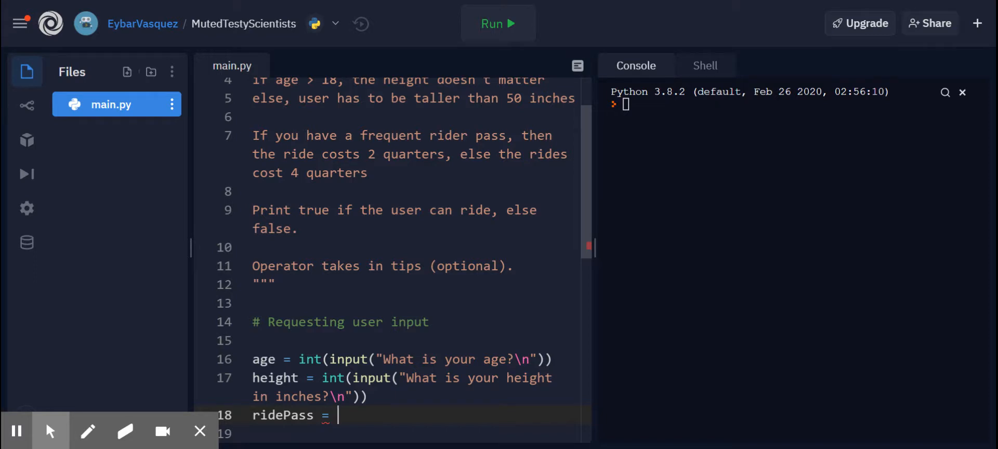
type("in")
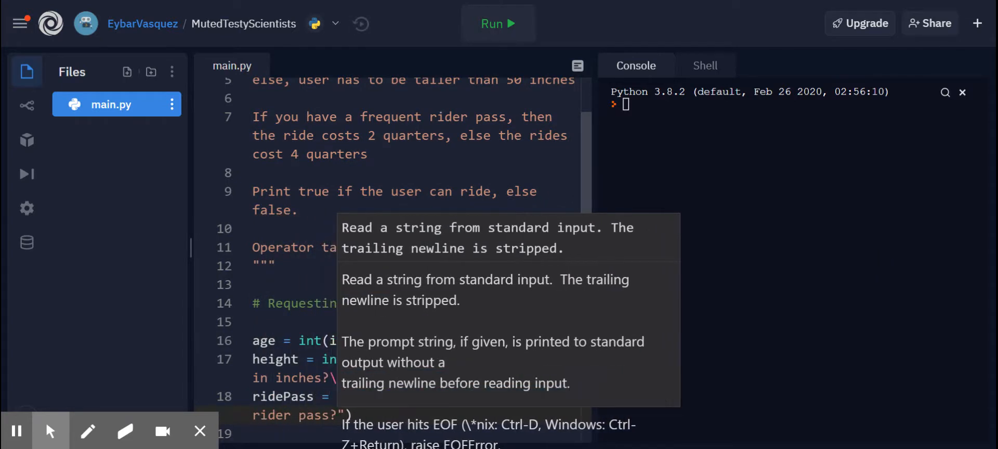
type("\\n")
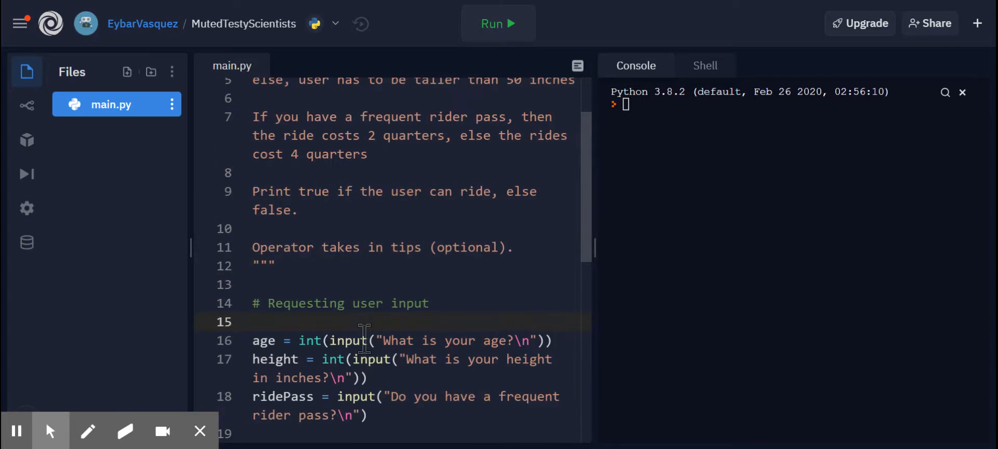
mouse_move(465, 327)
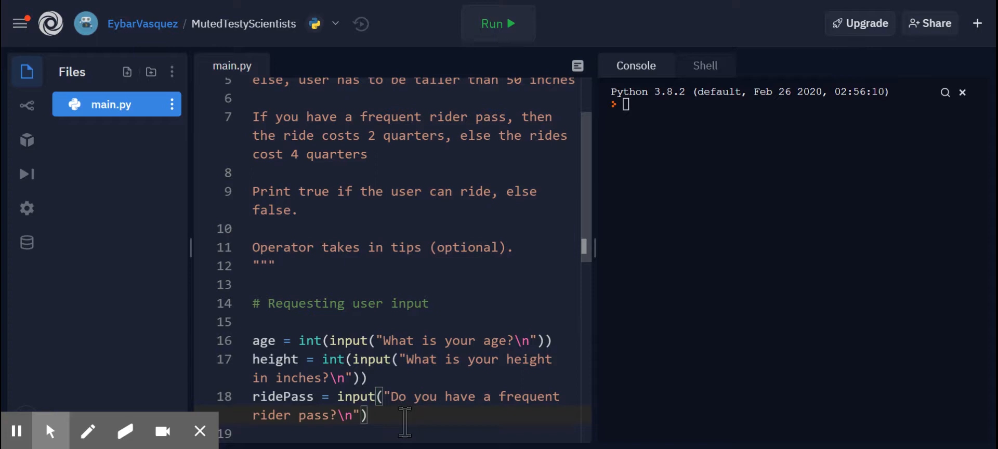
Add tip = int(input("How many quarters would you like to tip the operator?\n")).
type("ti")
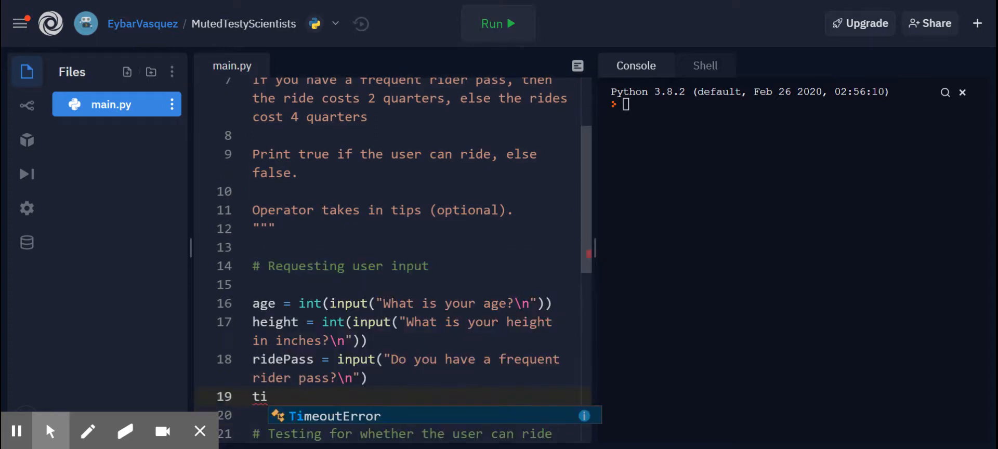
type("p =")
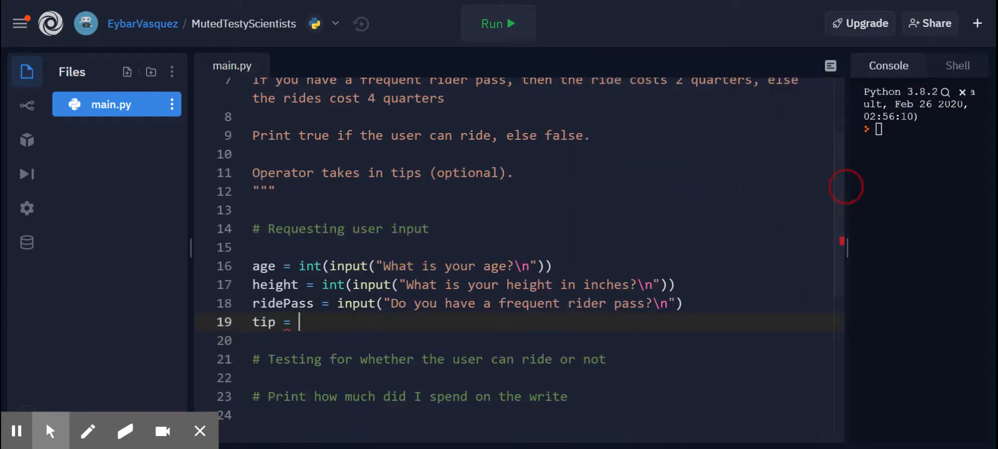
mouse_move(401, 339)
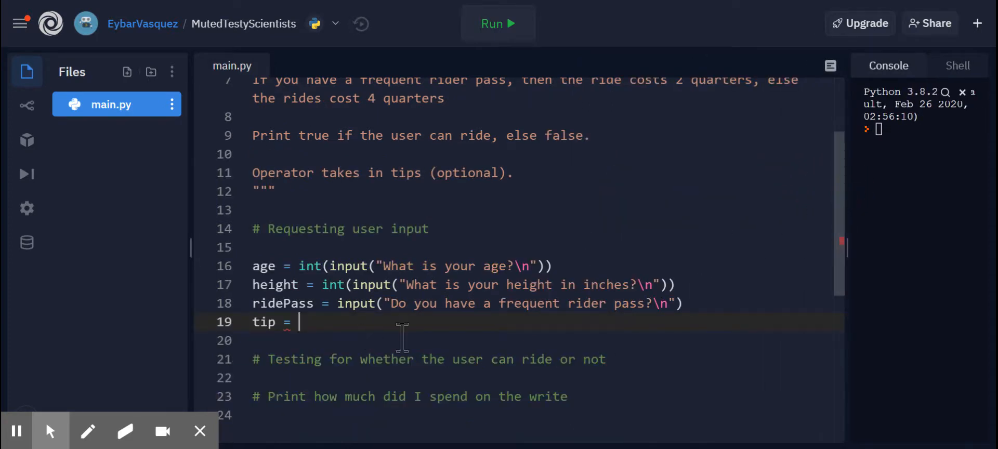
type("int")
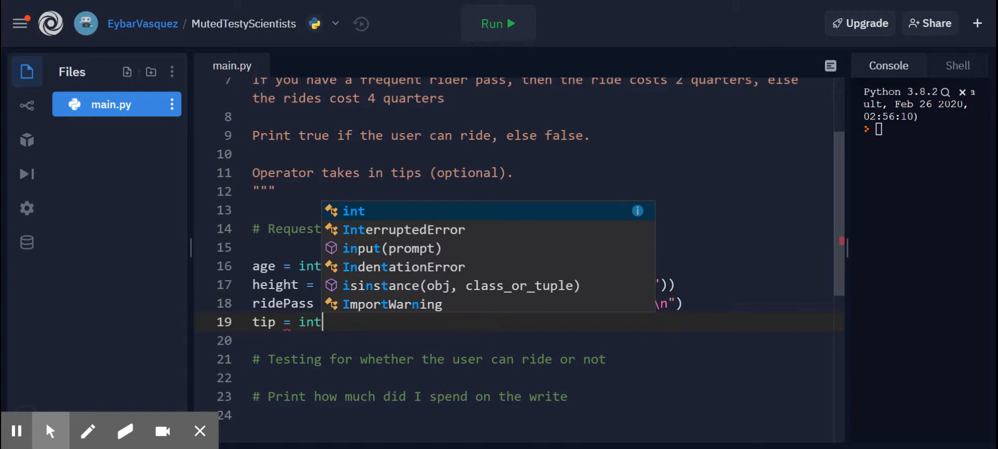
type("(input(\"How many quarters would")
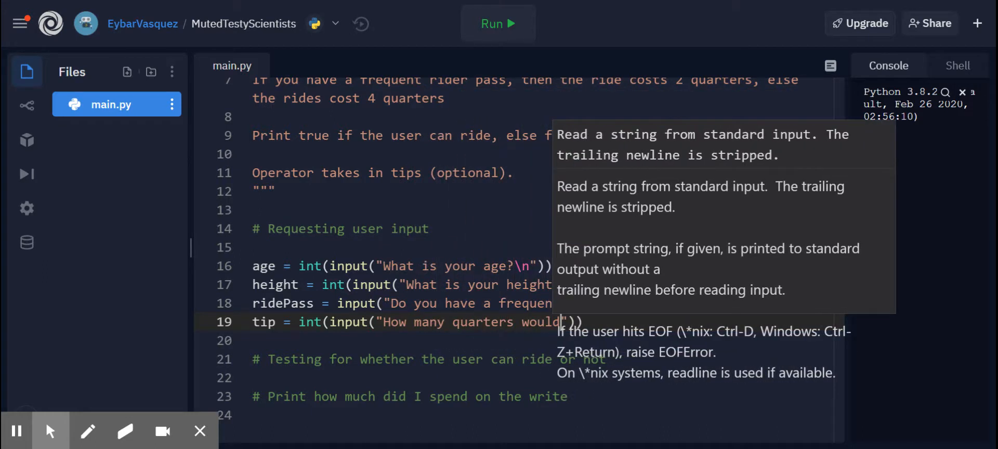
type("you like to tip")
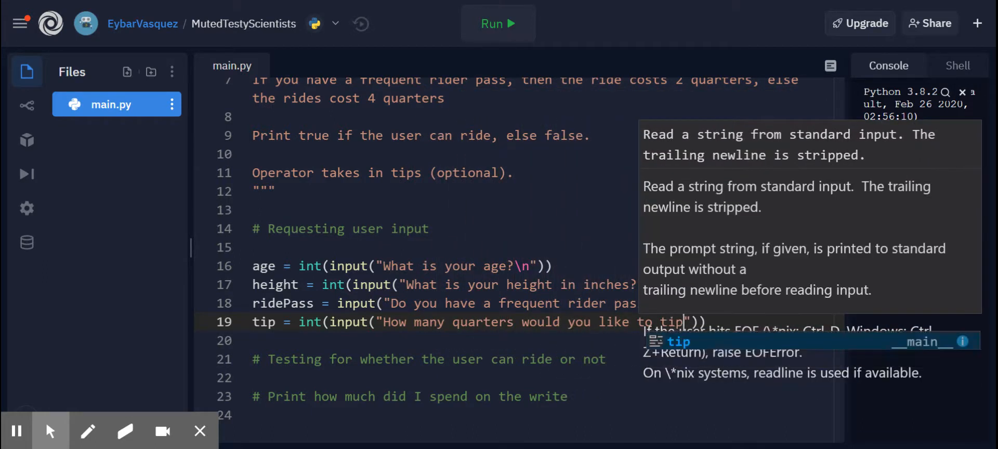
type("your")
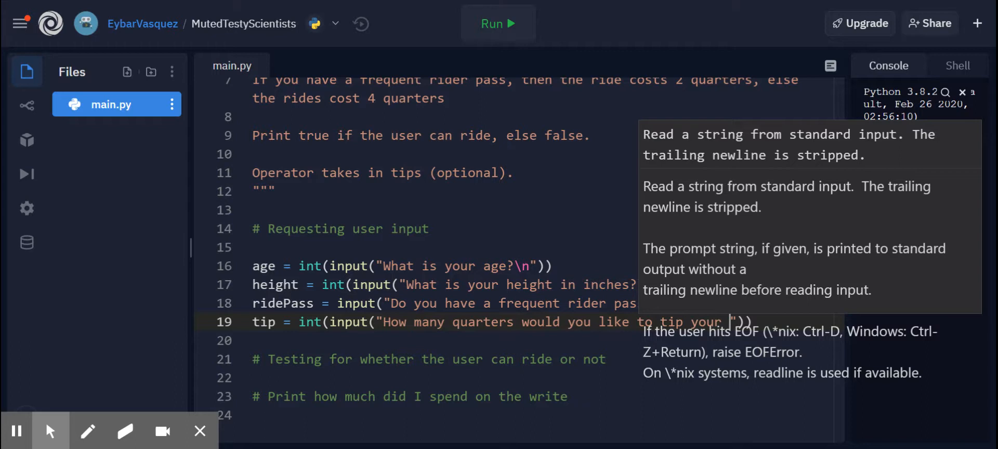
type("oe")
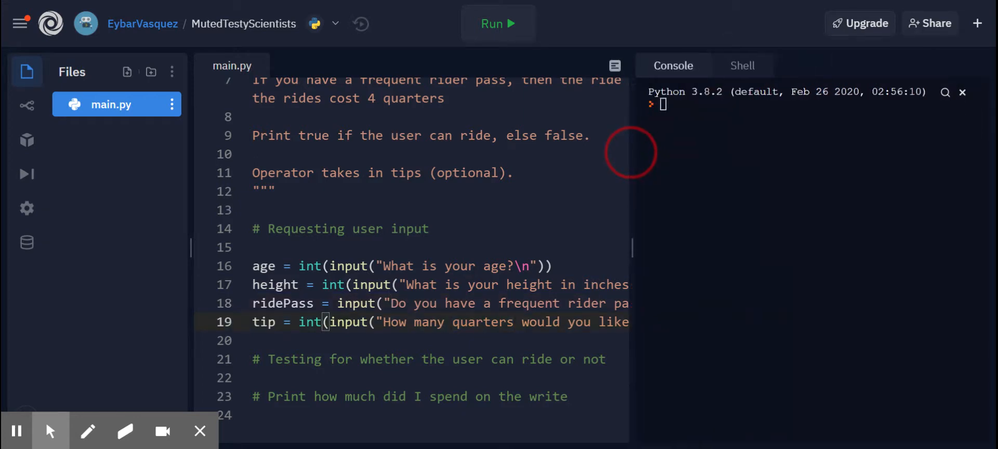
Run the program and answer age 18, height 50 and yes for the pass.
left_click(498, 24)
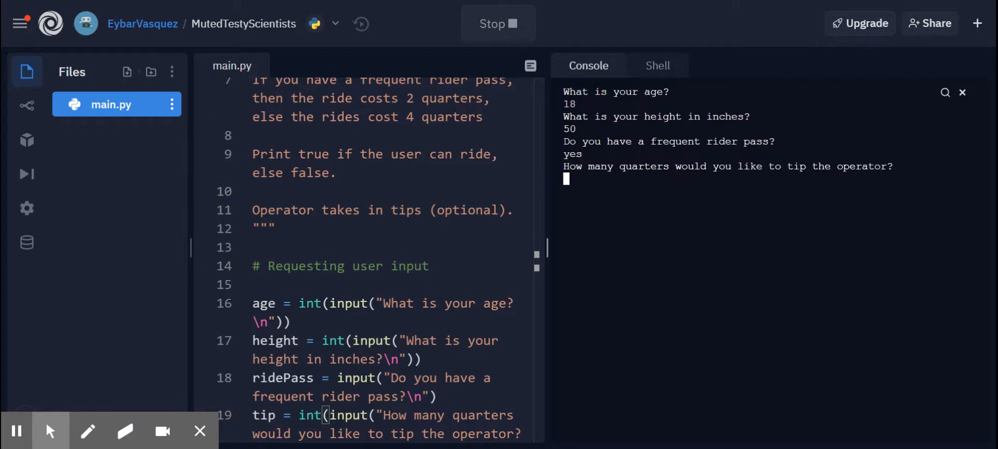
scroll("up", 3)
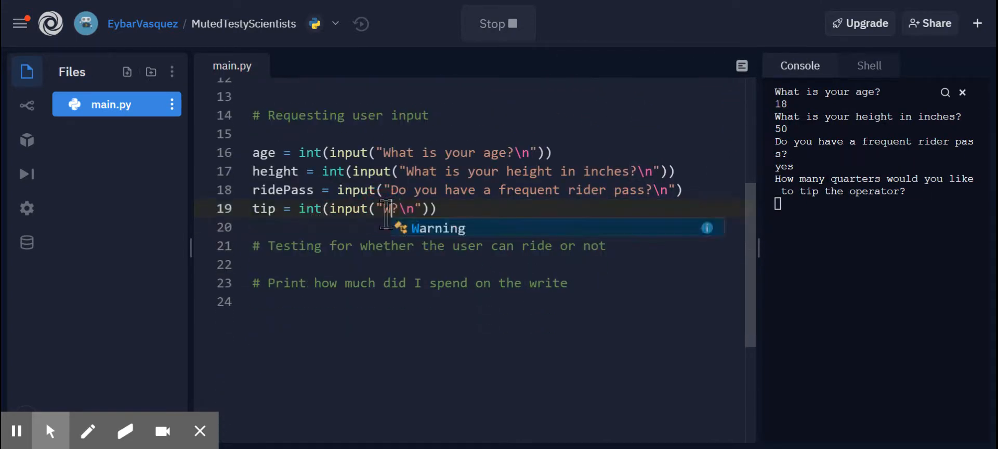
Reword the tip prompt to "How many quarters would you like to tip?\n" and remove the blank line above age.
type("ould you l")
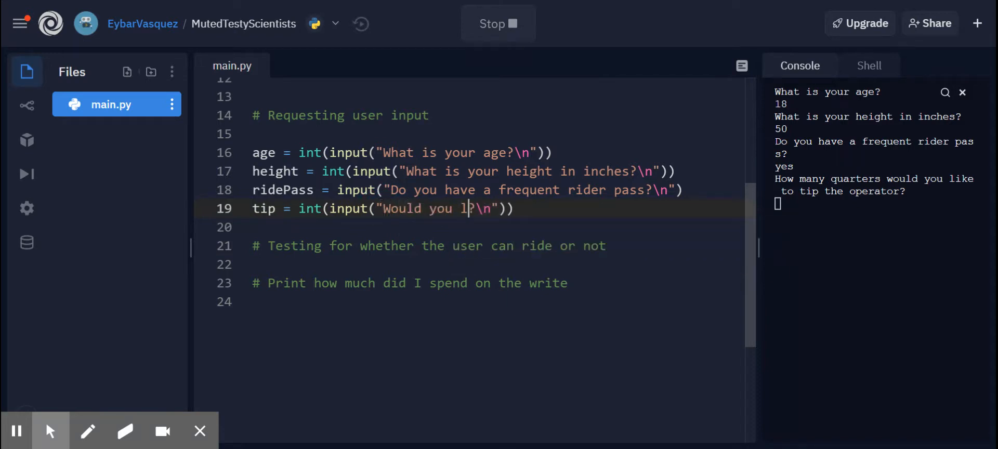
type("ike to tip")
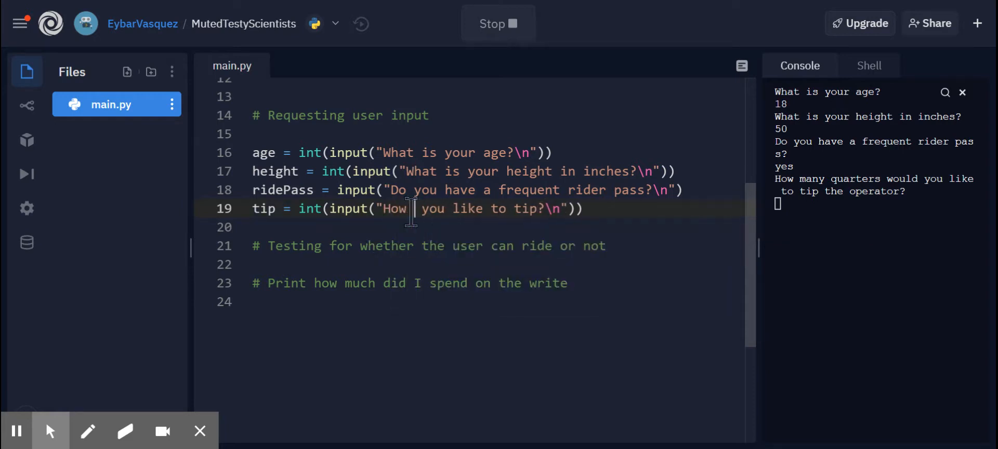
type("many quarters")
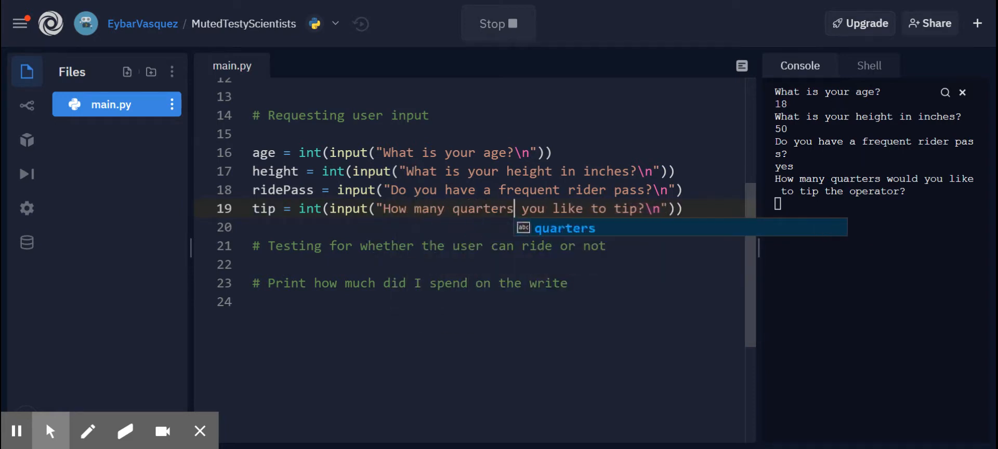
type("would")
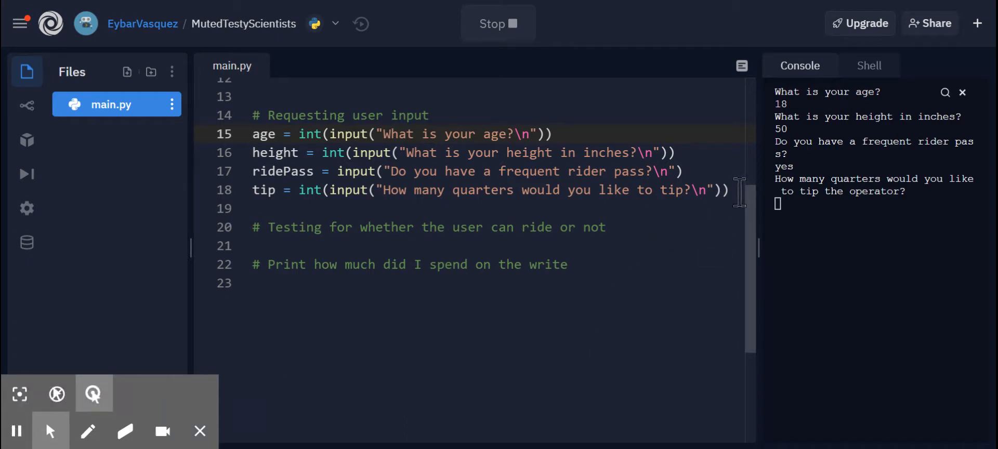
Set cost = 0, then begin 'if age > 18:' with an 'else:' branch under the testing comment.
type("c")
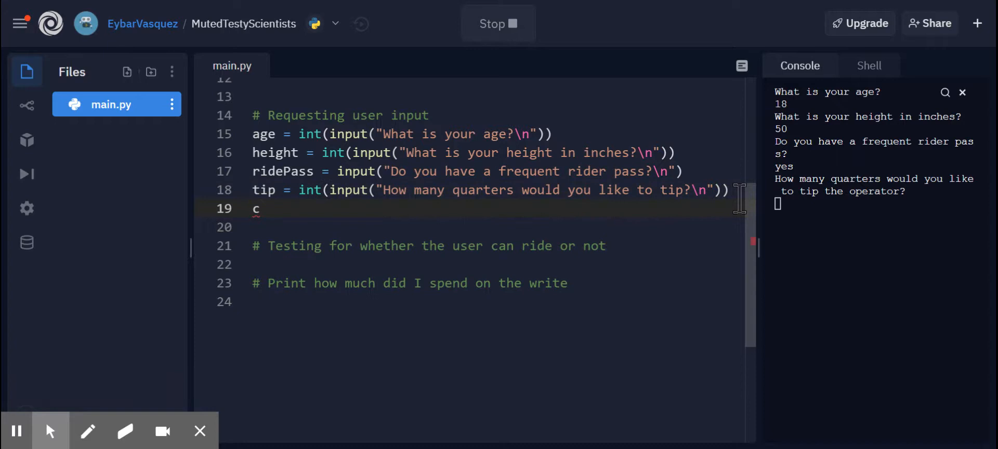
type("ost = 0")
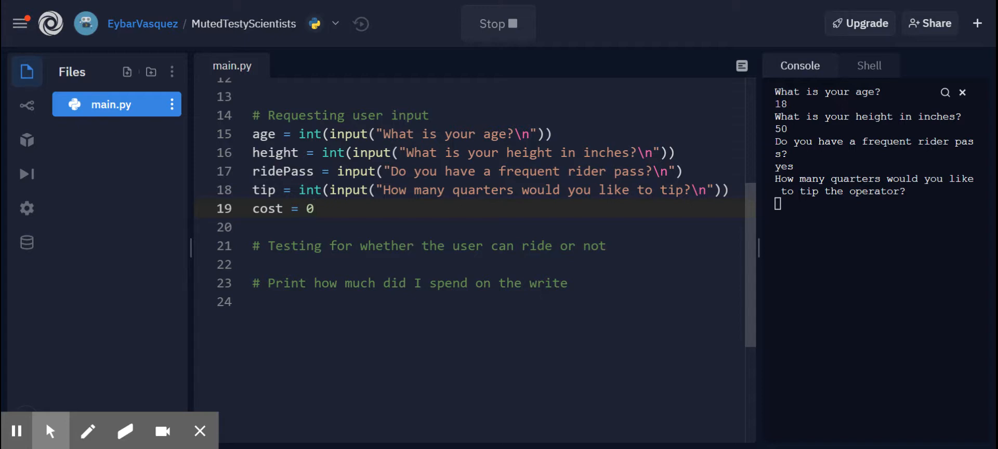
left_click(436, 245)
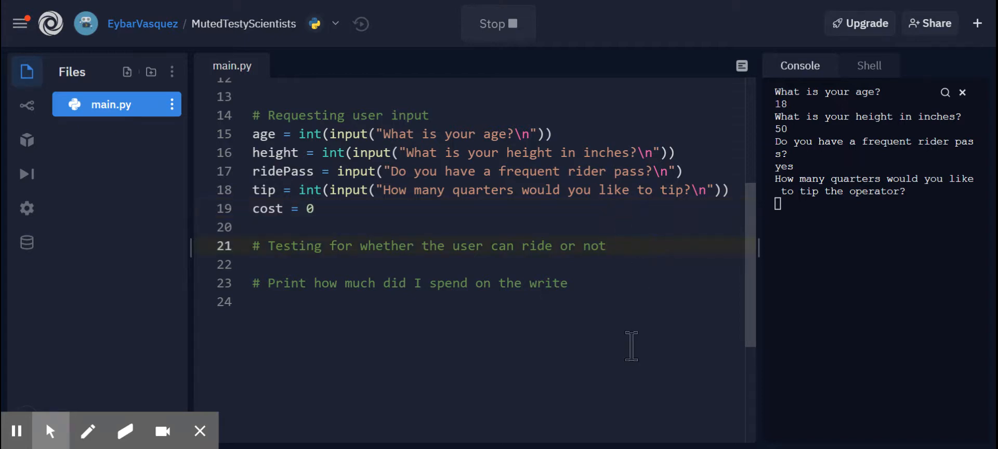
type("if")
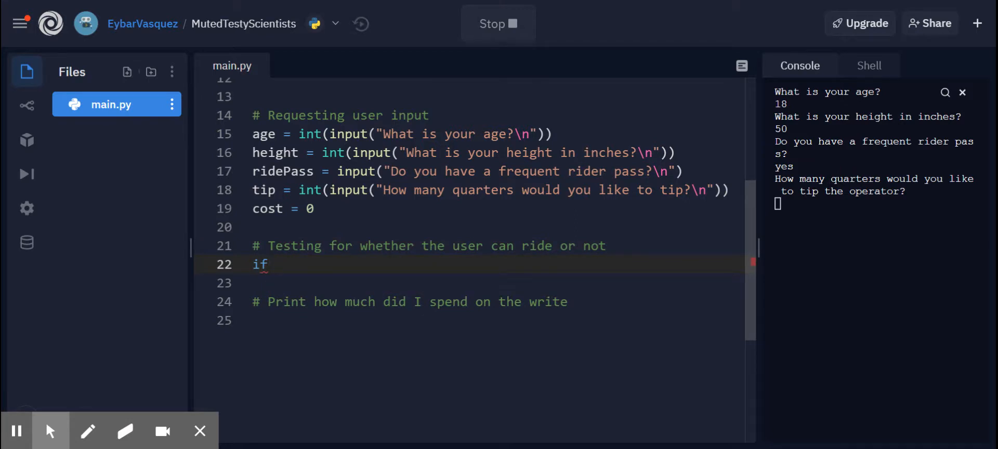
type("age >")
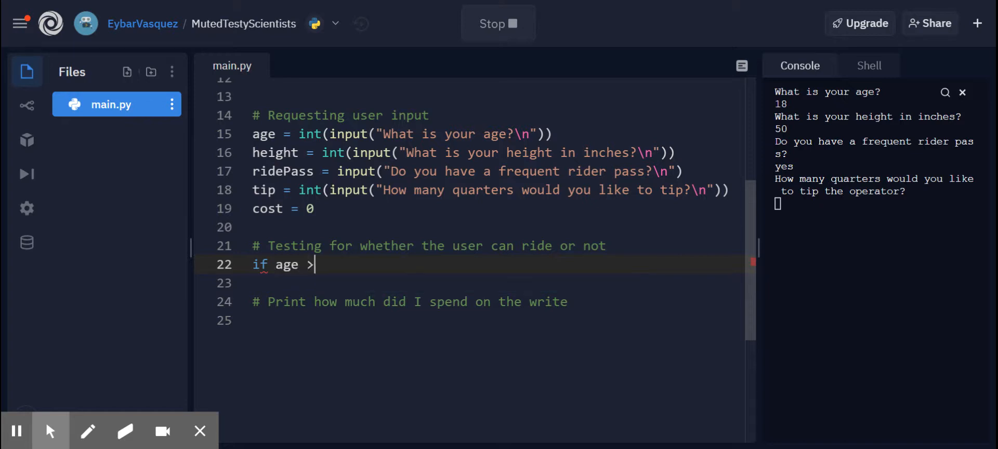
type("18:")
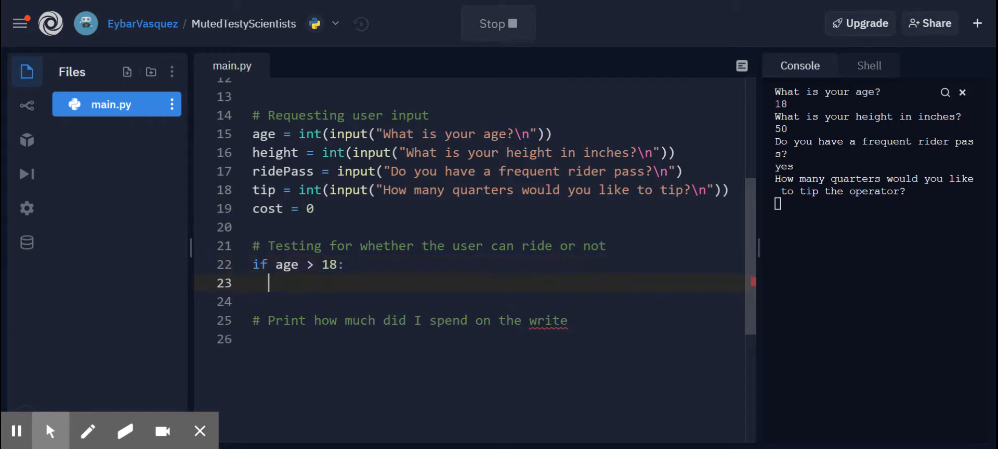
type("else:")
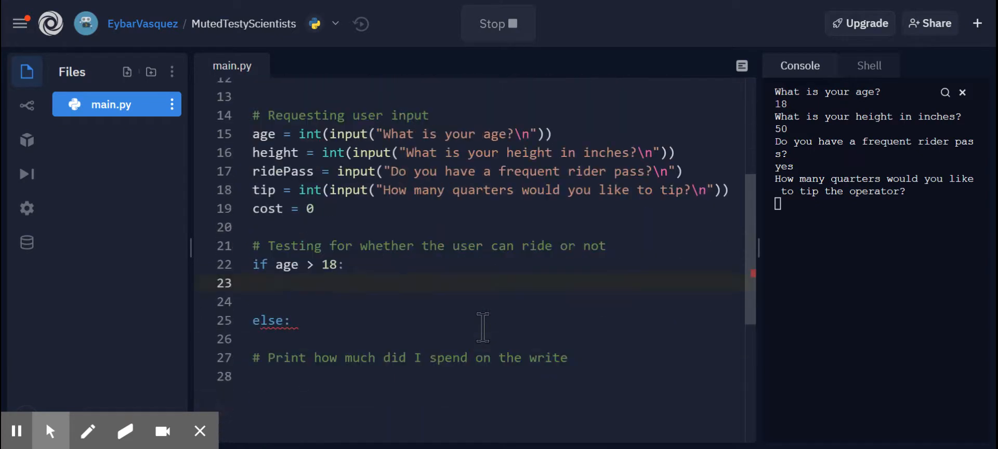
Print "True" under the age check and pull the else branch up beneath it.
scroll("up", 3)
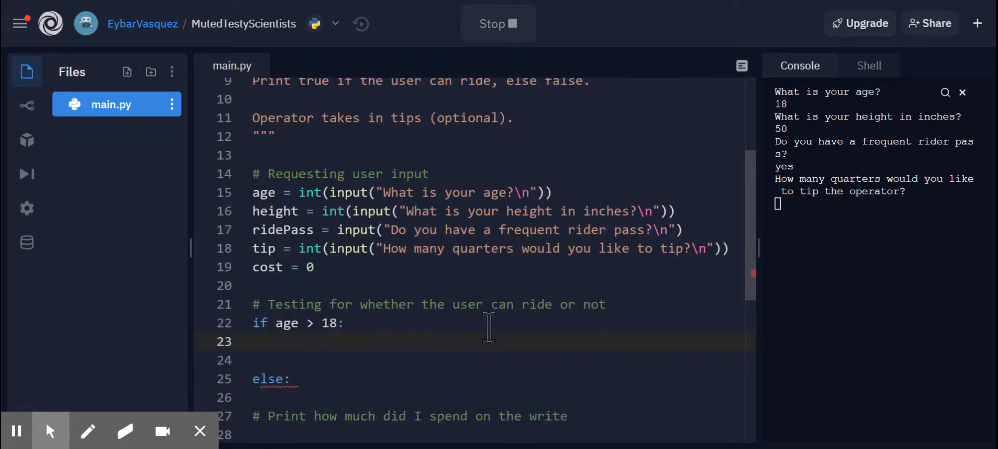
mouse_move(481, 289)
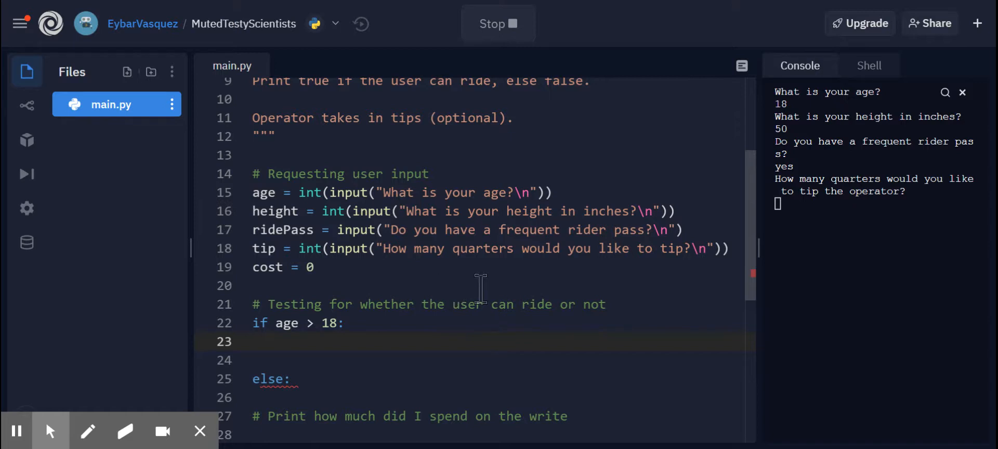
type("print()")
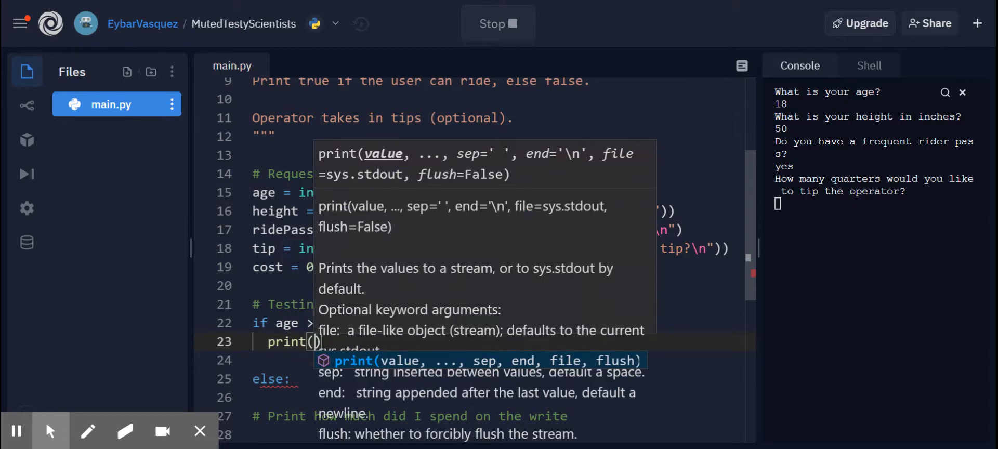
type("\"")
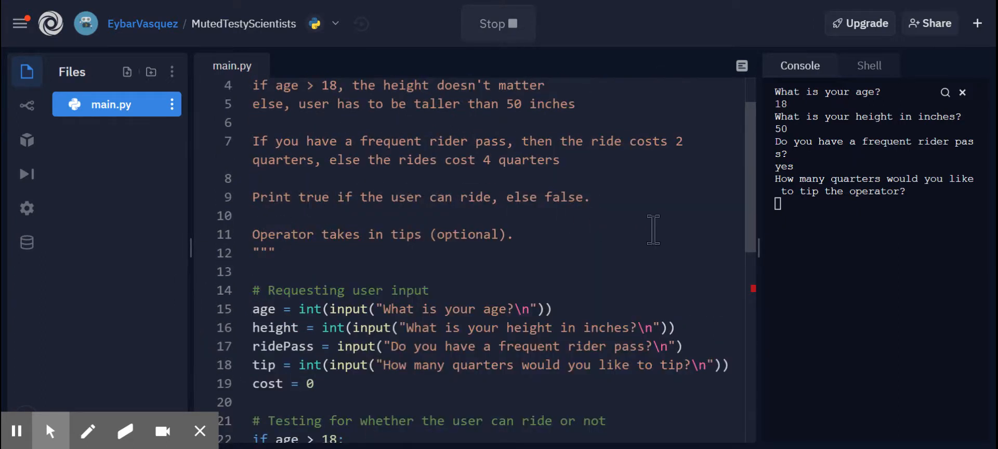
scroll("down", 3)
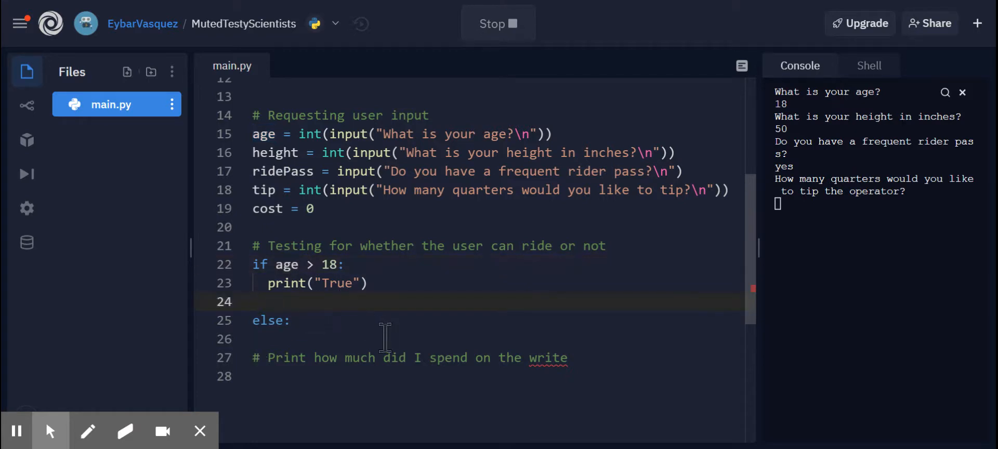
key("Backspace")
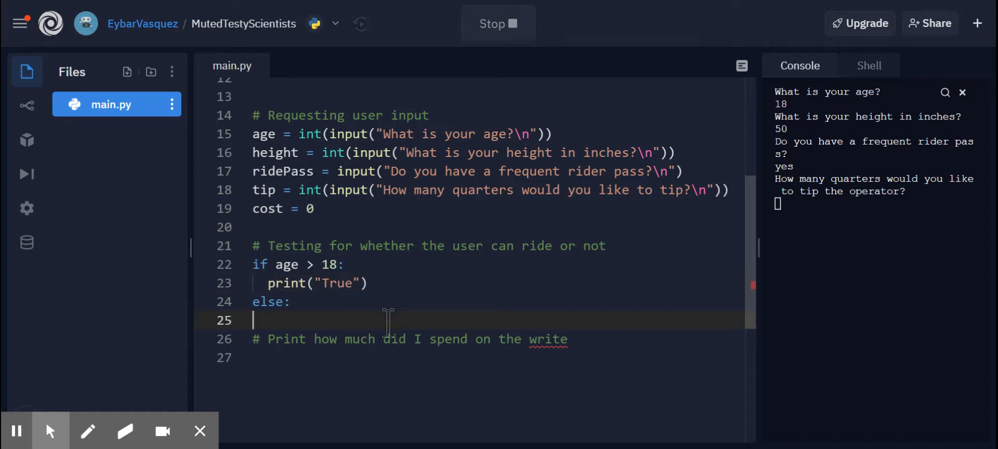
Nest 'if height > 50:' with print("True") and an else that also prints "True".
type("if")
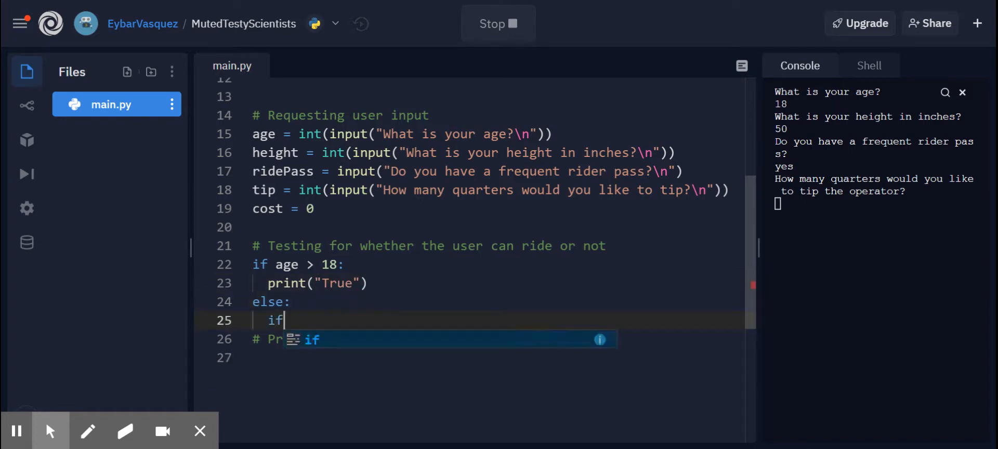
type("height >")
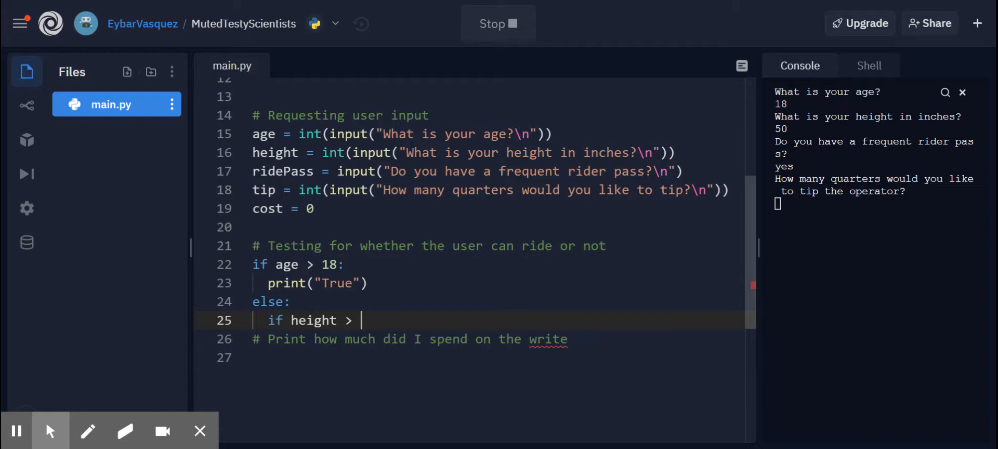
type("50:")
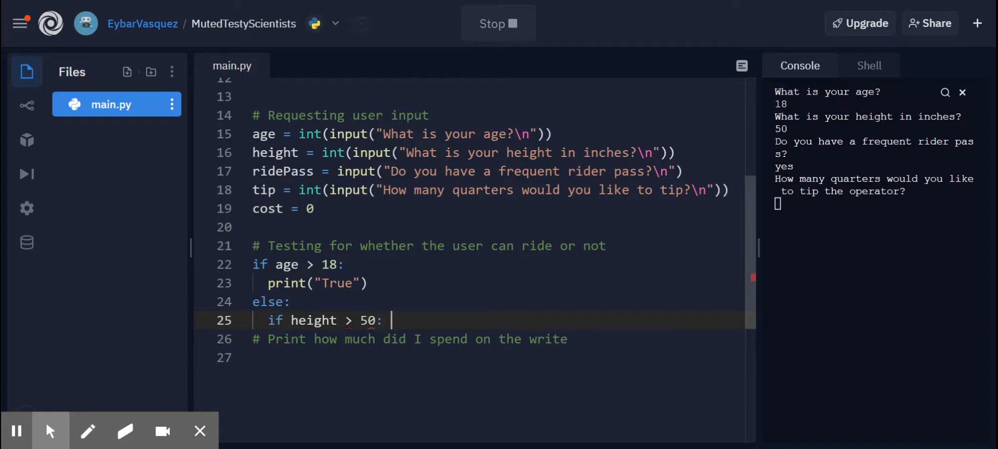
type("print(\"True")
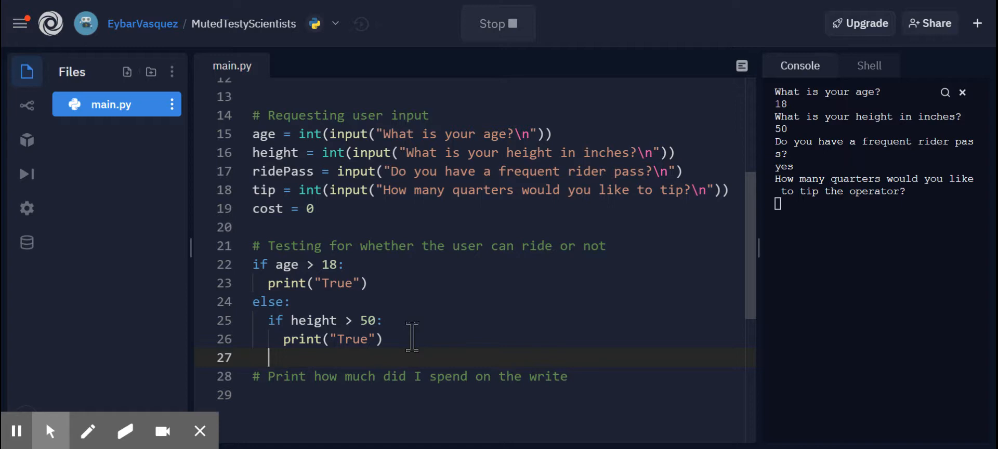
type("else:")
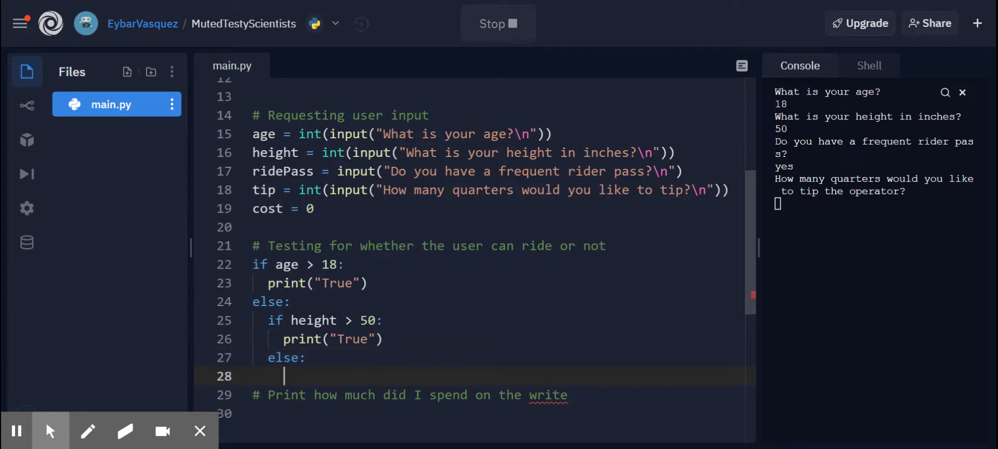
type("print(\"True")
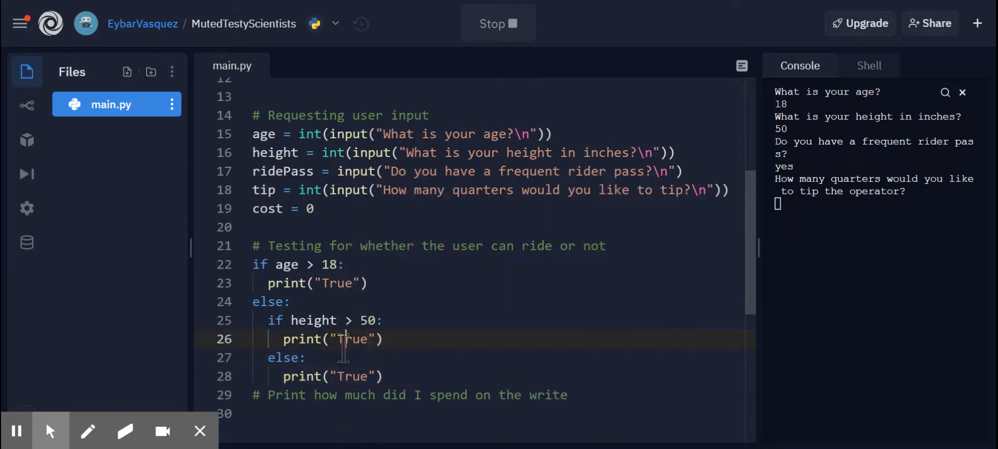
scroll("down", 3)
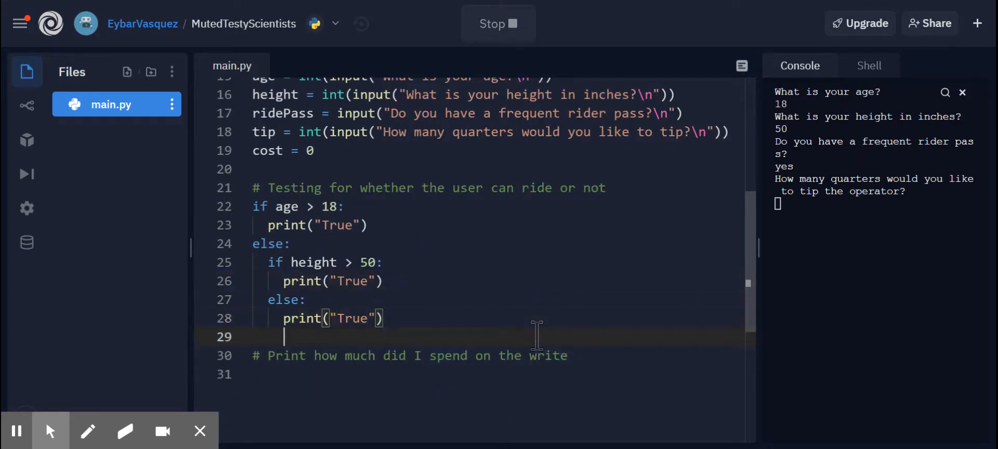
scroll("up", 3)
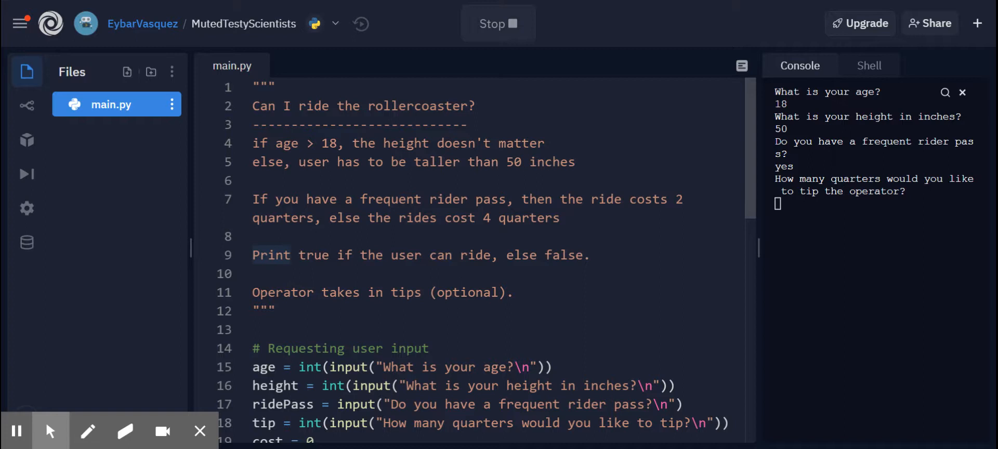
scroll("down", 3)
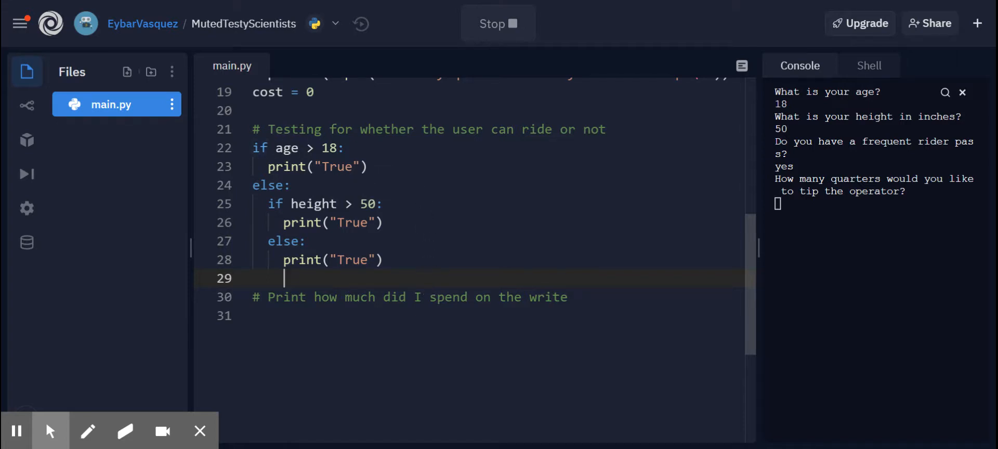
scroll("up", 3)
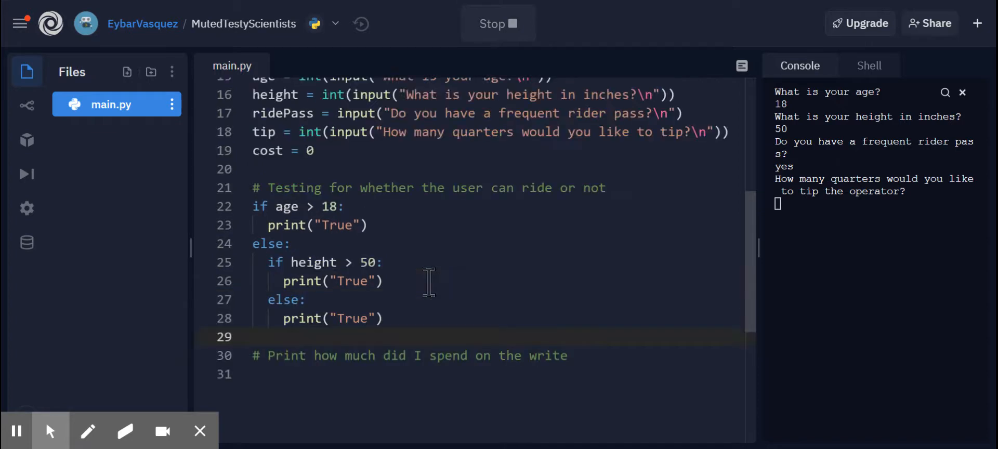
scroll("up", 3)
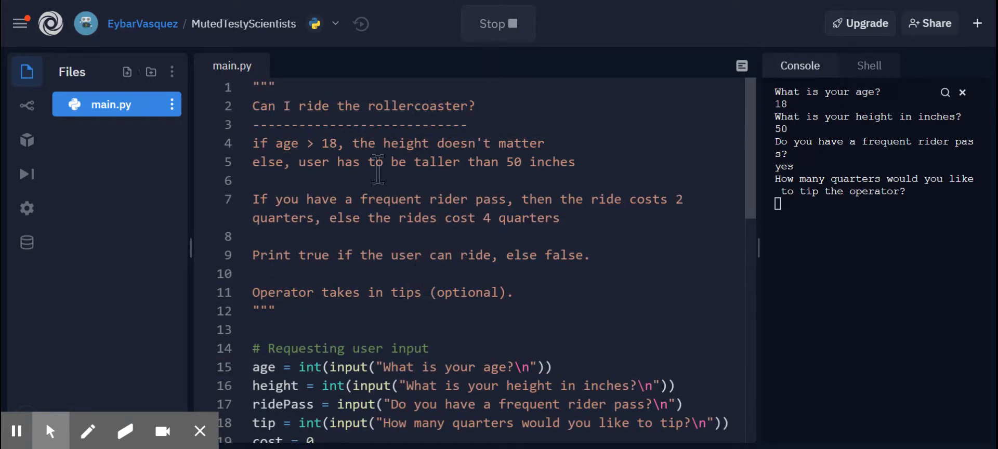
scroll("down", 3)
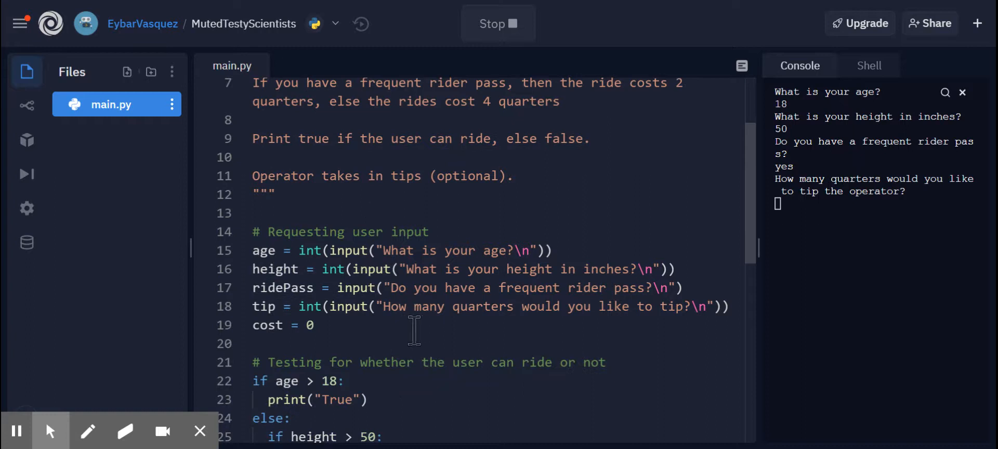
scroll("down", 3)
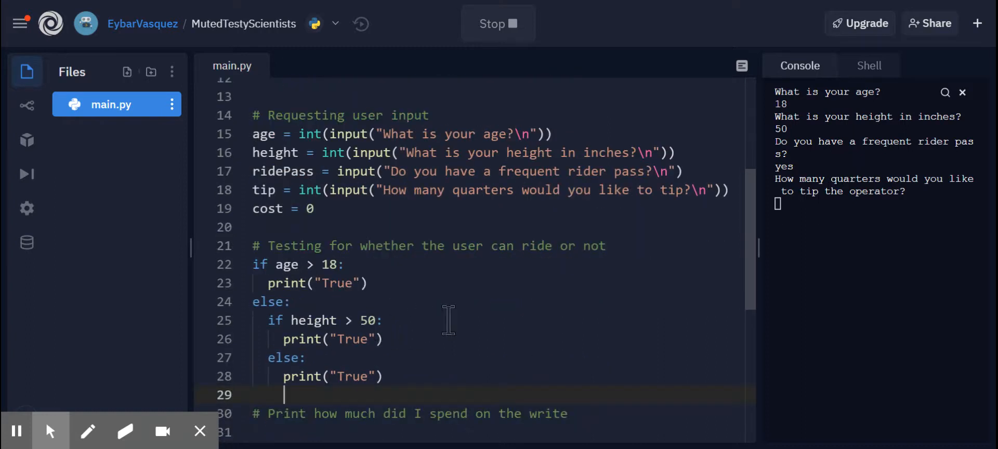
mouse_move(360, 312)
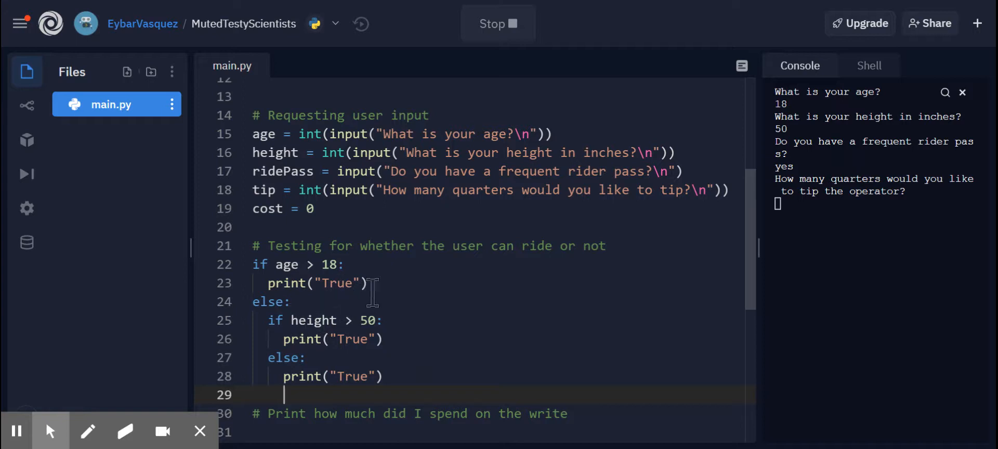
Inside the age branch, add if ridePass == "yes": setting cost = 2.
left_click(368, 283)
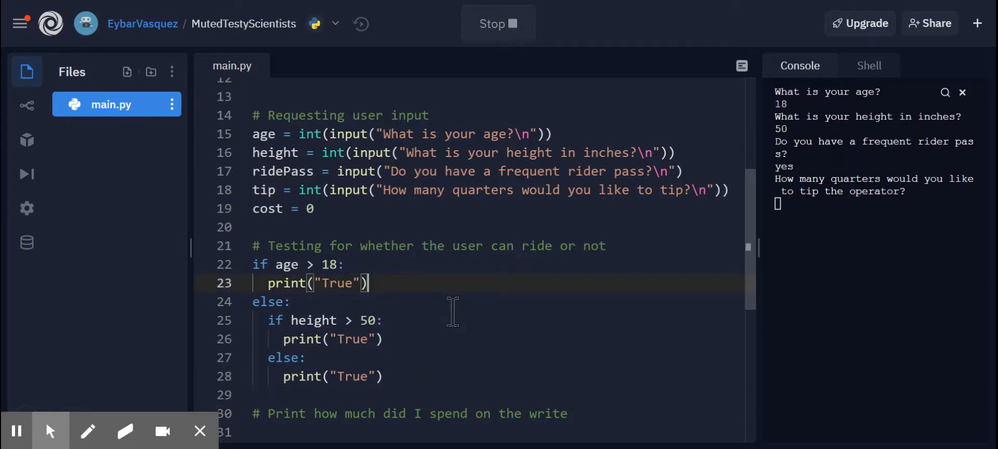
key("Enter")
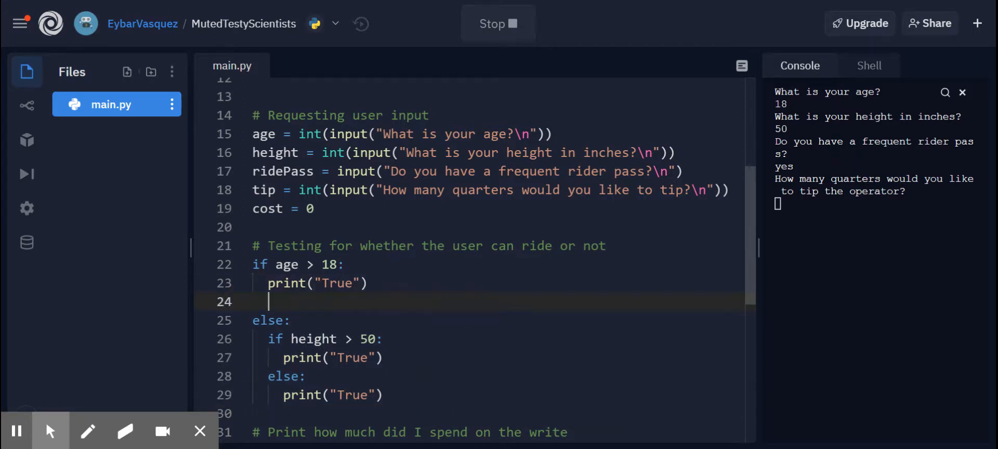
type("if")
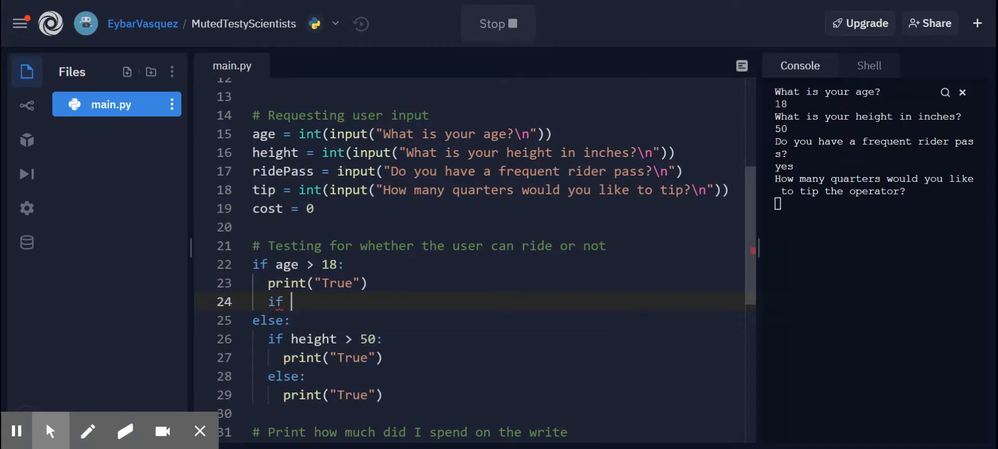
type("ridePass")
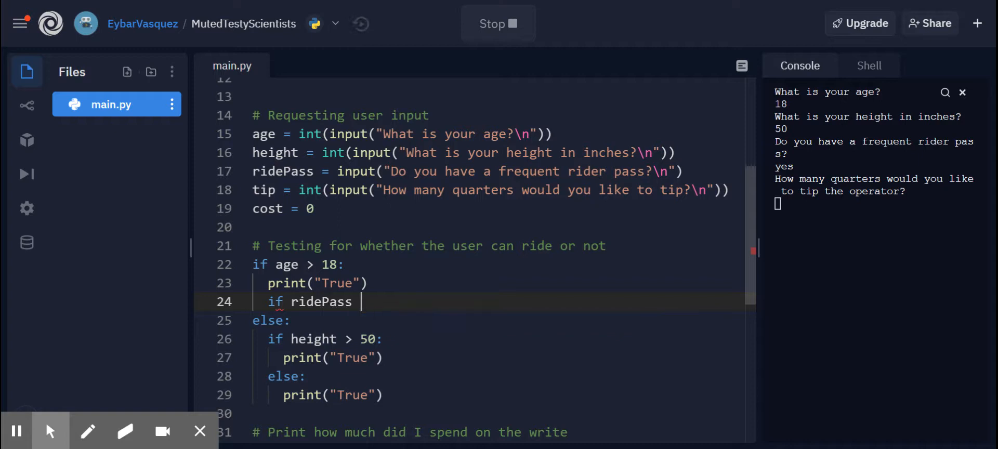
type("== \"\"")
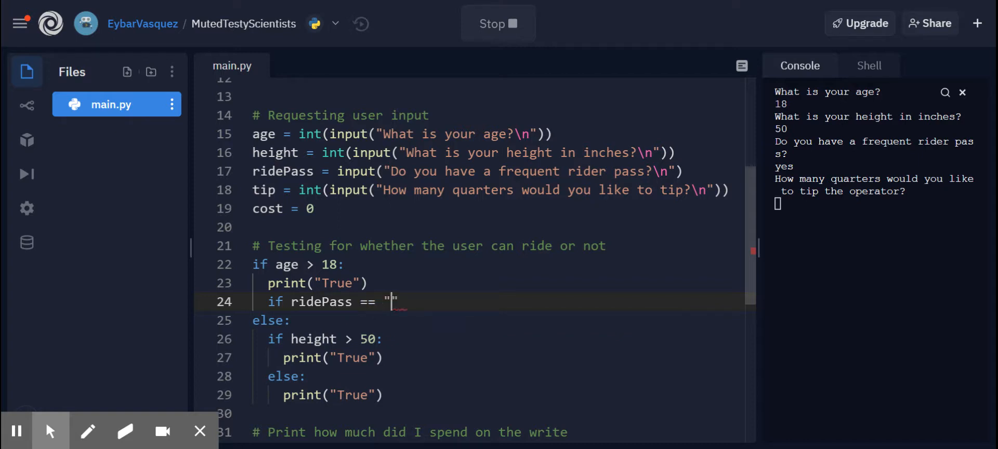
type("yes")
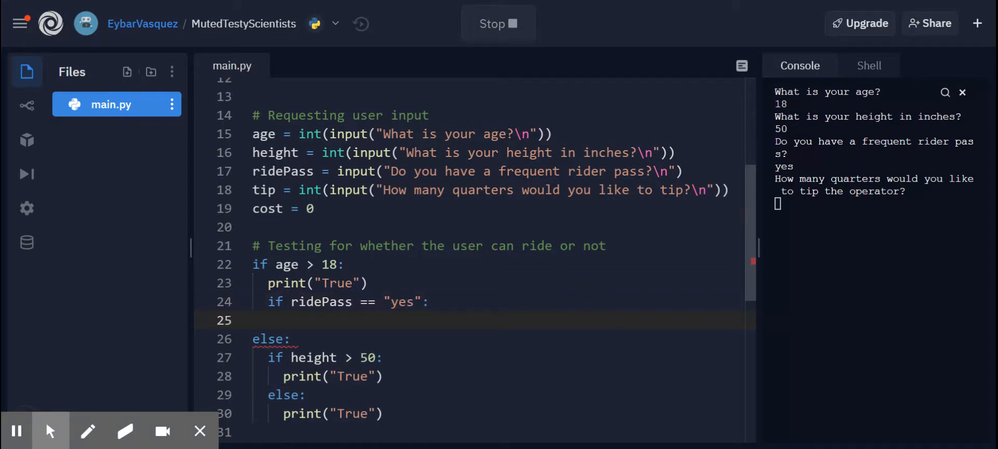
type("cost =")
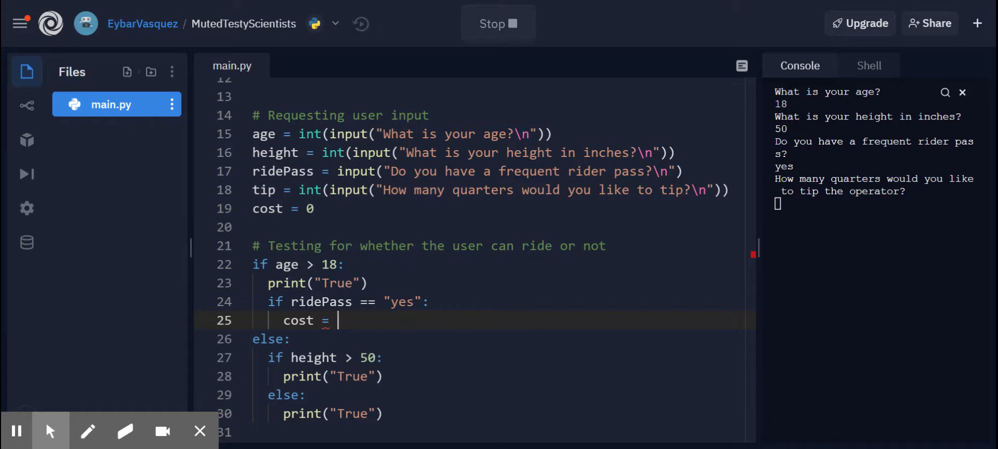
type("2")
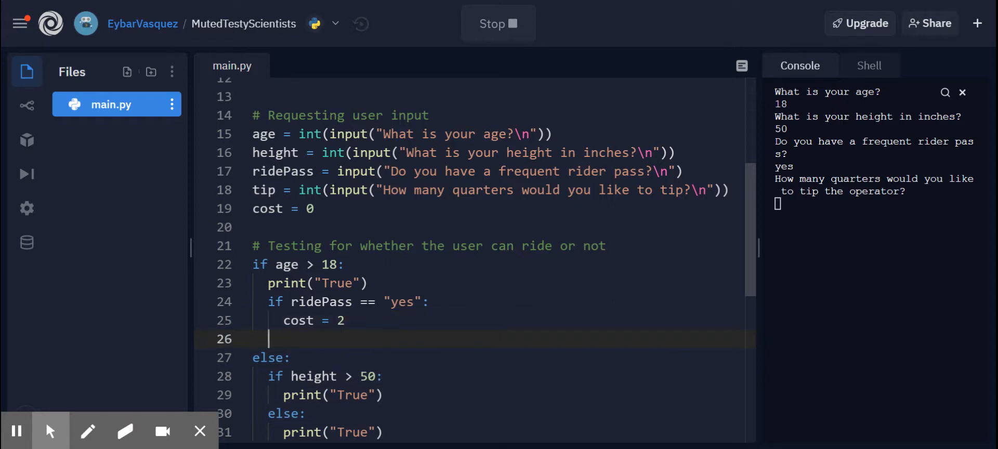
Add the else branch setting cost = 4, removing the stray semicolon after the 4.
type("else:")
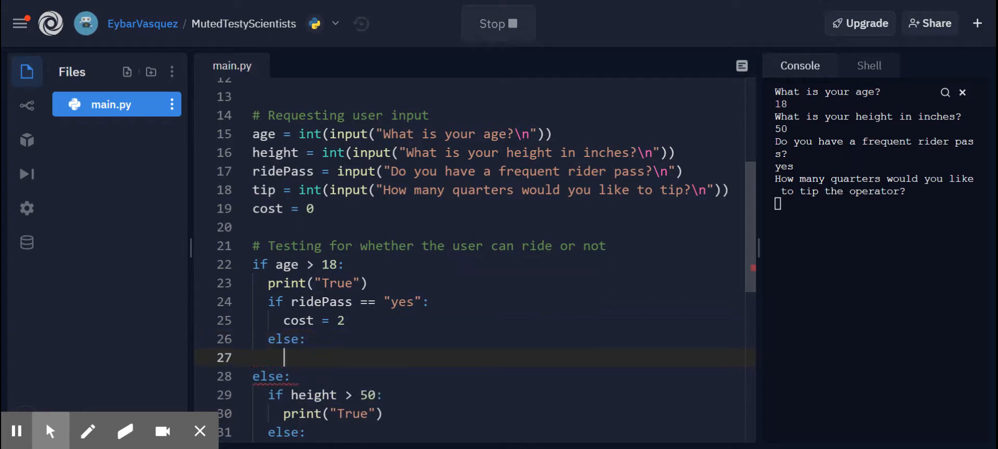
type("cost =")
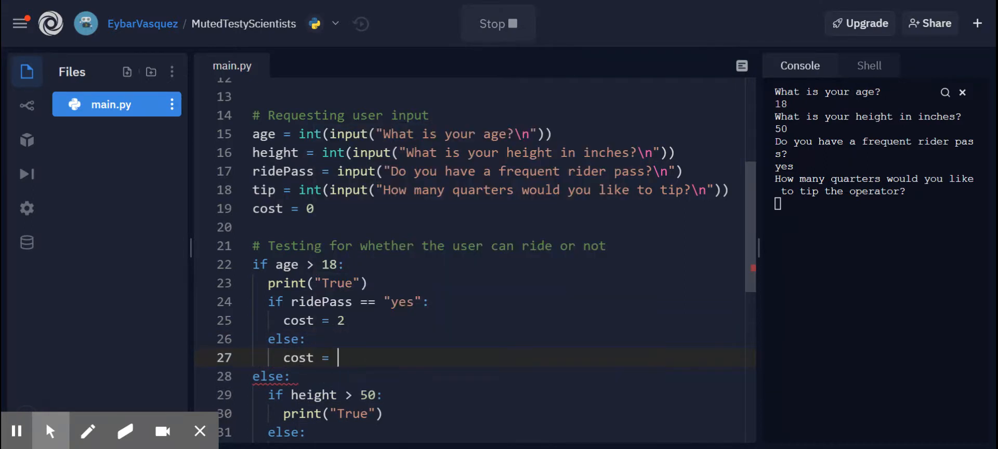
type("4;")
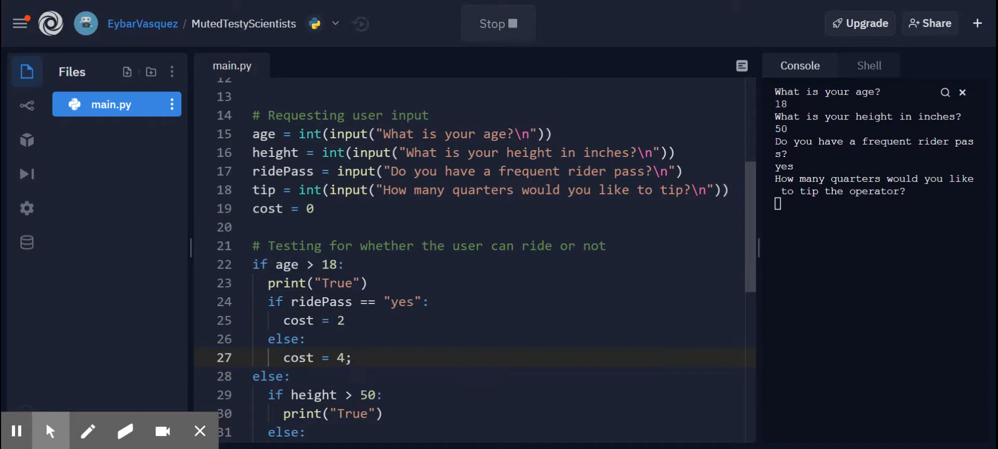
key("Backspace")
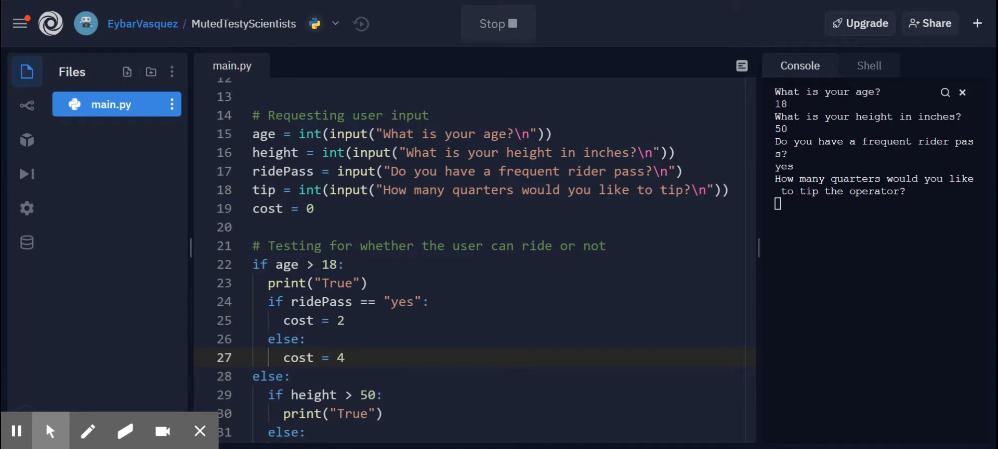
scroll("down", 3)
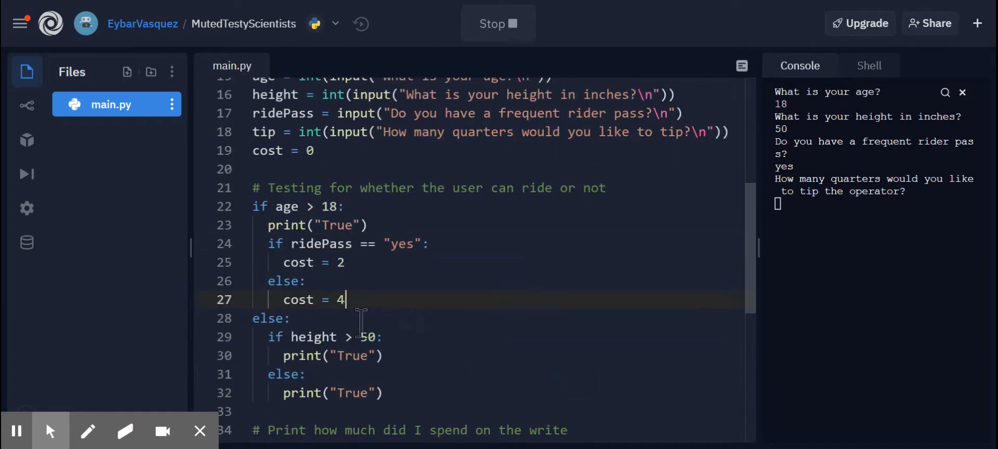
mouse_move(363, 411)
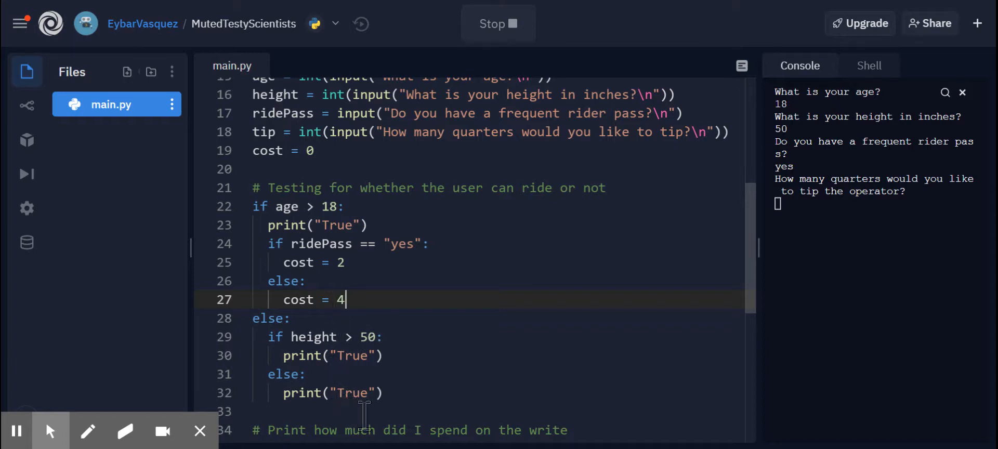
mouse_move(375, 299)
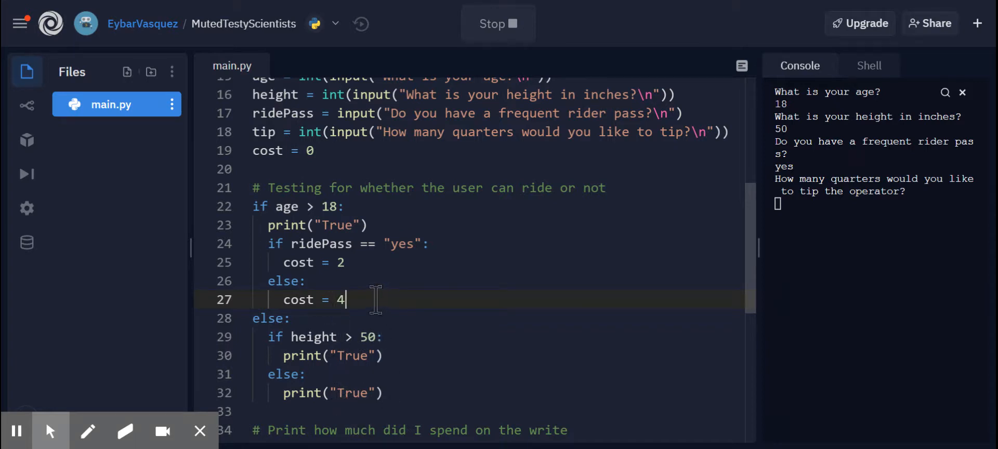
In the height > 50 branch, add if ridePass == "yes": cost = 2, else: cost = 4.
left_click(419, 356)
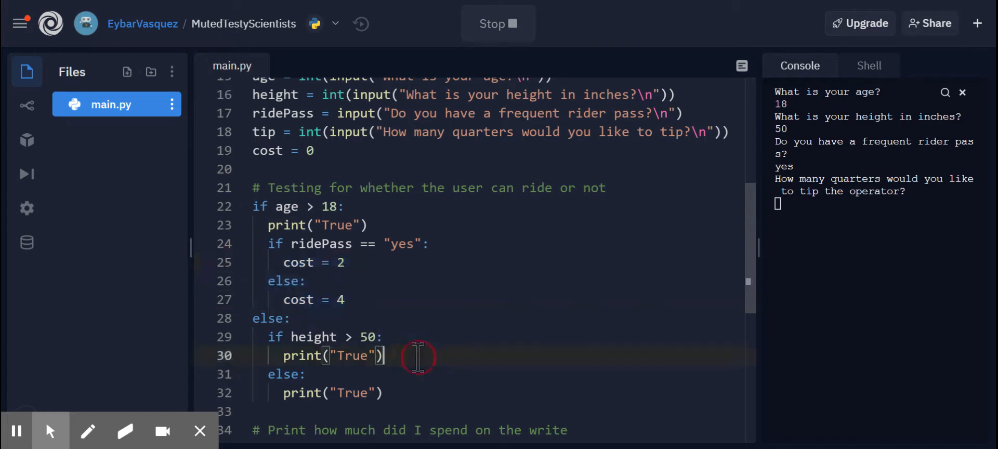
key("Enter")
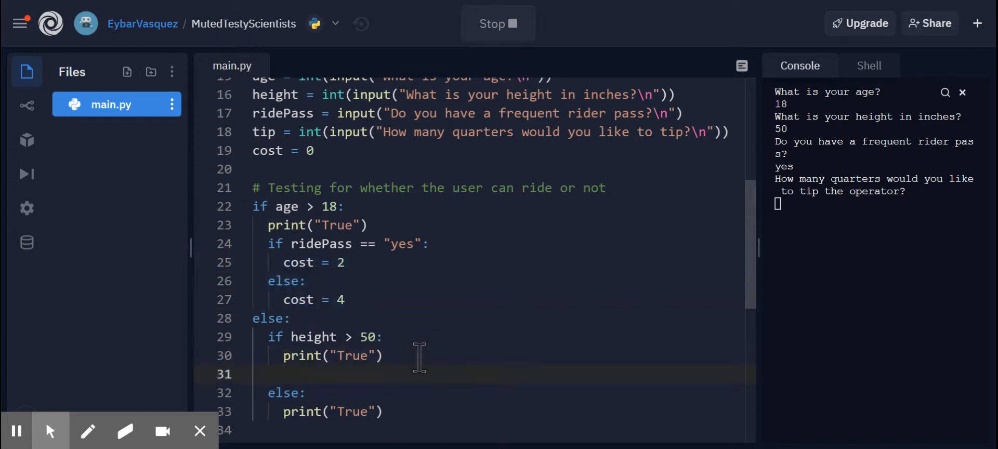
type("if ridePass ==")
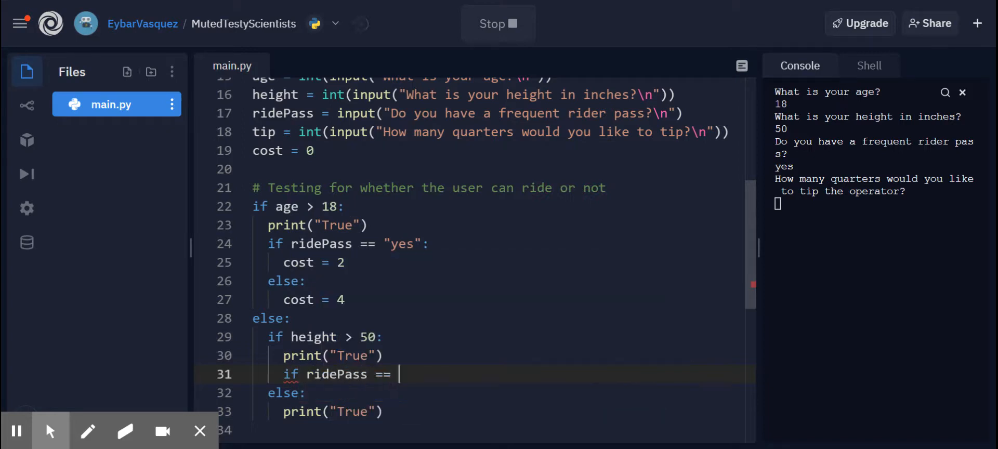
type("\"yes\":")
type("cost =")
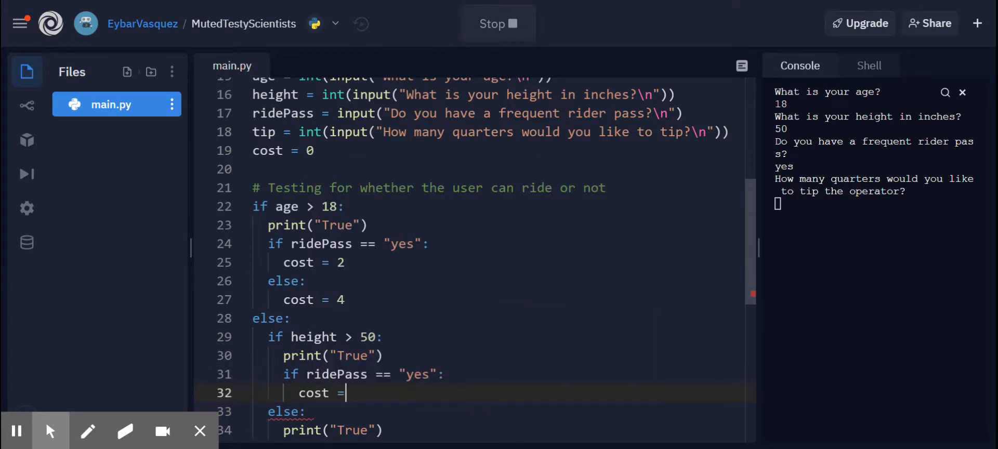
type("2")
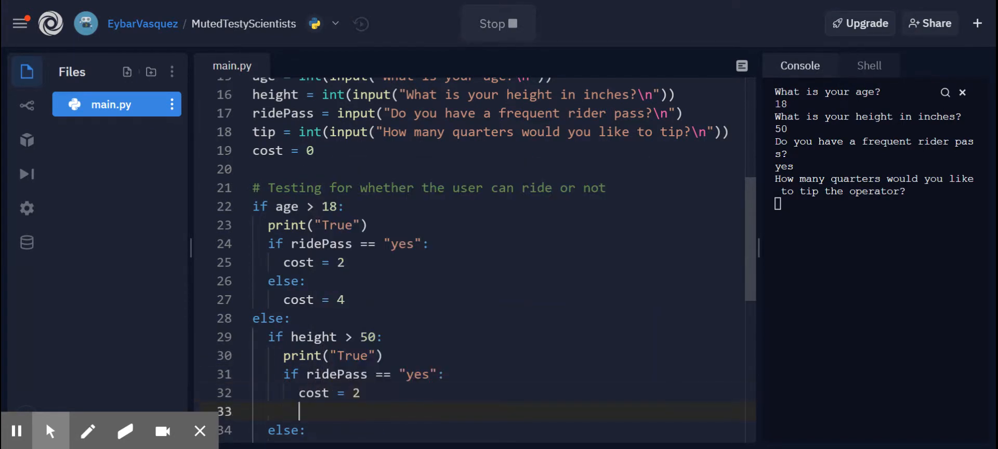
type("else:")
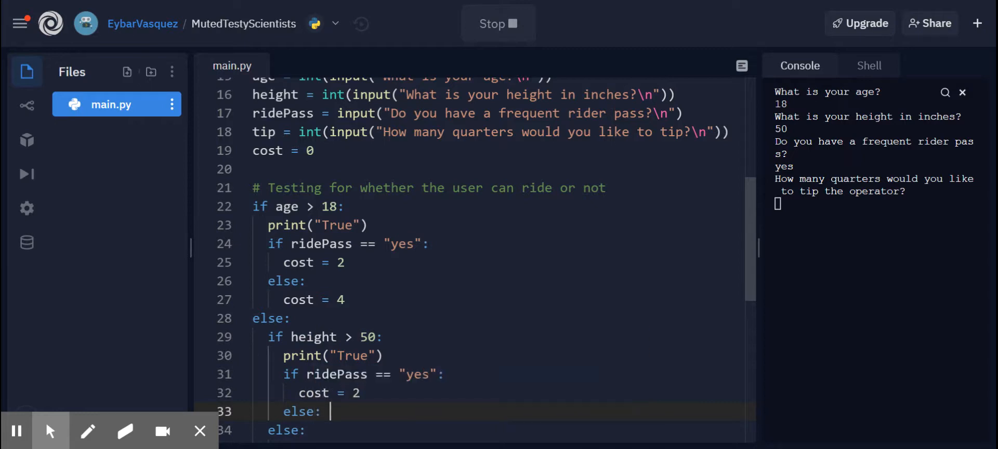
type("cost = 4")
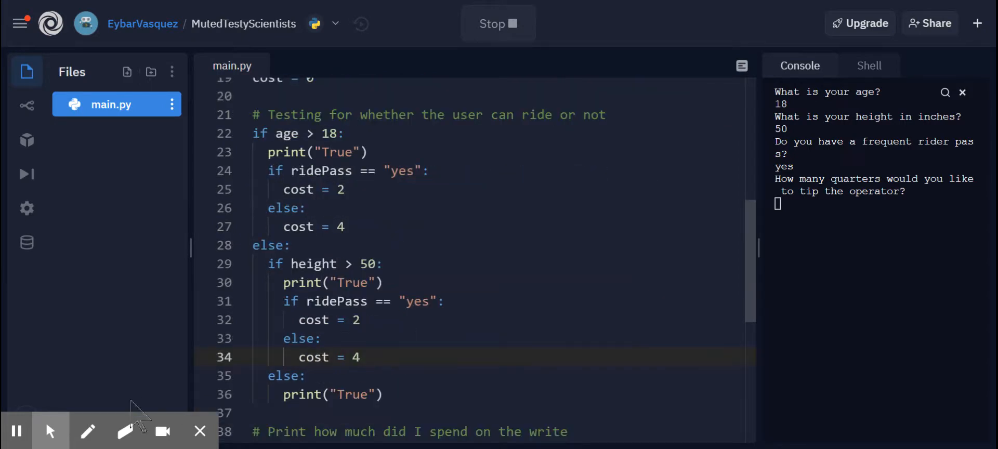
mouse_move(15, 432)
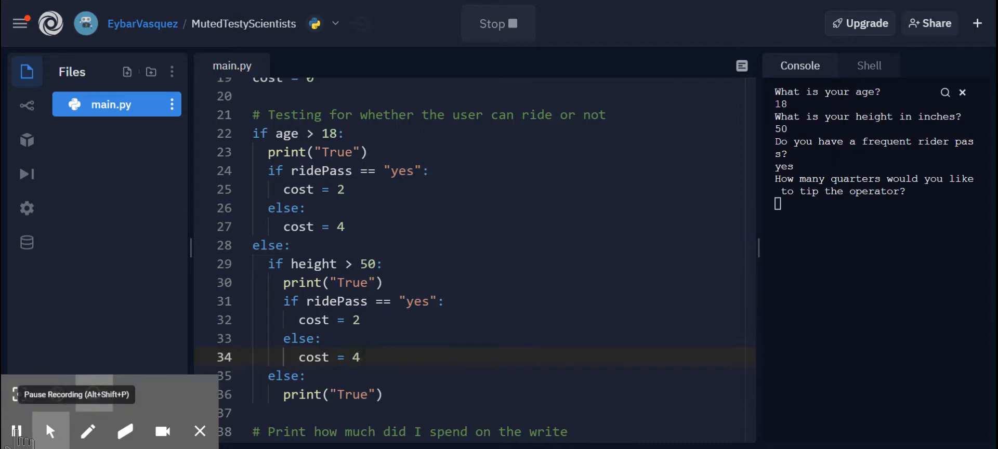
Replace True with False in the final else branch's print statement.
scroll("down", 3)
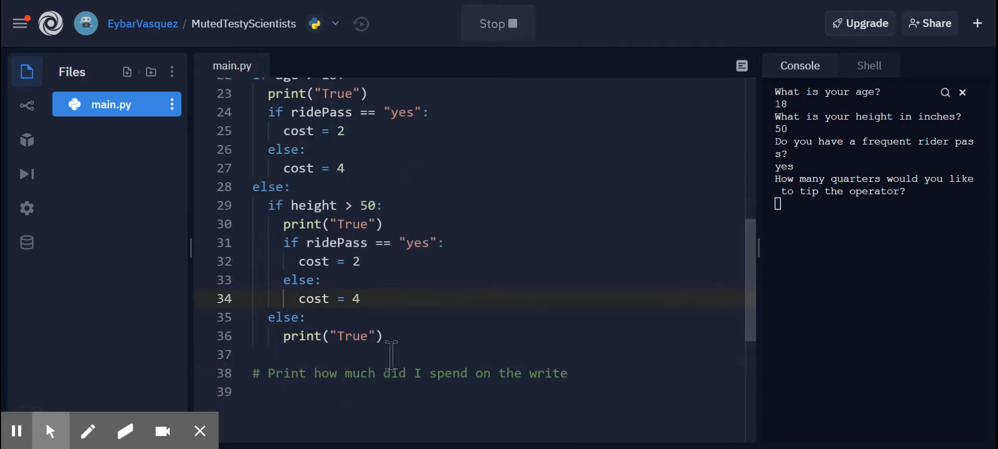
double_click(353, 336)
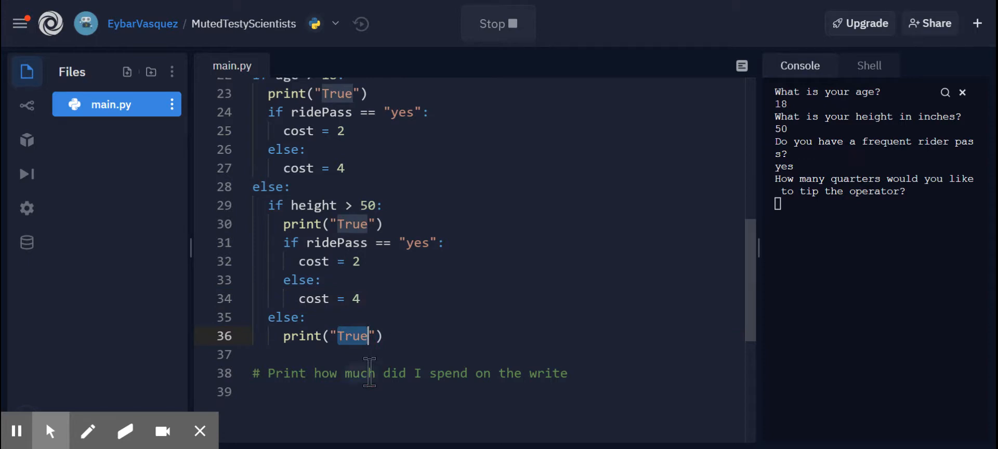
type("False")
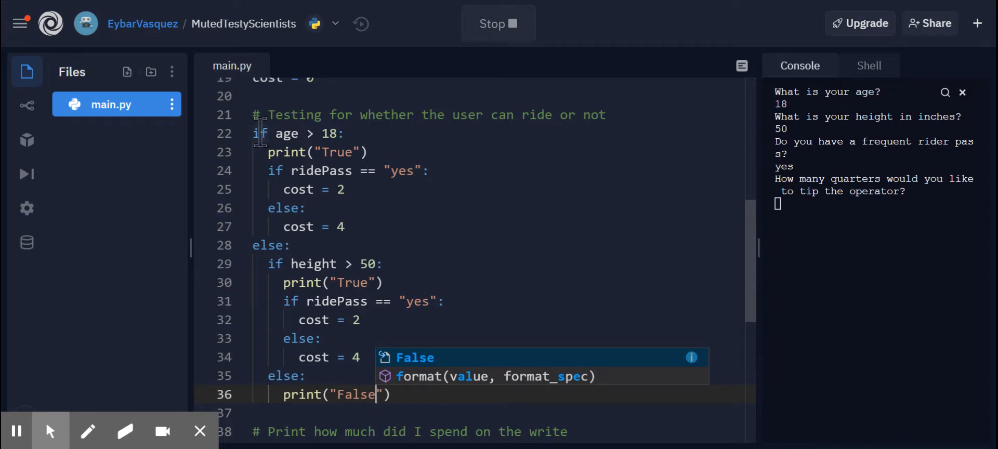
mouse_move(258, 176)
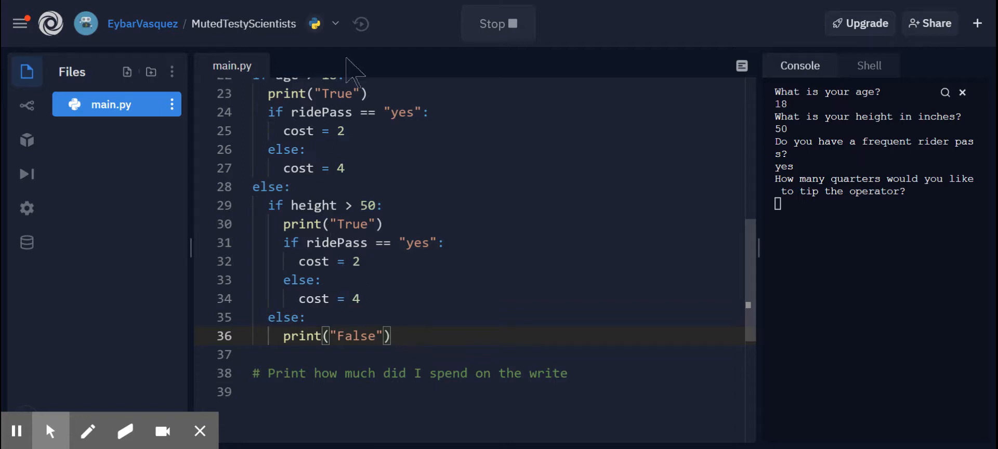
mouse_move(398, 354)
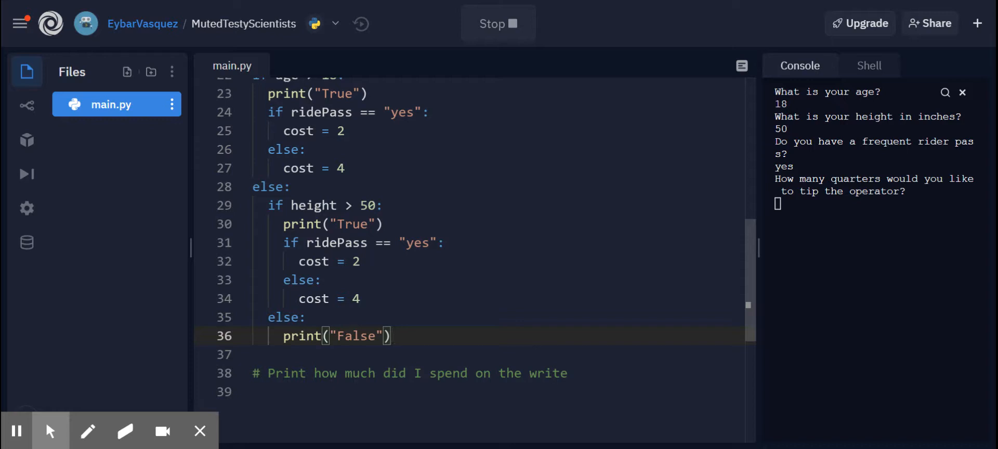
Under the spending comment, start print("You spent: ", for the ride cost line.
scroll("up", 3)
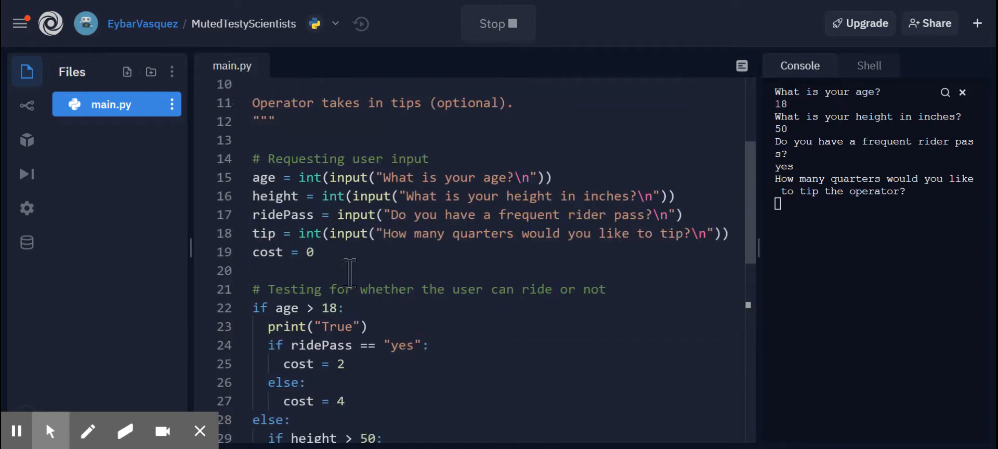
scroll("down", 3)
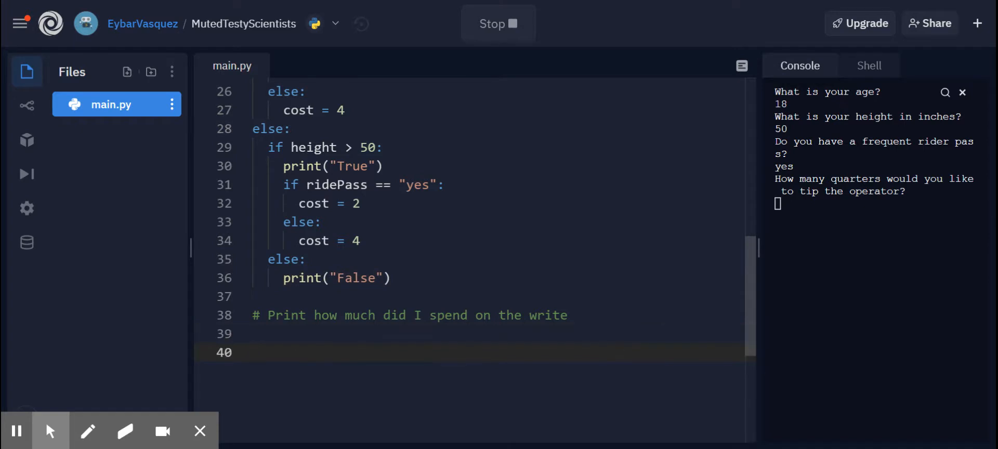
type("ride")
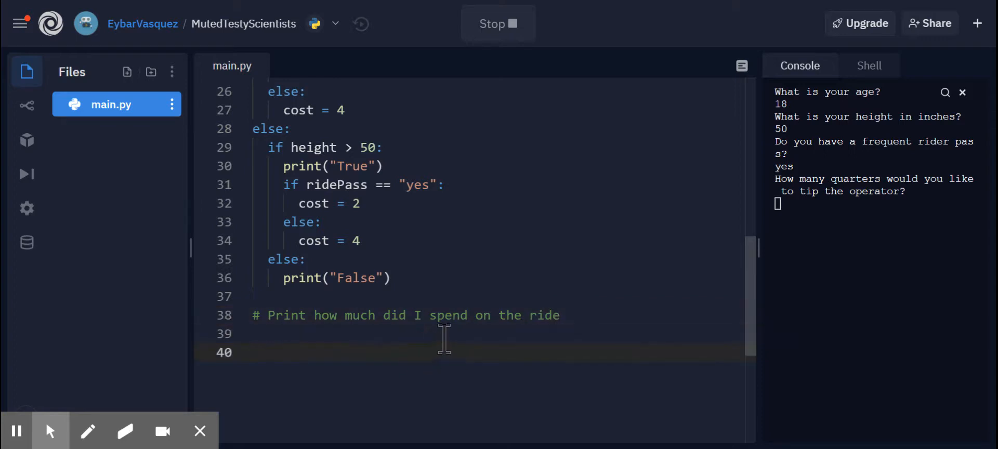
type("print(")
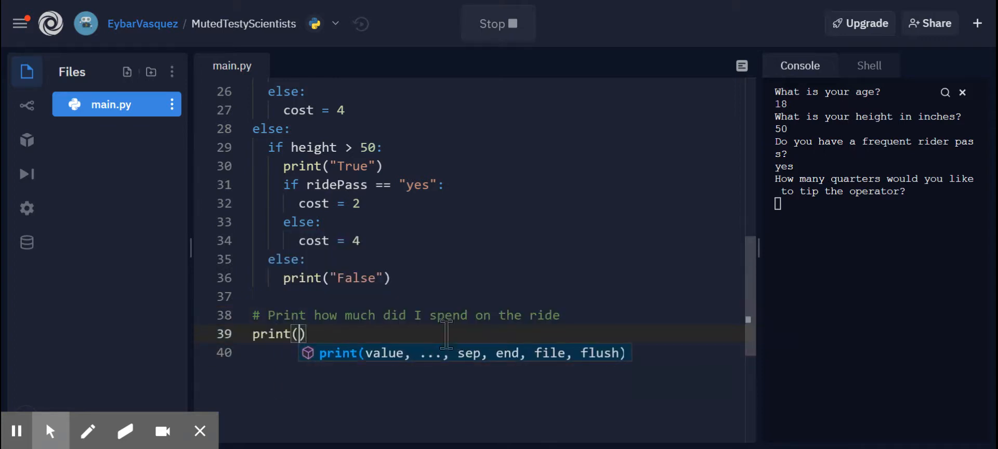
type("\"")
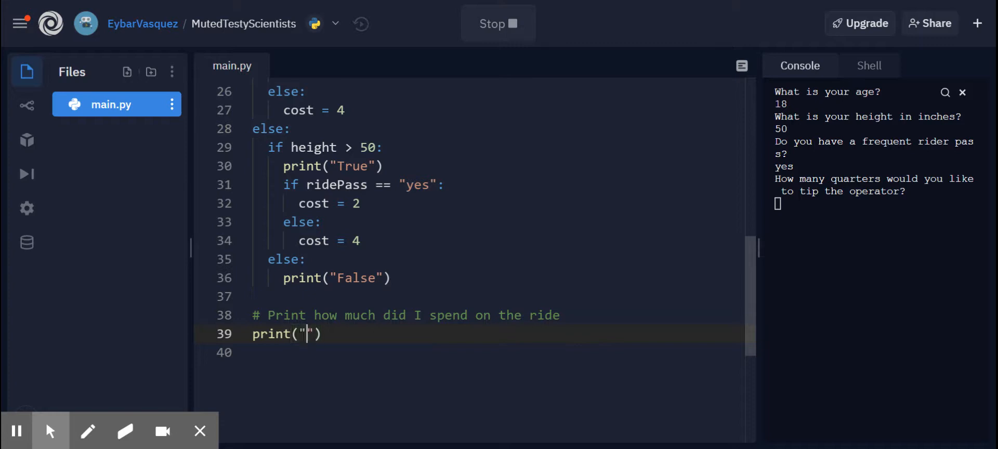
type("You spent:")
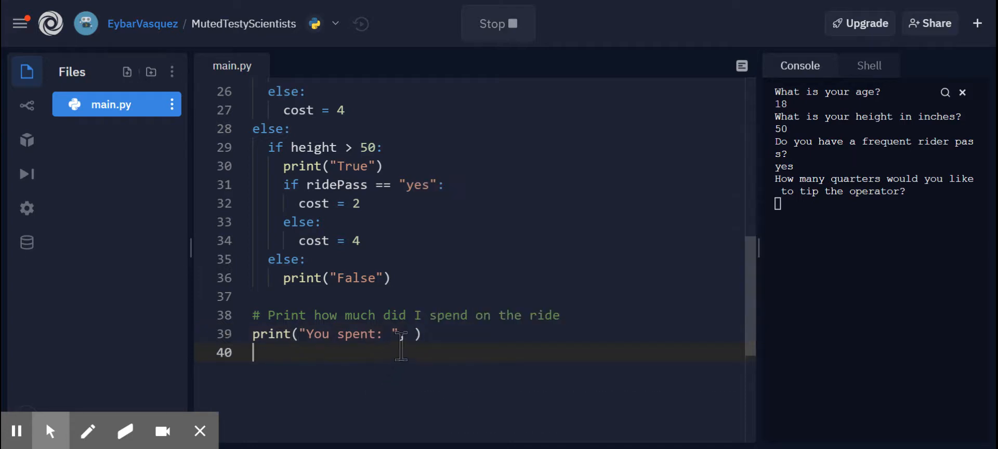
type(",")
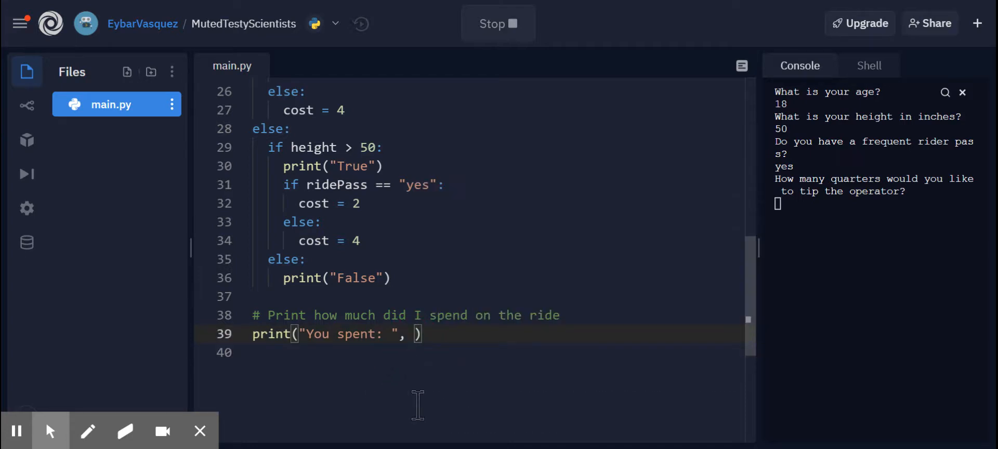
Complete the print with cost * .25, correcting a stray letter c.
type("c")
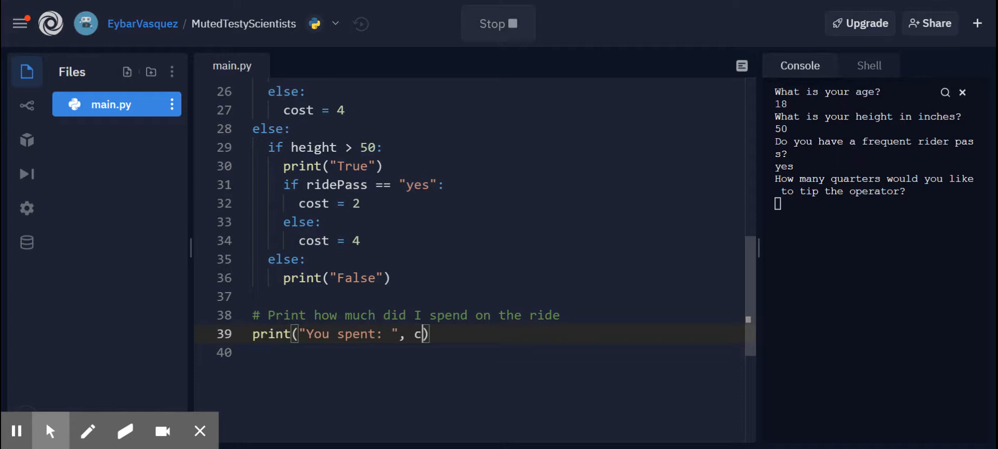
key("Backspace")
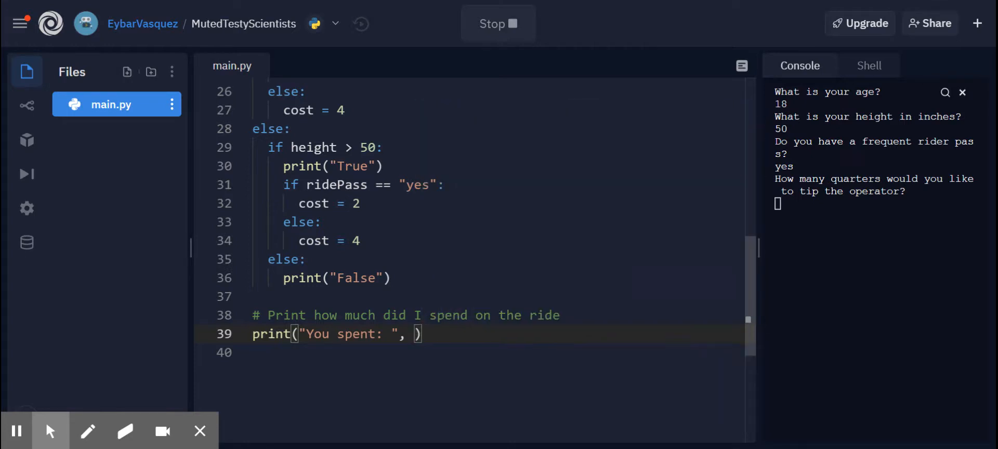
type("c")
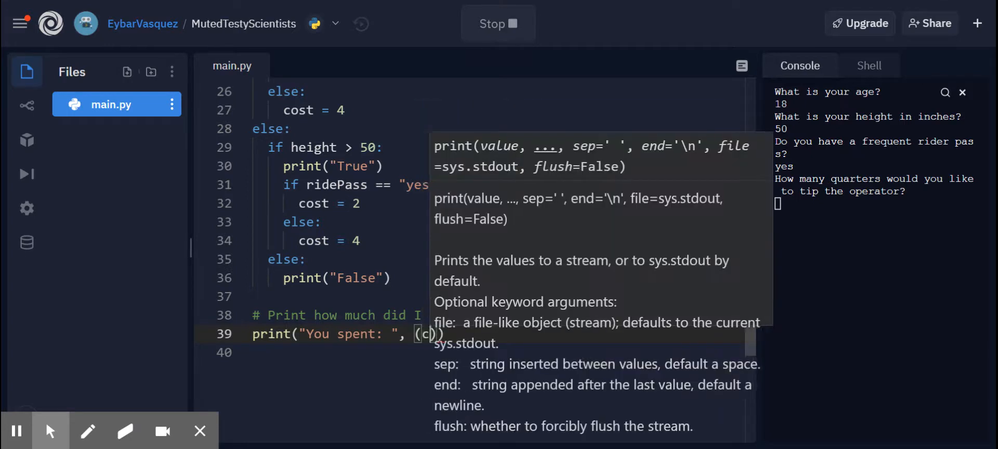
type("ost *")
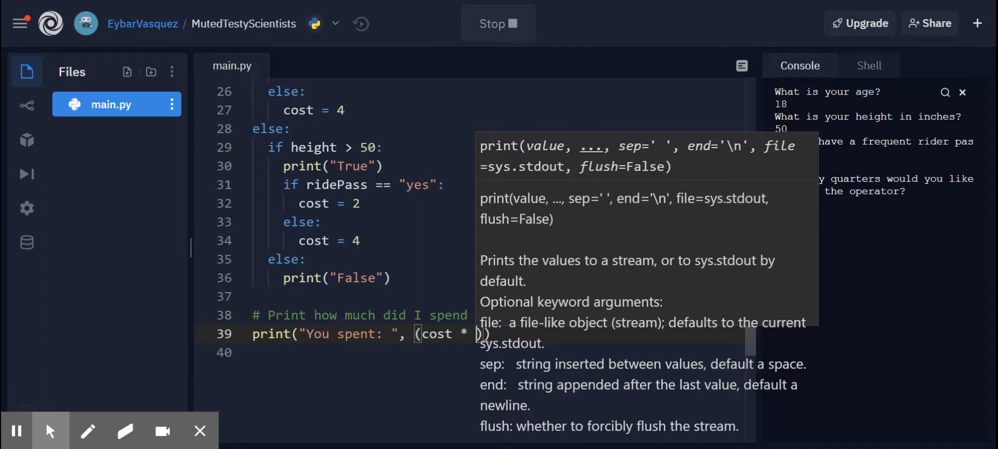
type(".25")
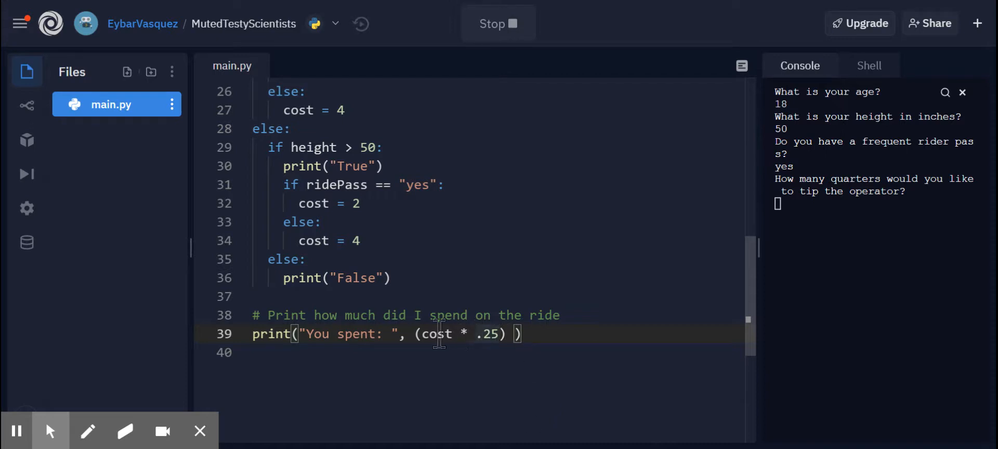
Change the spend expression to (cost + tip) * .25.
left_click(357, 204)
type("+ ")
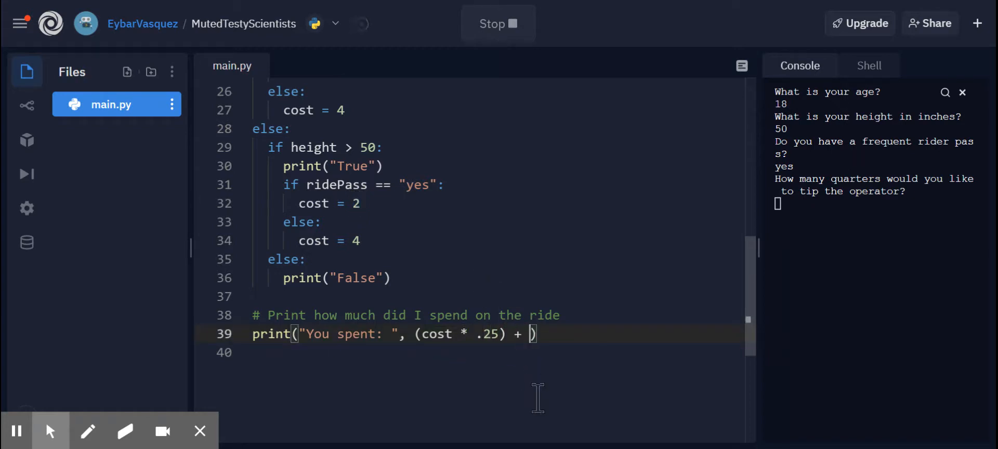
type("tip")
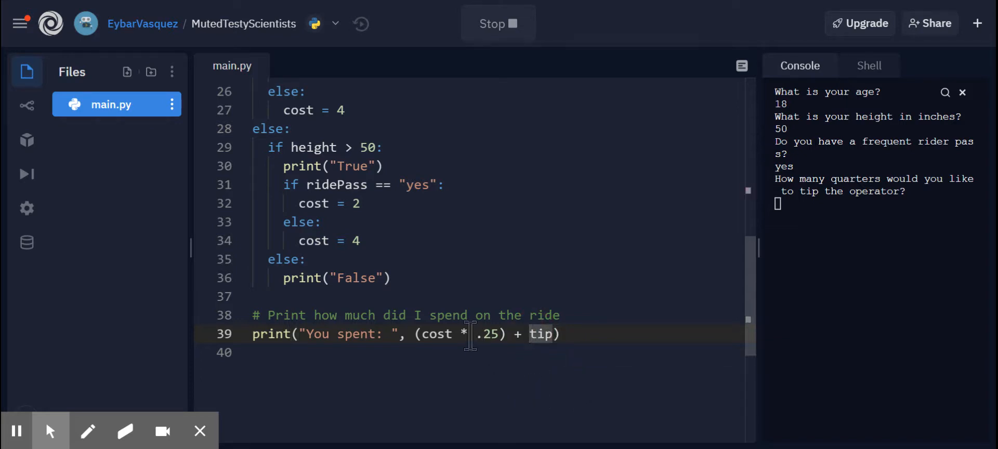
type("+")
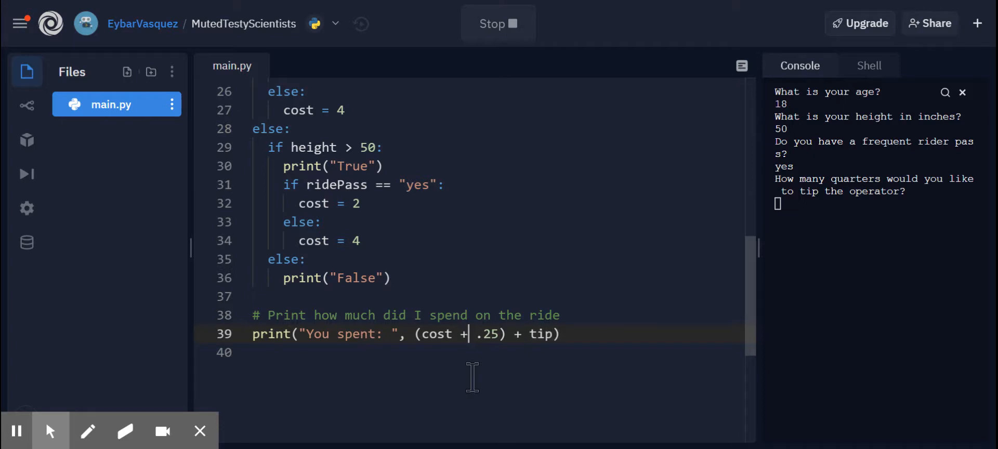
key("Backspace")
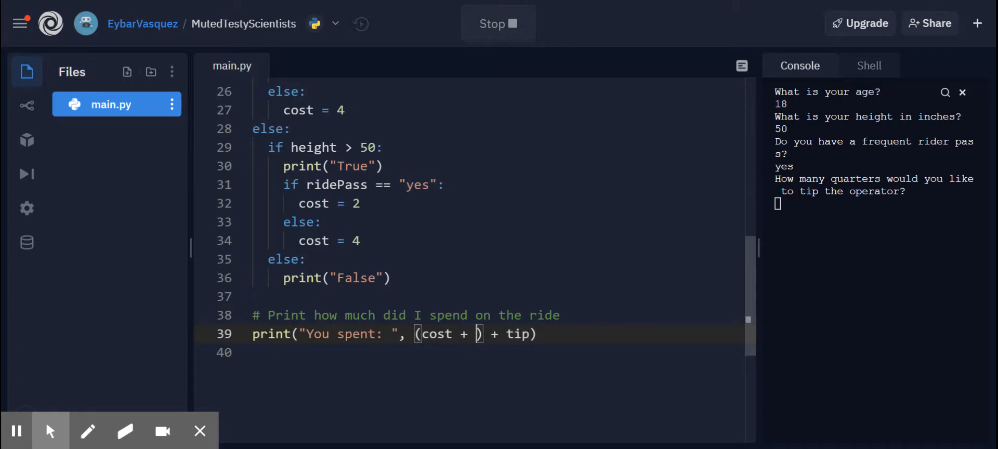
type("tip")
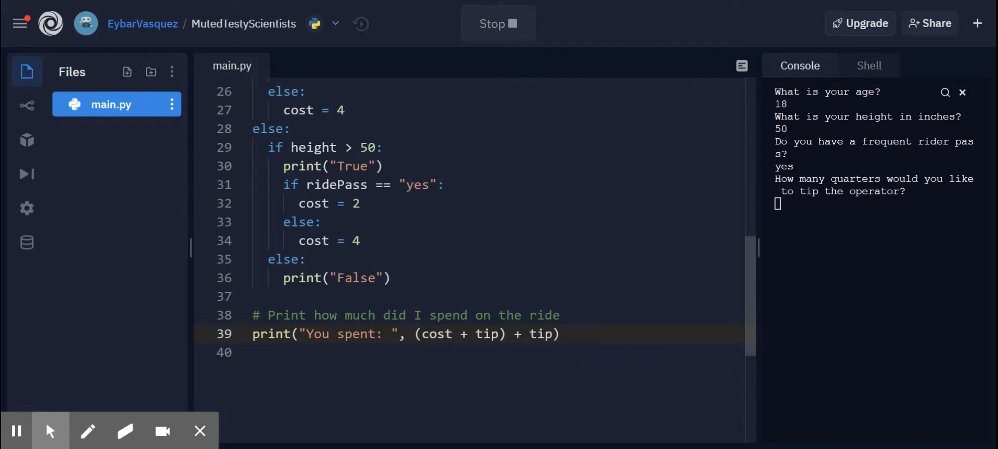
type("*")
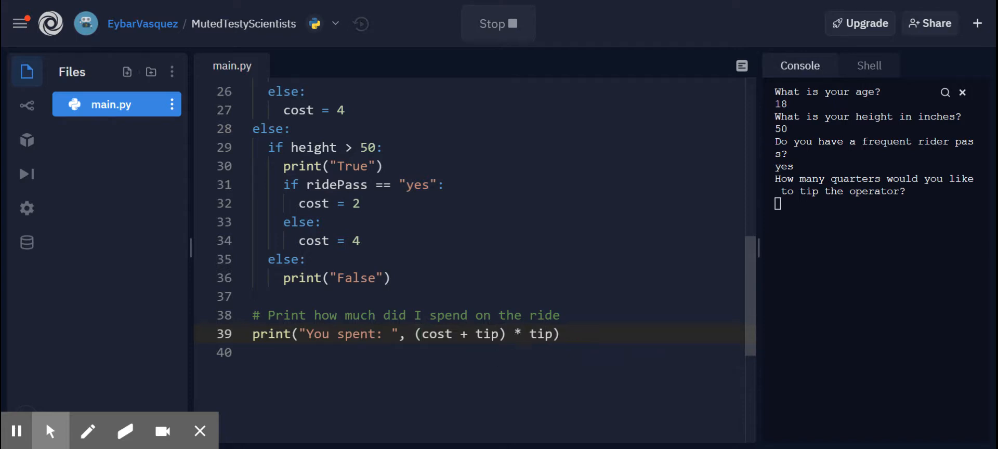
type("25")
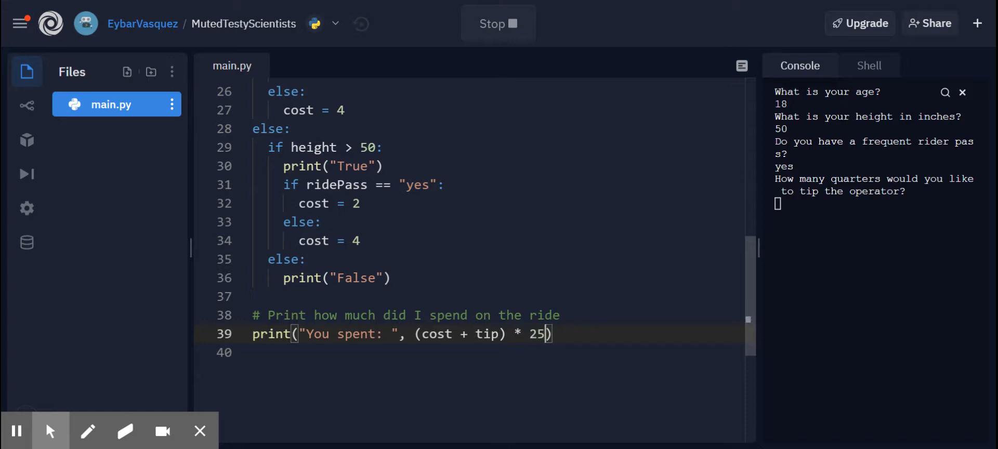
type(".")
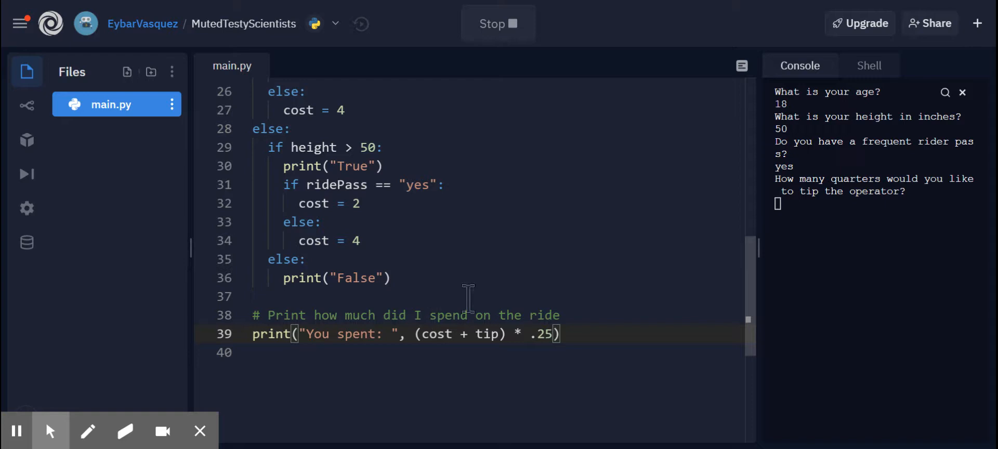
Stop the earlier program run and scroll back up in the editor.
left_click(498, 24)
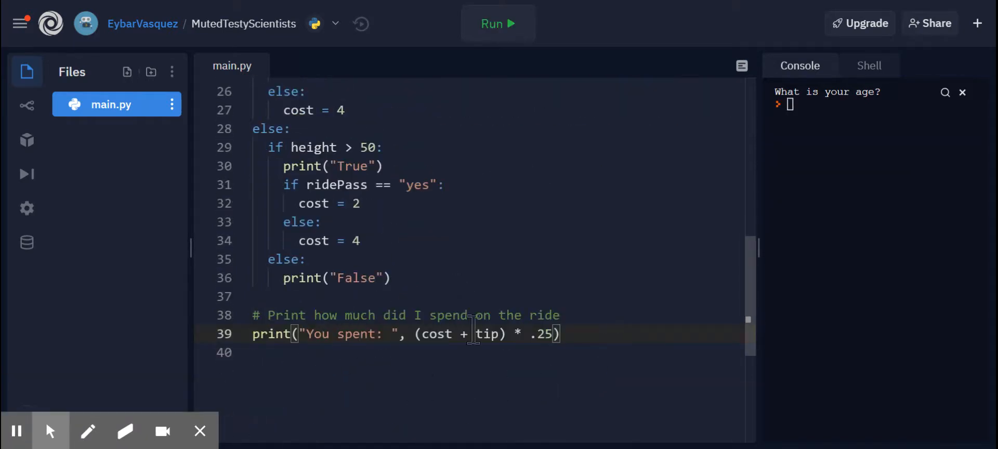
scroll("up", 3)
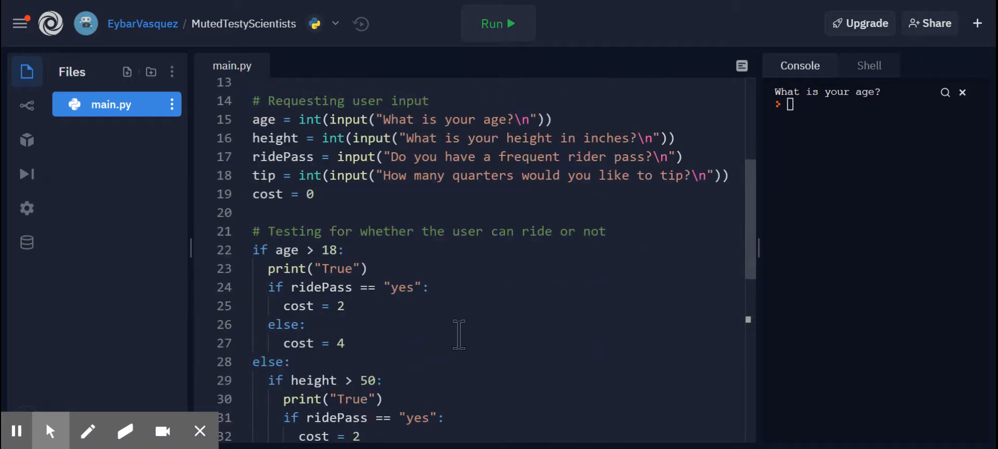
scroll("up", 3)
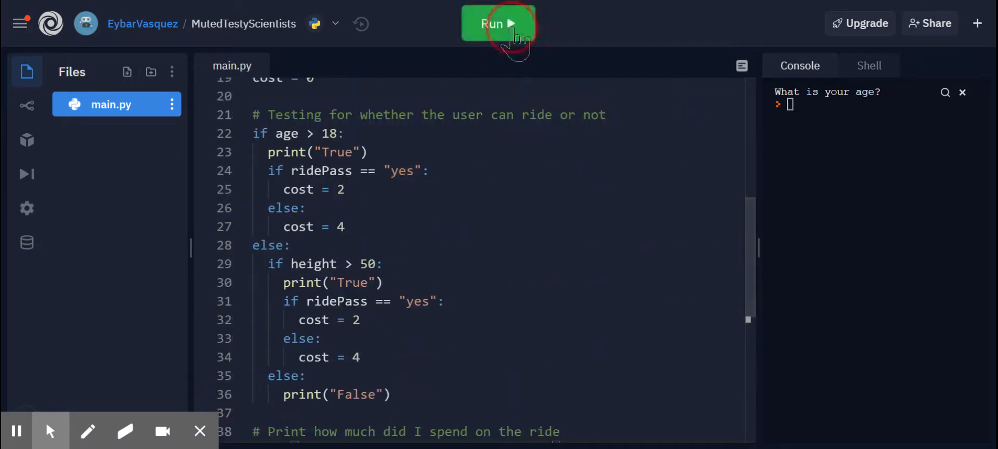
Run the program with age 19, height 30, pass yes and tip 2, getting You spent: 1.0.
left_click(498, 24)
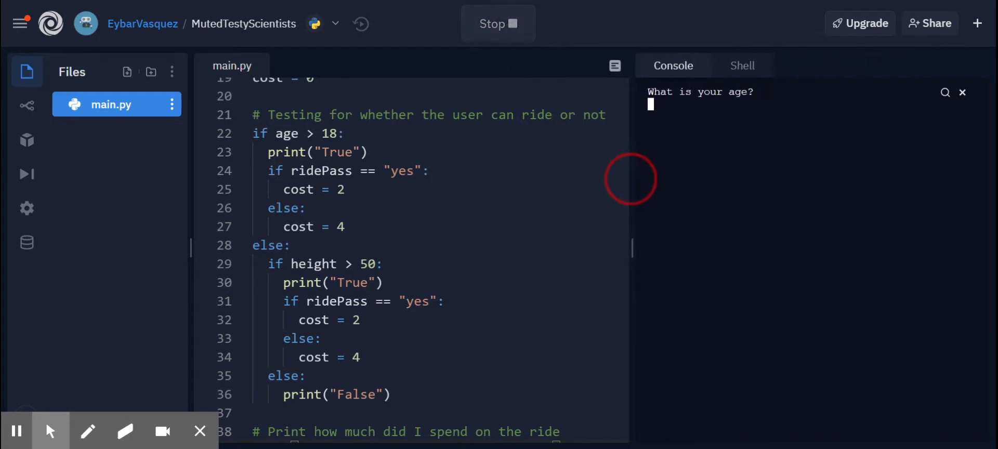
type("19")
type("30")
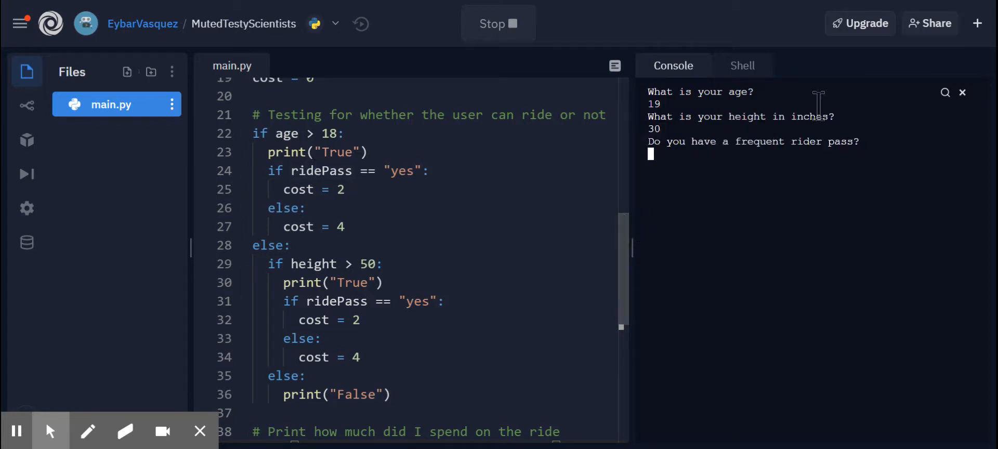
mouse_move(450, 249)
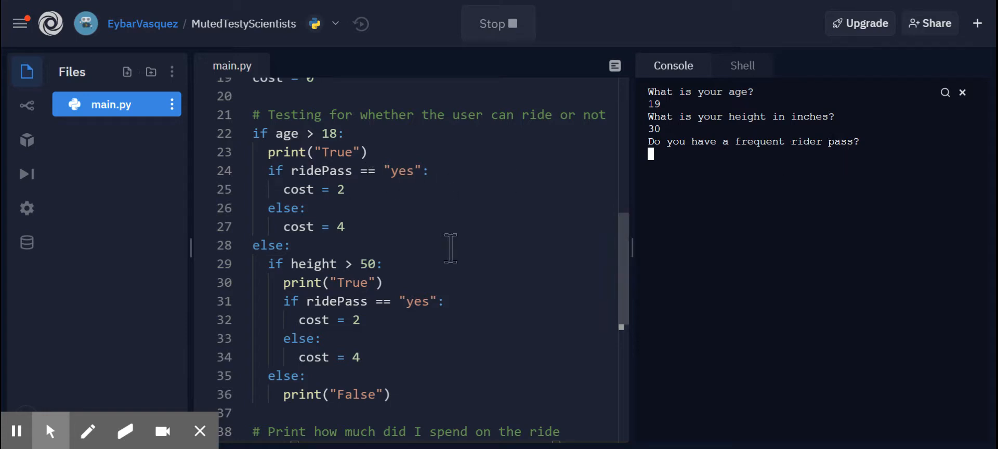
type("yes")
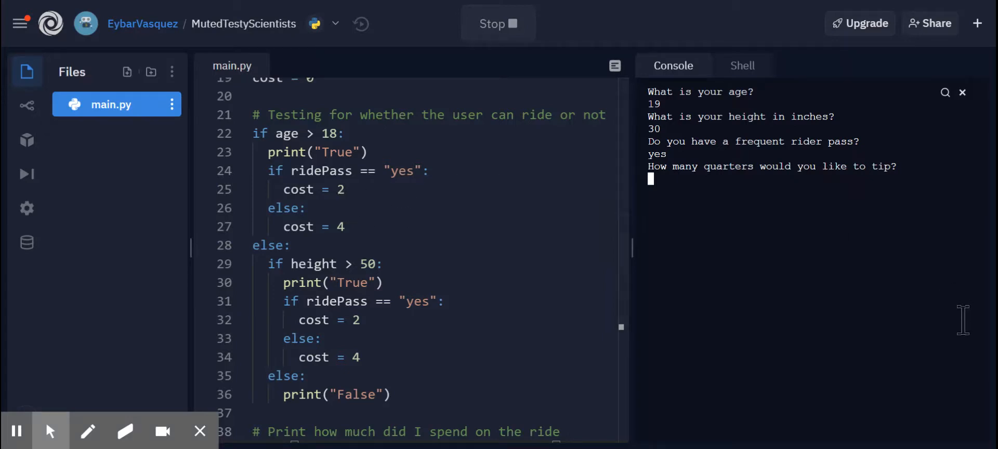
type("2")
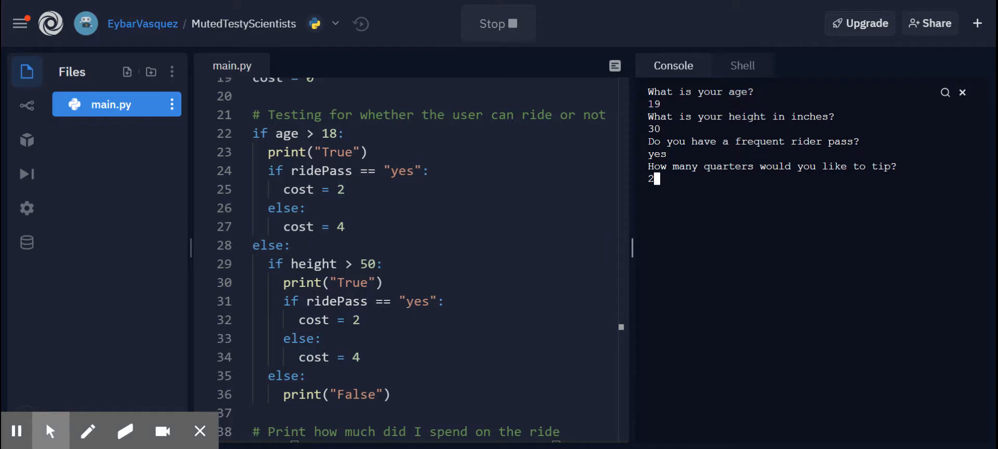
key("Return")
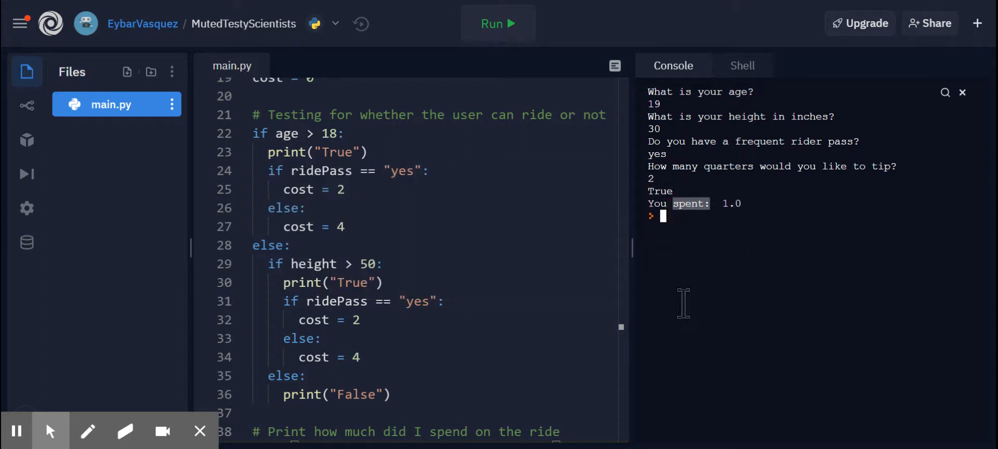
Run again with age 19, height 30, pass no and tip 2, getting You spent: 1.5.
left_click(497, 24)
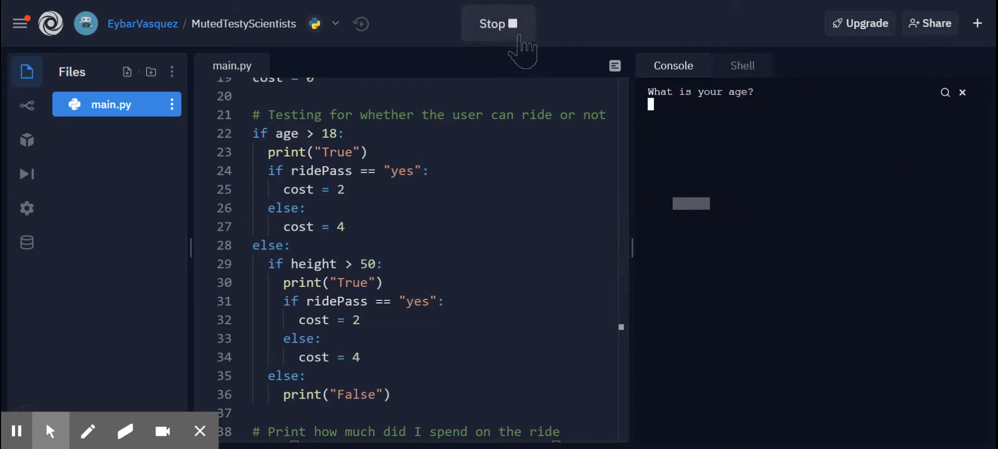
type("19")
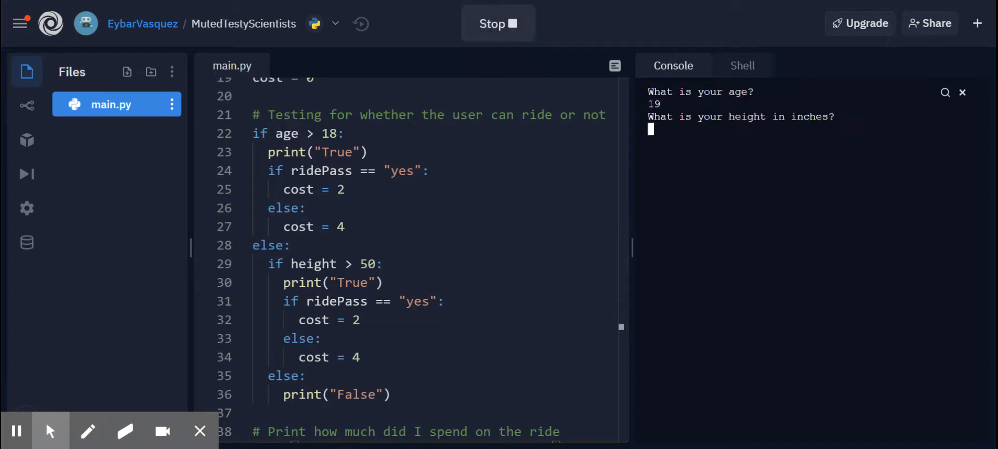
type("30")
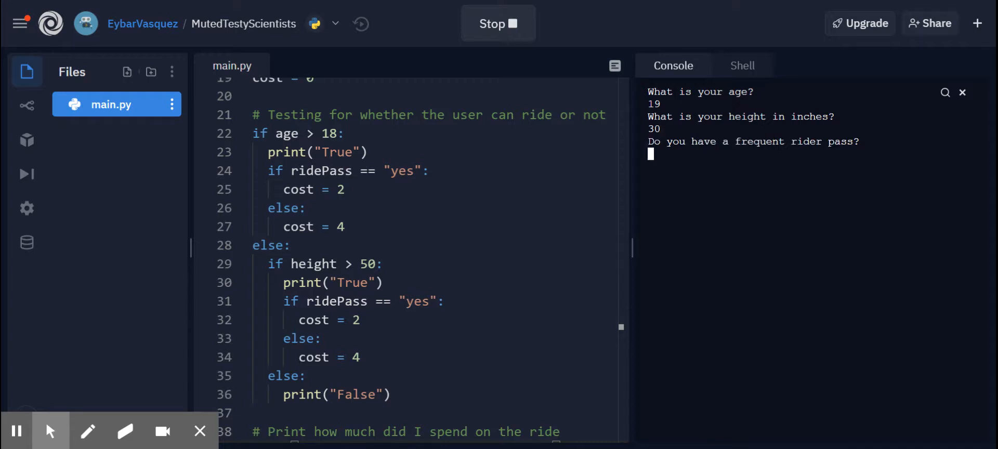
type("no")
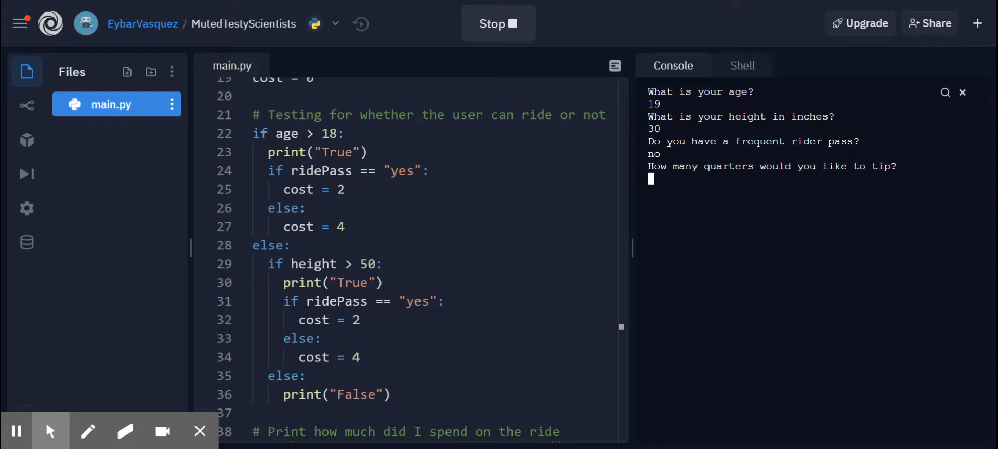
type("2")
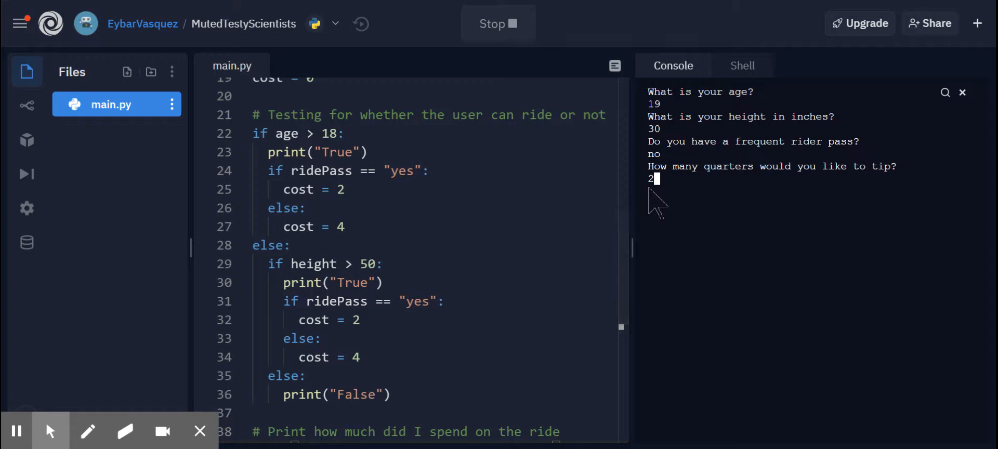
mouse_move(662, 213)
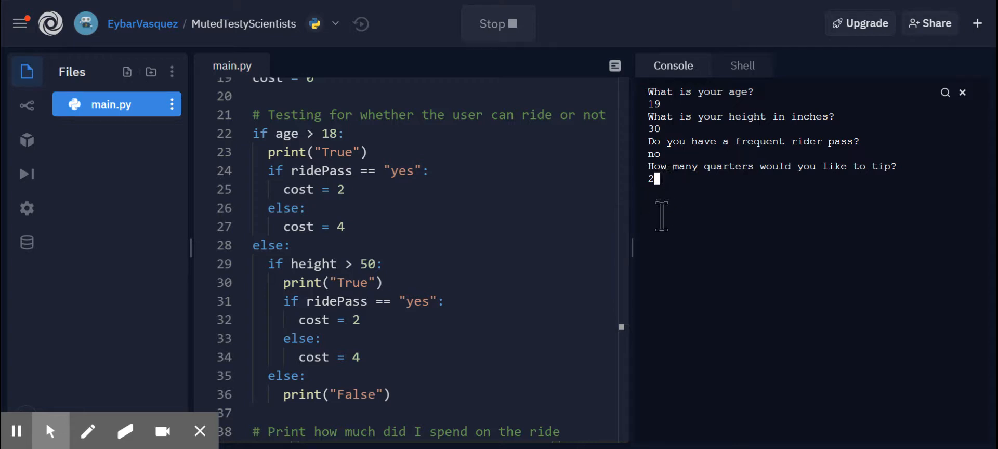
key("Return")
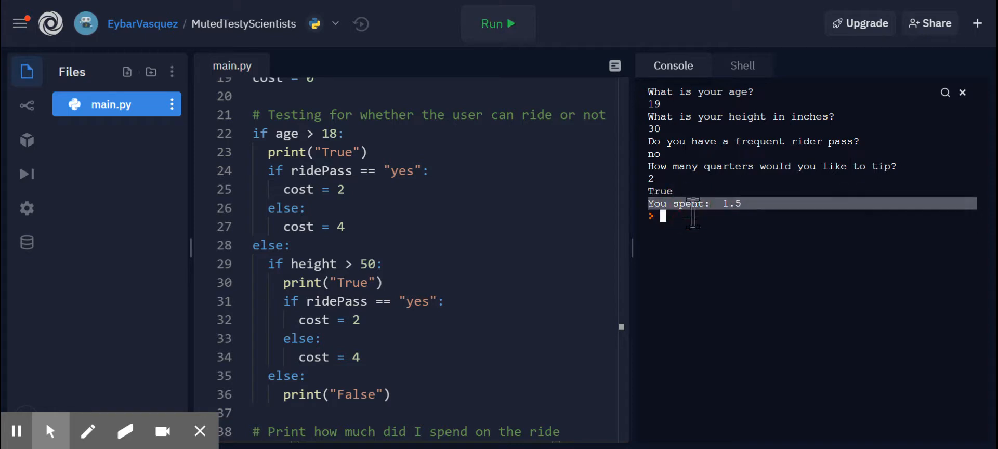
scroll("down", 3)
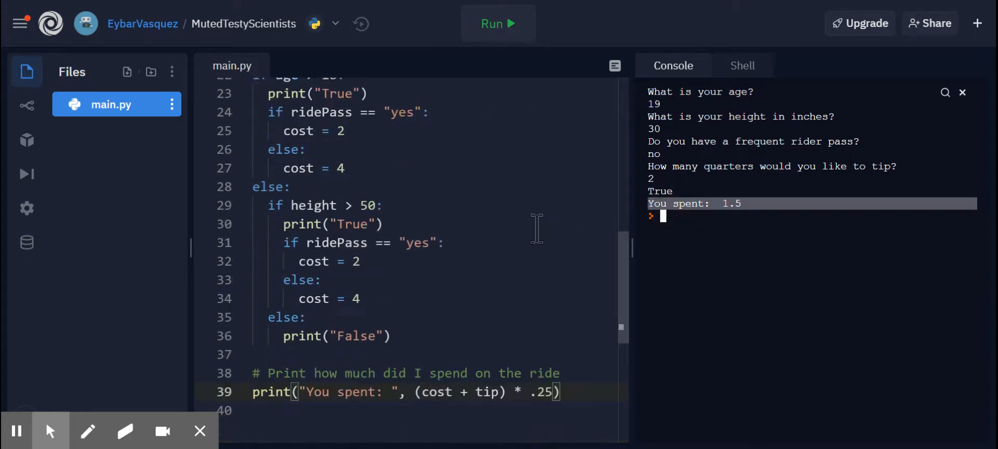
Run with age 18, height 51, pass no and tip 2, getting True and You spent: 1.5.
left_click(498, 24)
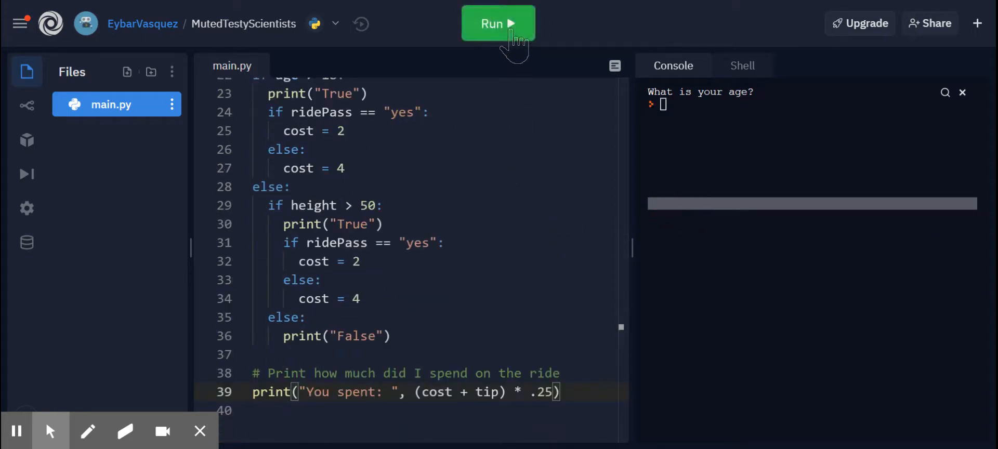
left_click(498, 24)
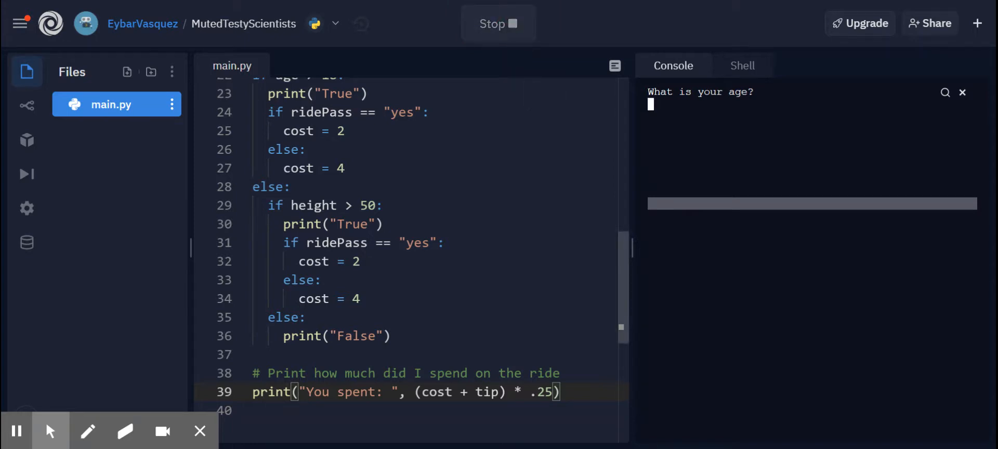
type("18")
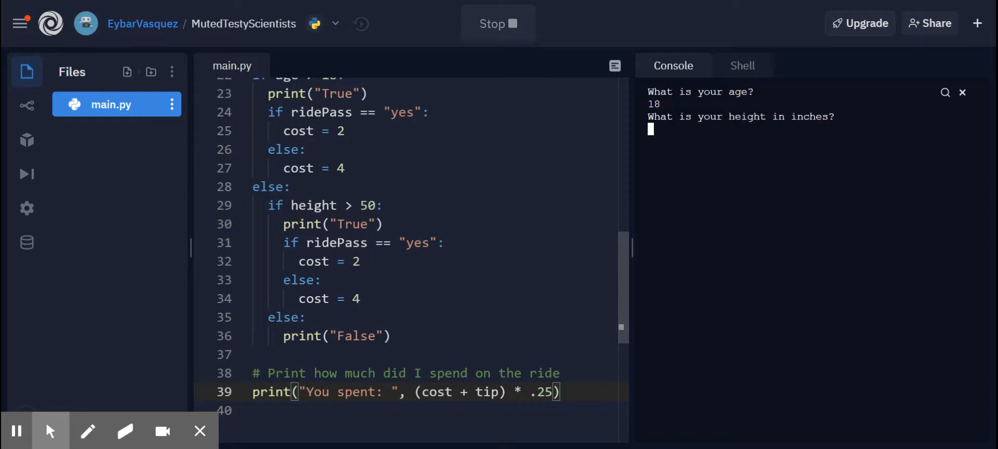
mouse_move(381, 214)
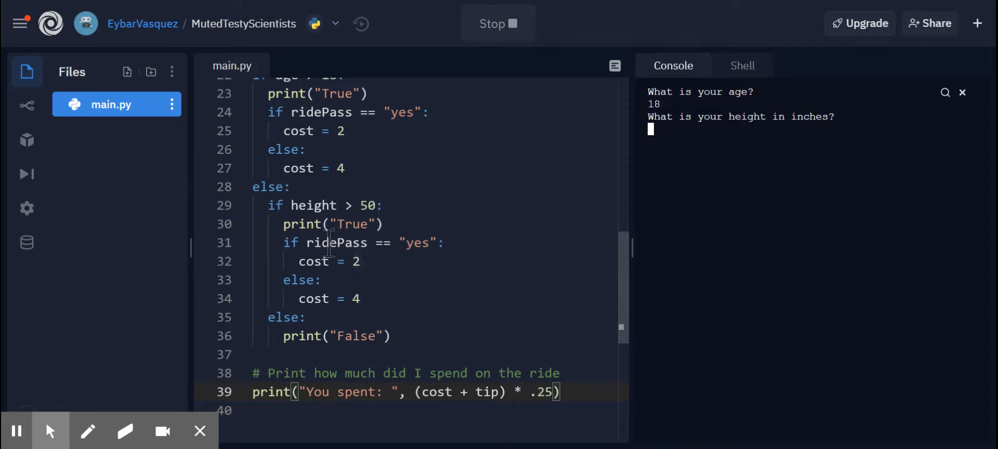
type("51")
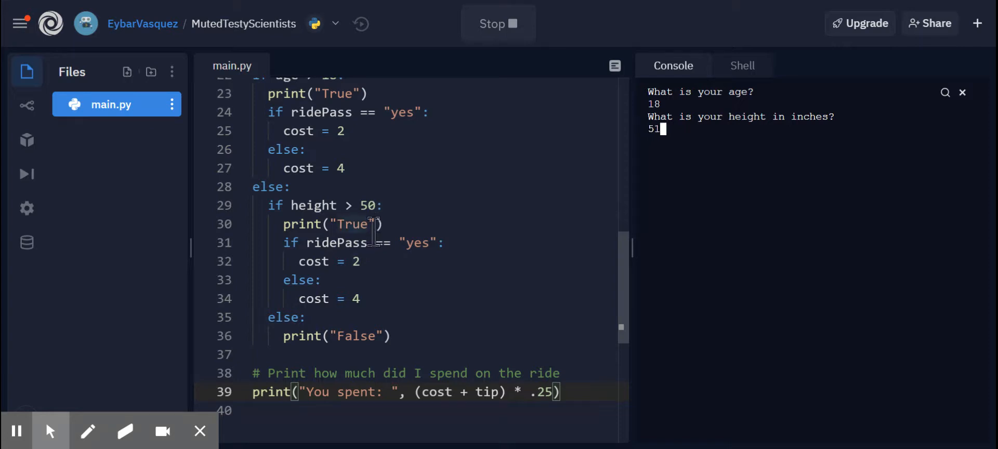
key("Return")
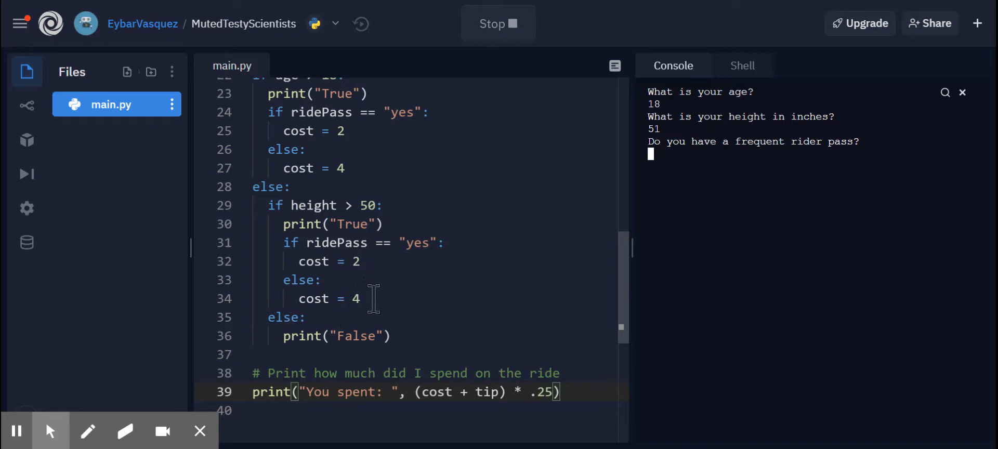
type("no")
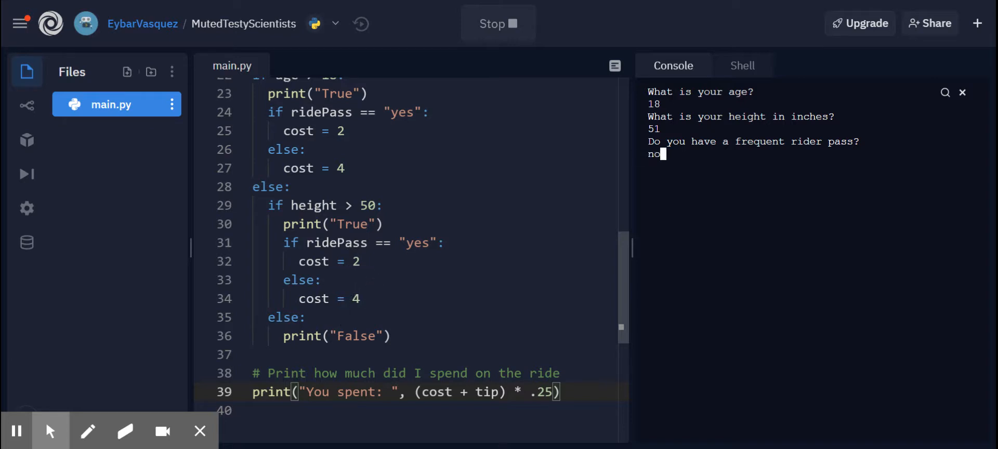
key("Return")
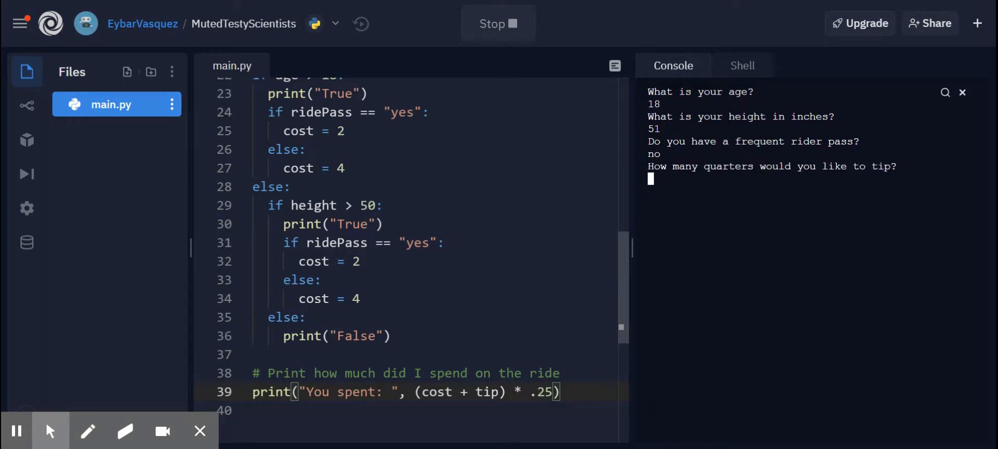
type("2")
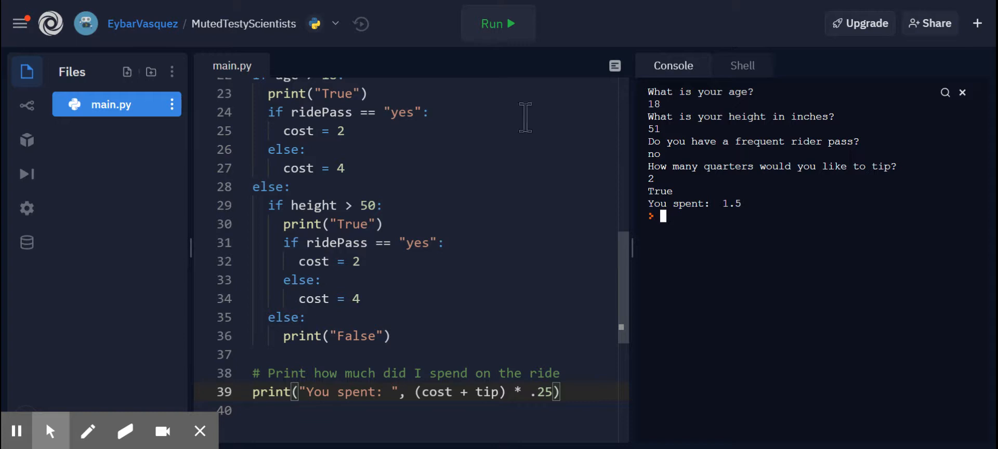
double_click(313, 298)
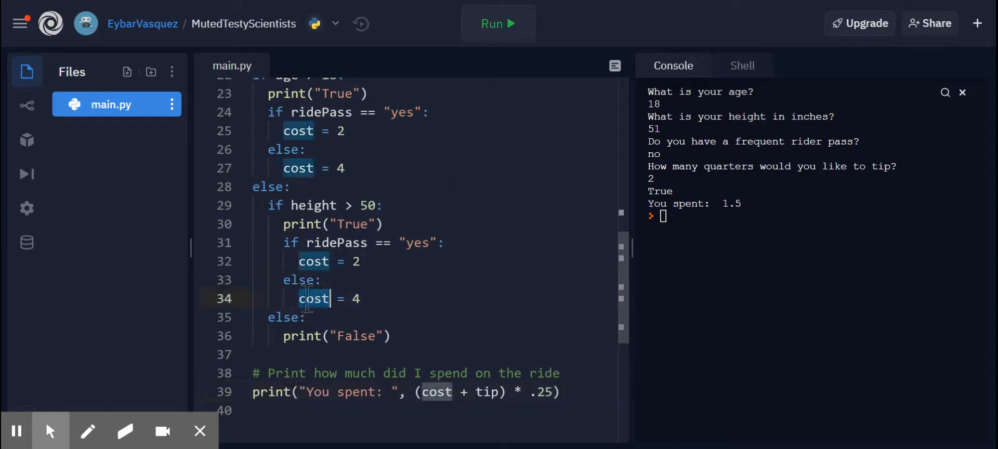
scroll("up", 3)
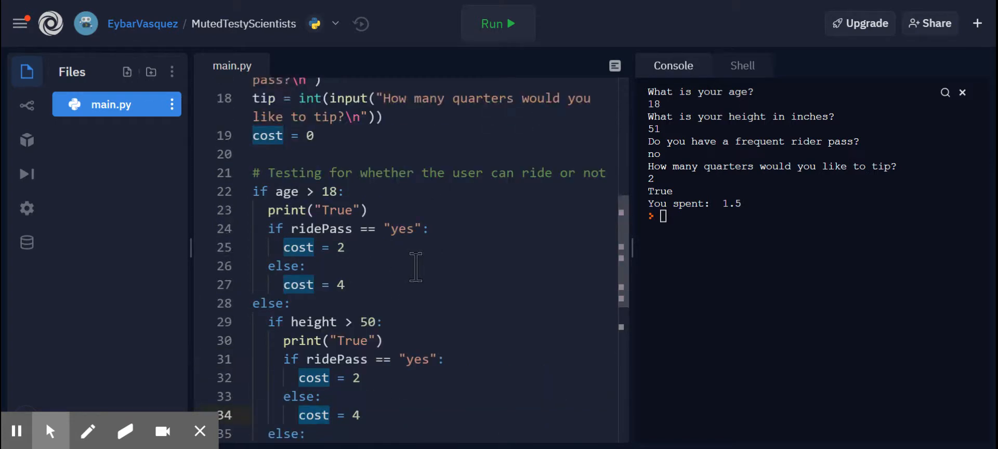
left_click(332, 247)
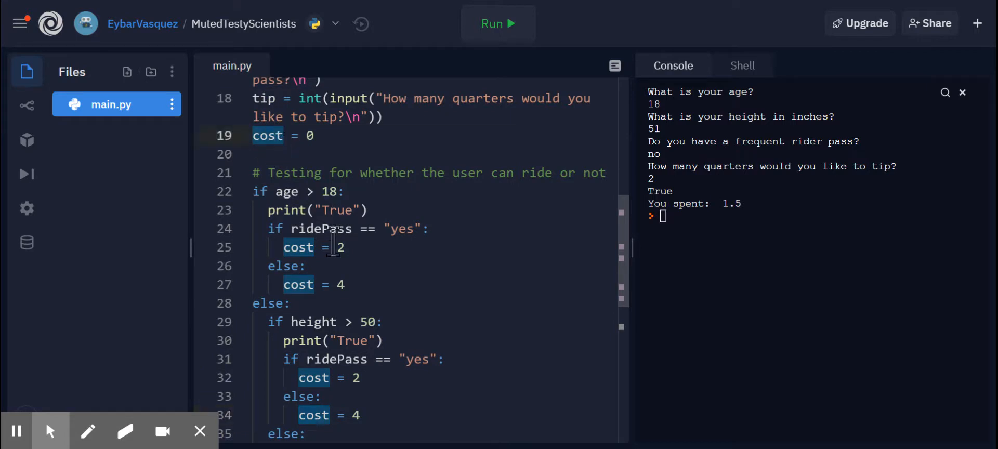
scroll("down", 3)
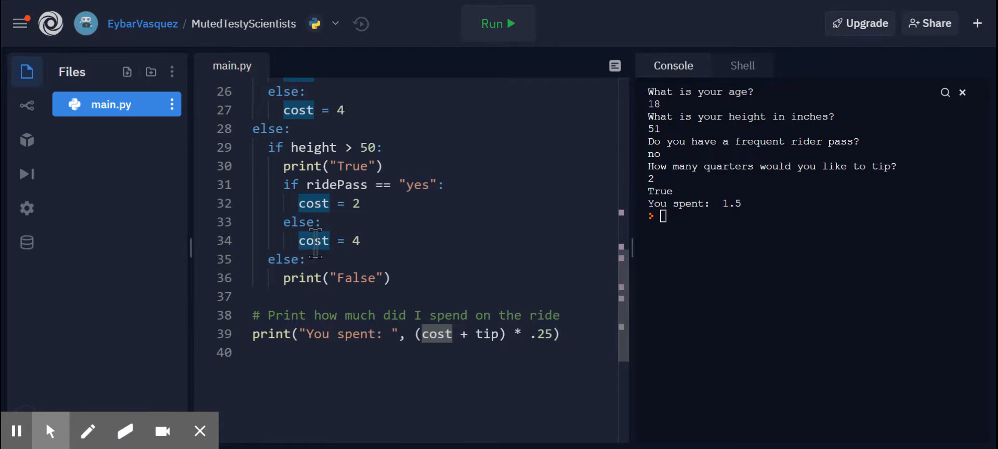
scroll("up", 3)
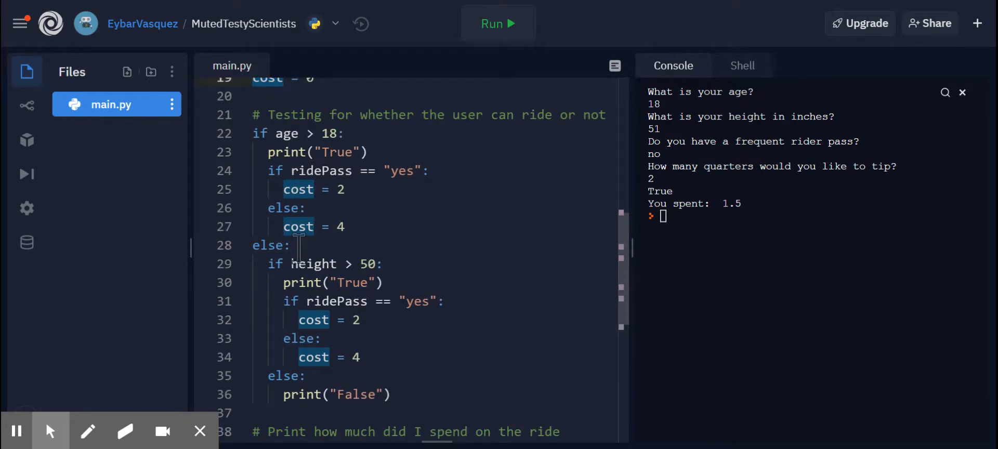
scroll("down", 3)
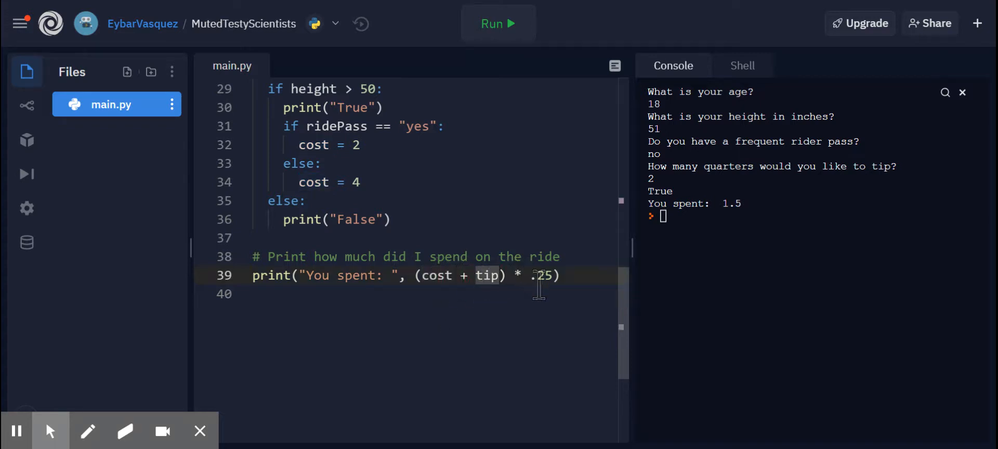
mouse_move(399, 385)
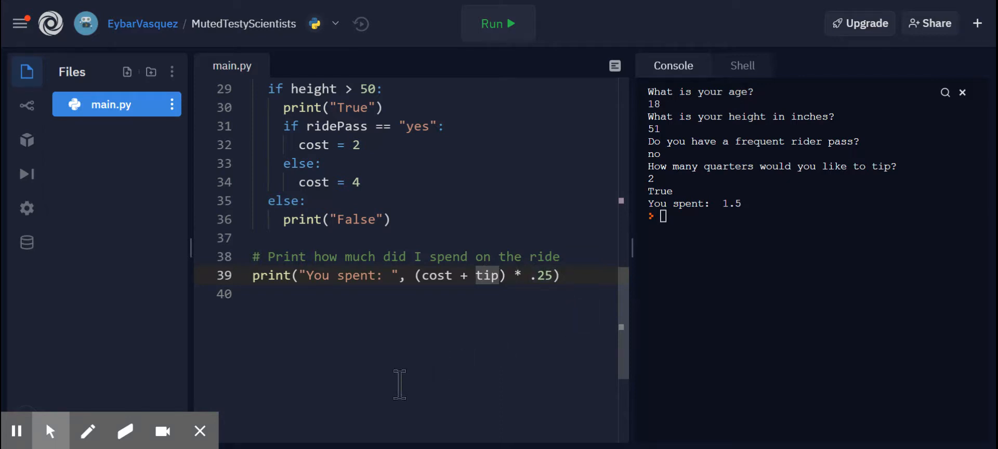
scroll("up", 3)
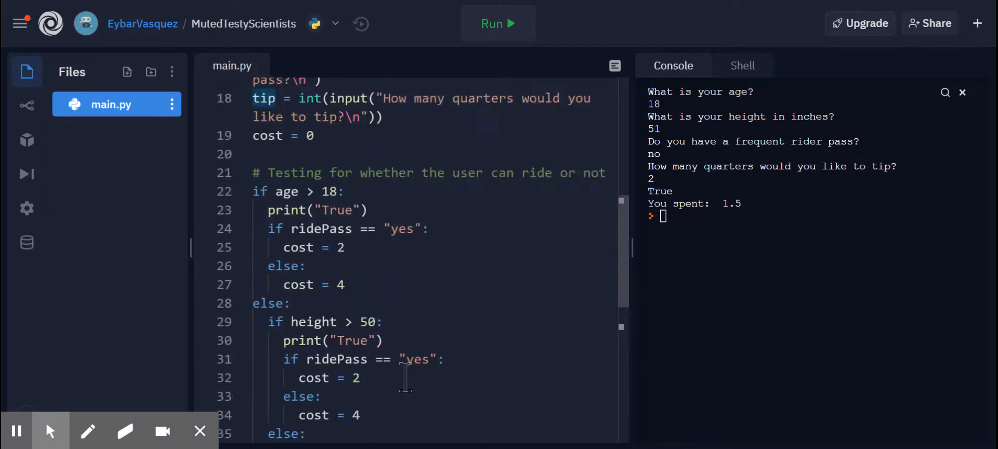
scroll("up", 3)
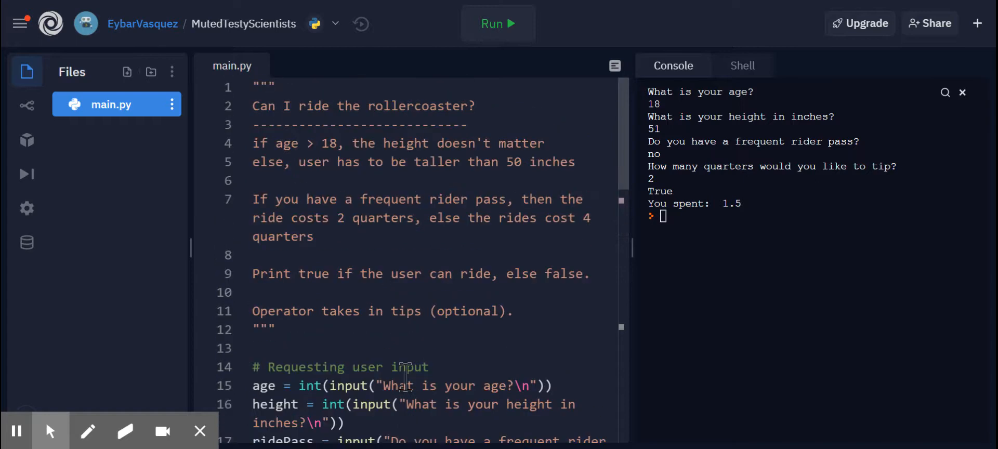
scroll("down", 3)
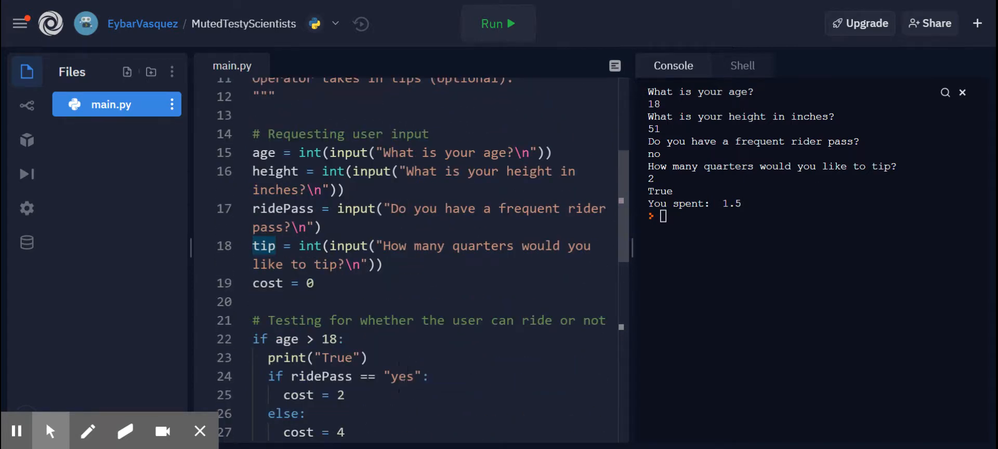
scroll("down", 3)
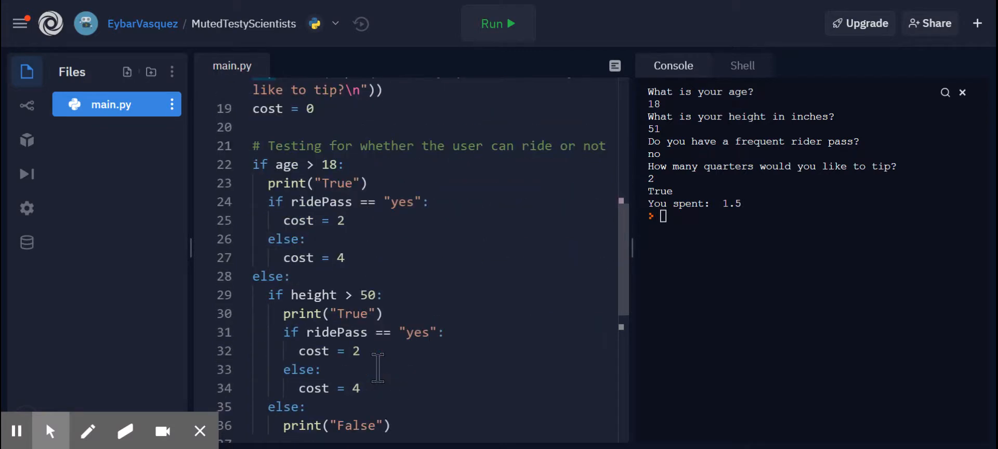
mouse_move(305, 183)
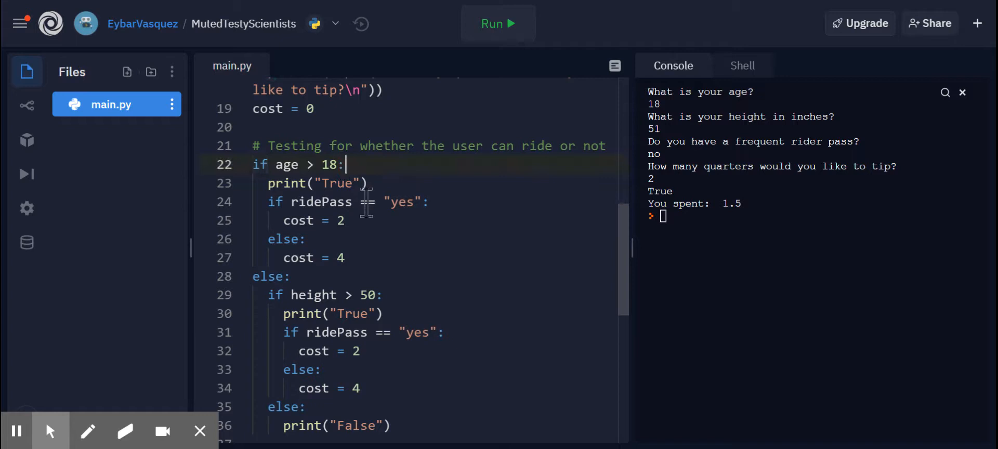
Remove the space to make ifage > 18: on line 22 and run to show the SyntaxError.
left_click(297, 164)
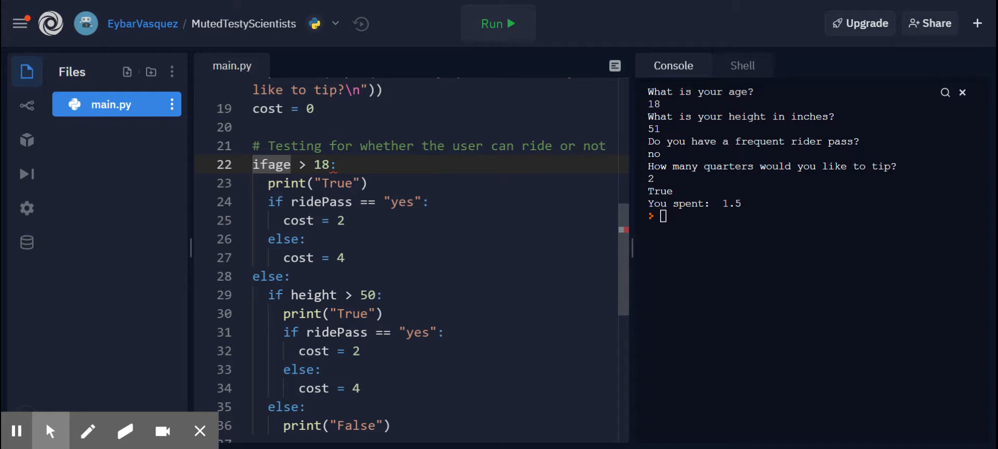
left_click(498, 24)
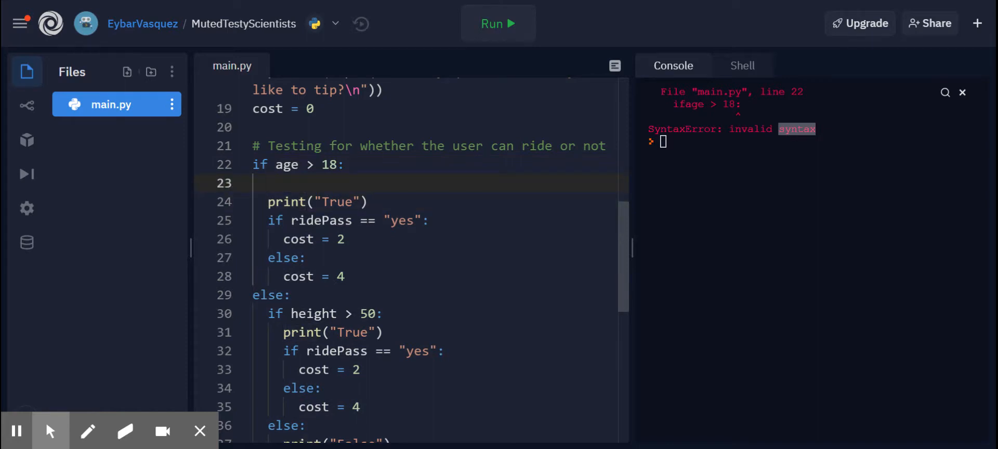
Delete the blank line 23 and reduce line 24 to if ridePass = "yes":, flagged as an error.
left_click(261, 183)
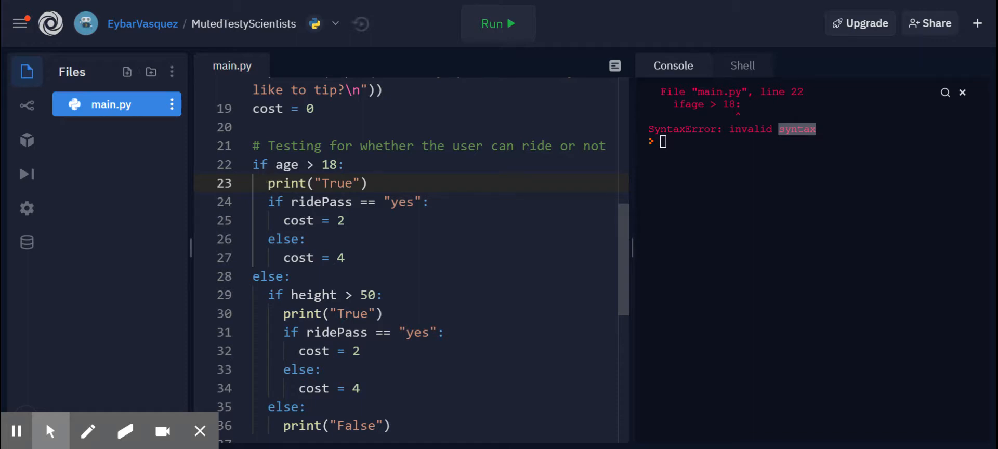
left_click(254, 183)
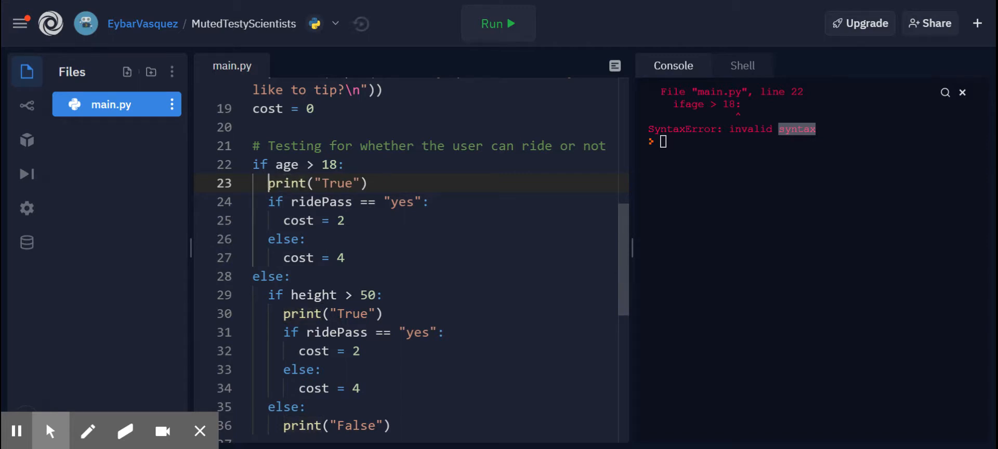
scroll("down", 3)
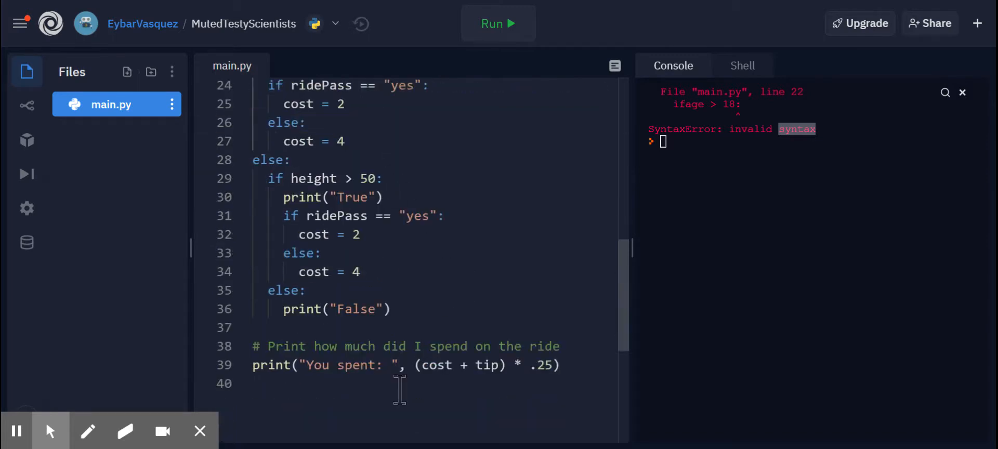
scroll("down", 3)
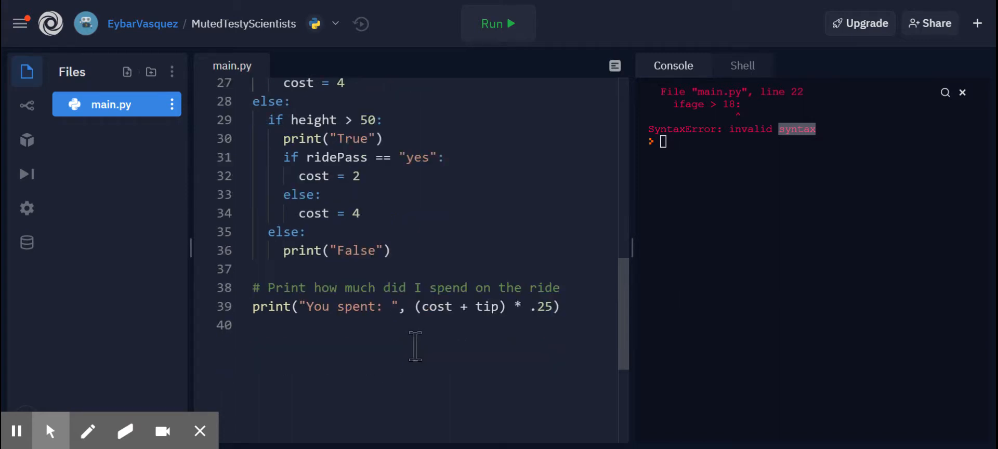
scroll("up", 3)
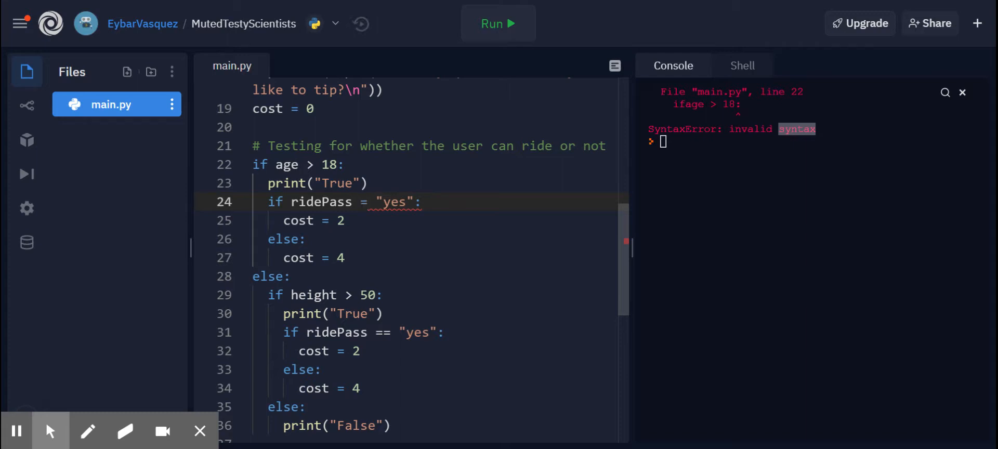
Restore line 24 to if ridePass == "yes": with the double equals sign.
left_click(370, 202)
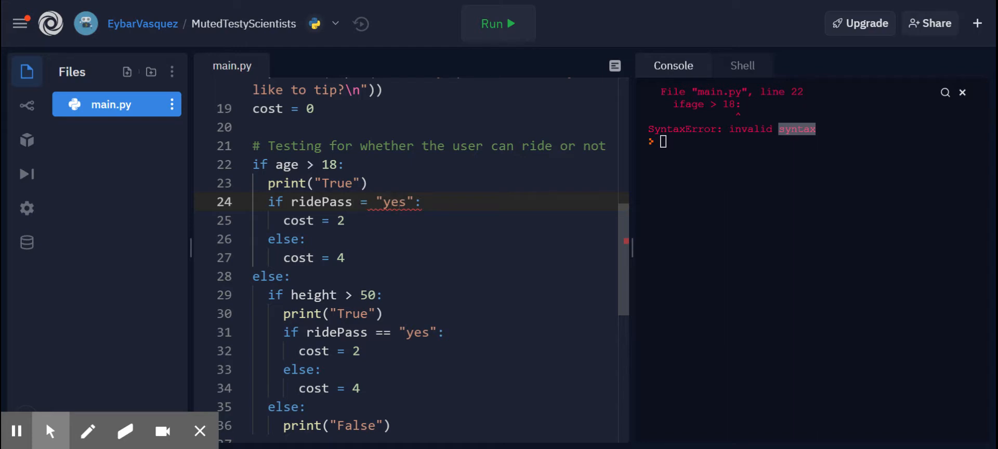
type("=")
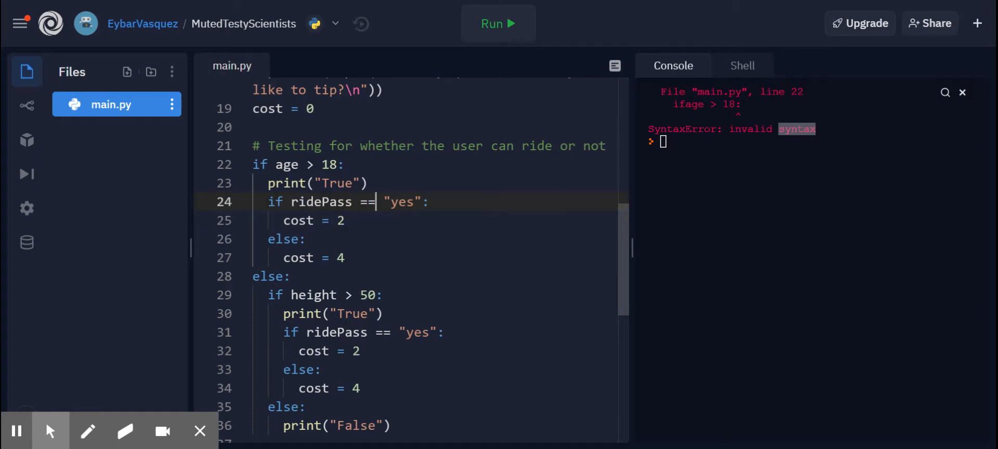
mouse_move(164, 380)
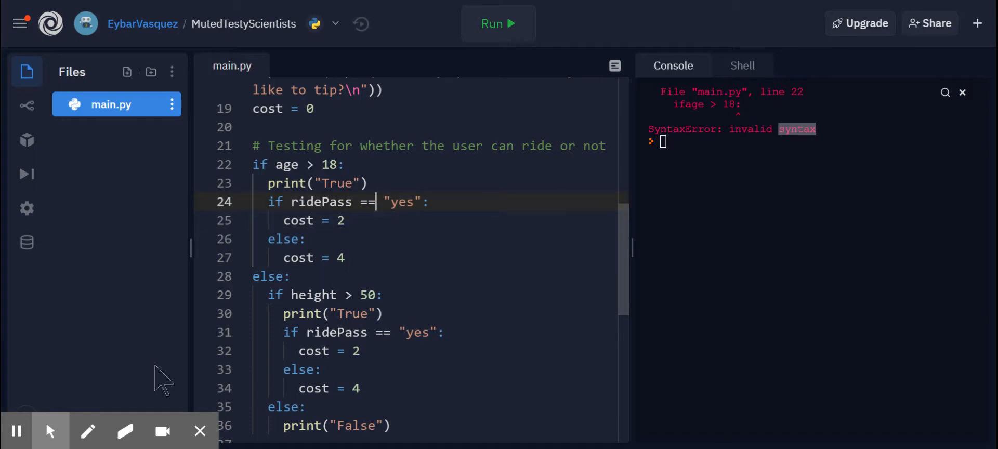